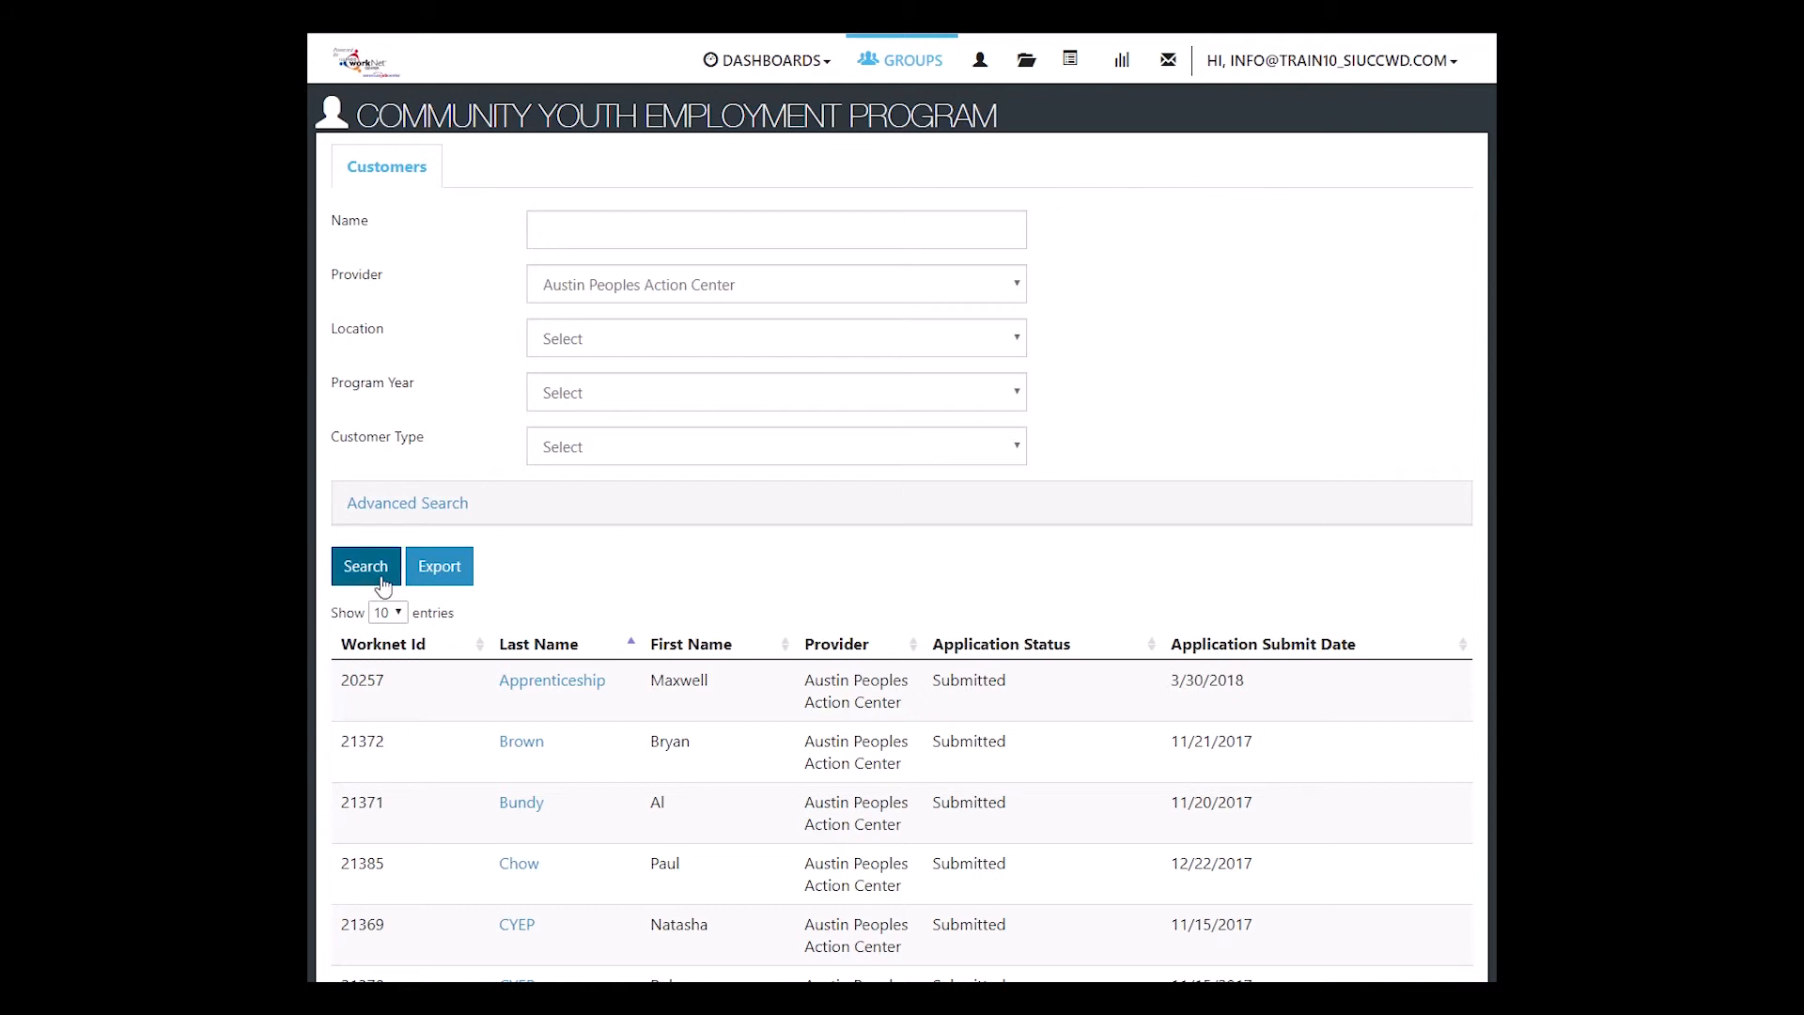
mouse_move(522, 802)
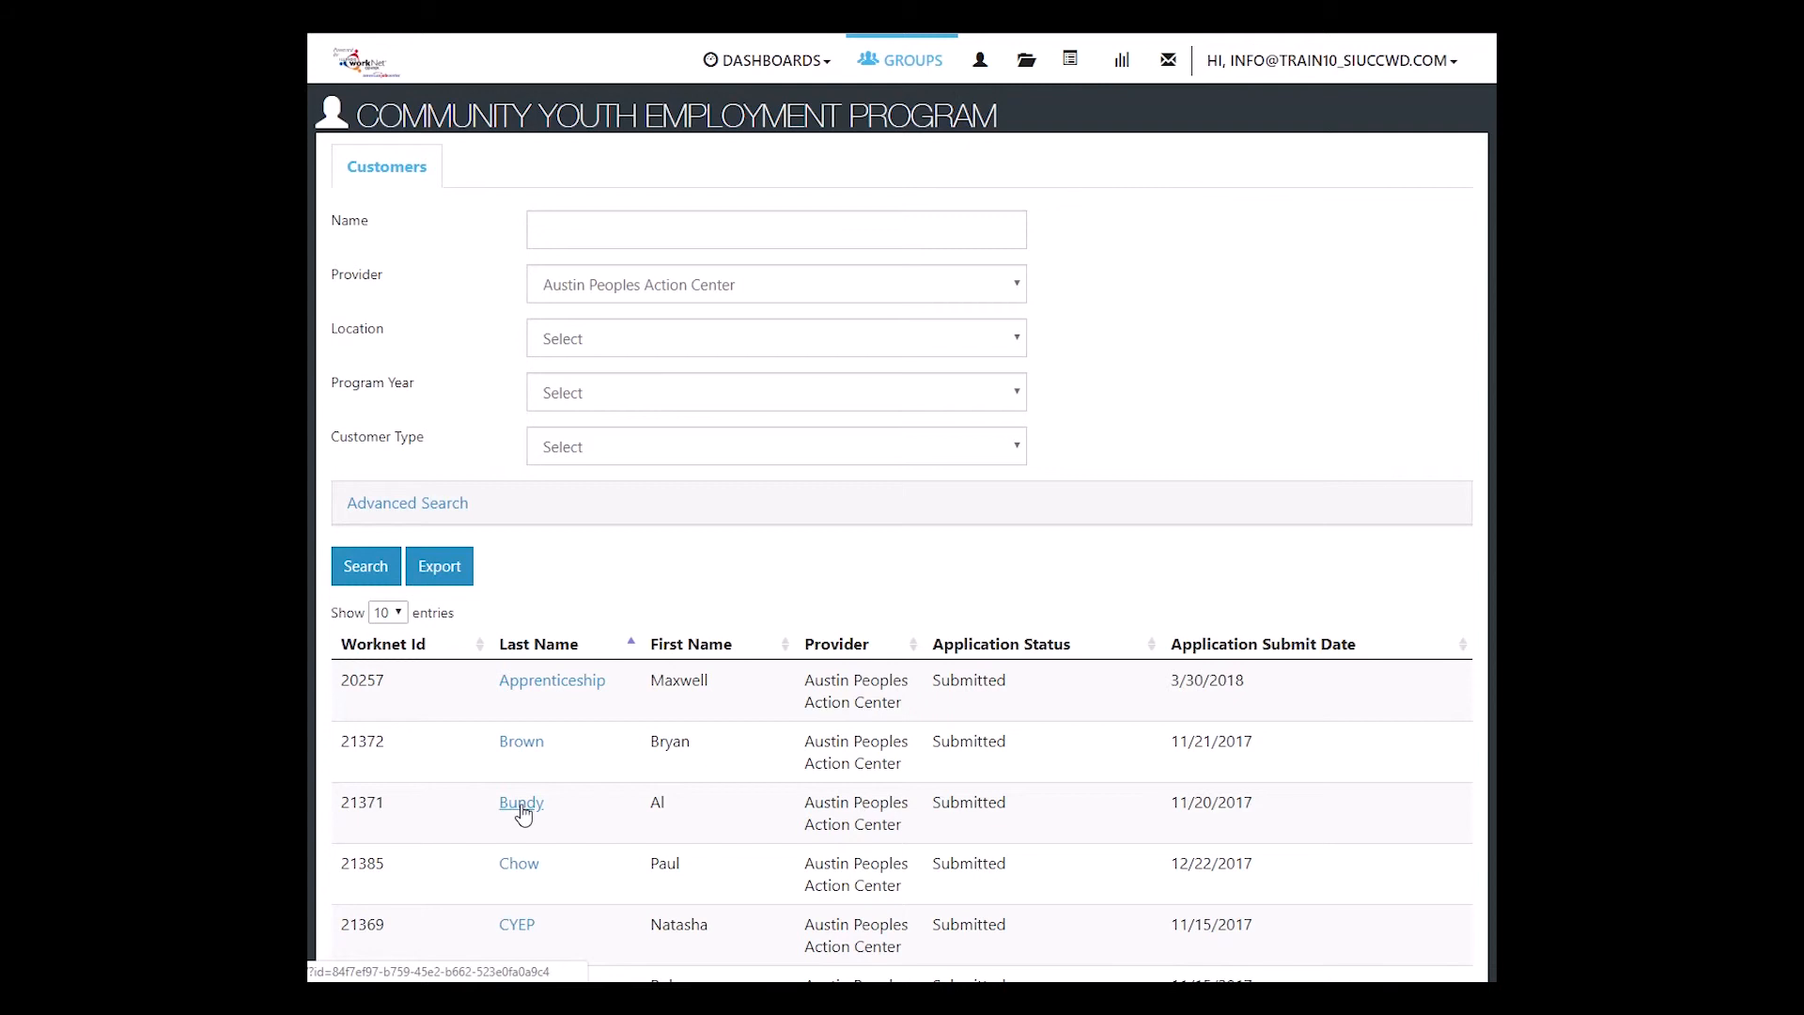
- Open Al Bundy's CYEP Application Preview from the Bundy entry in the Customers results
left_click(519, 802)
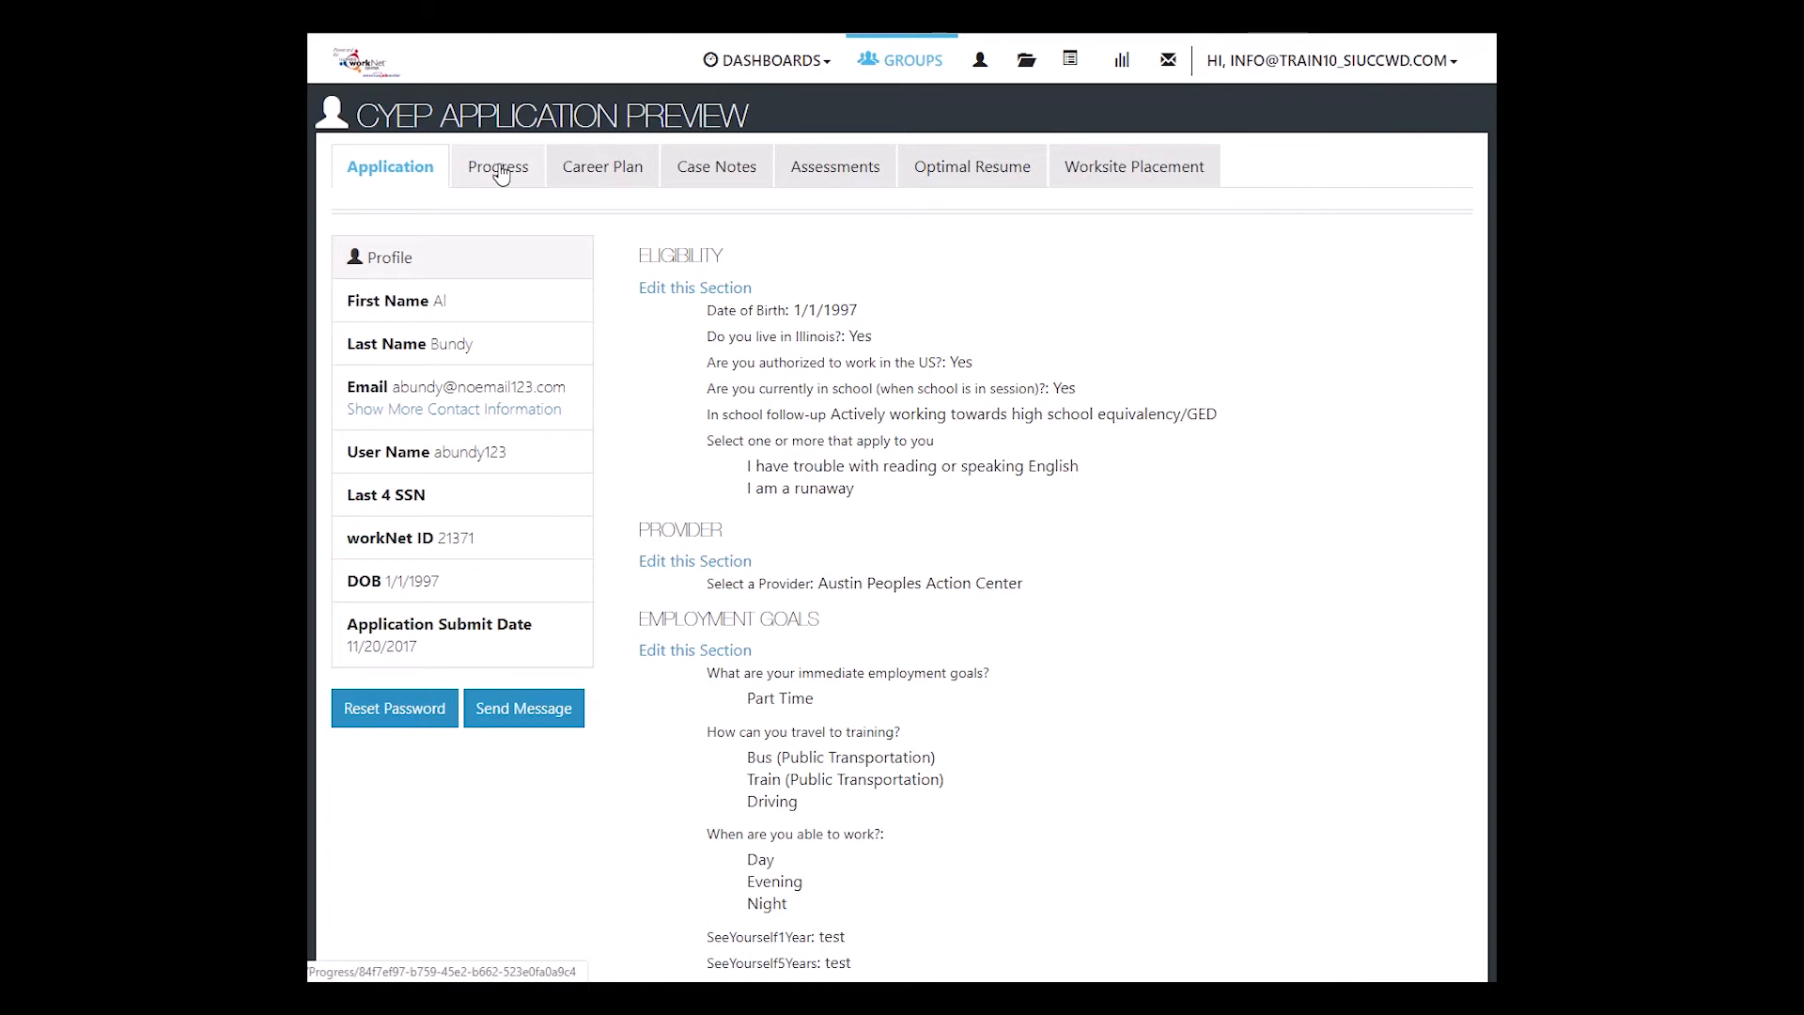
mouse_move(602, 166)
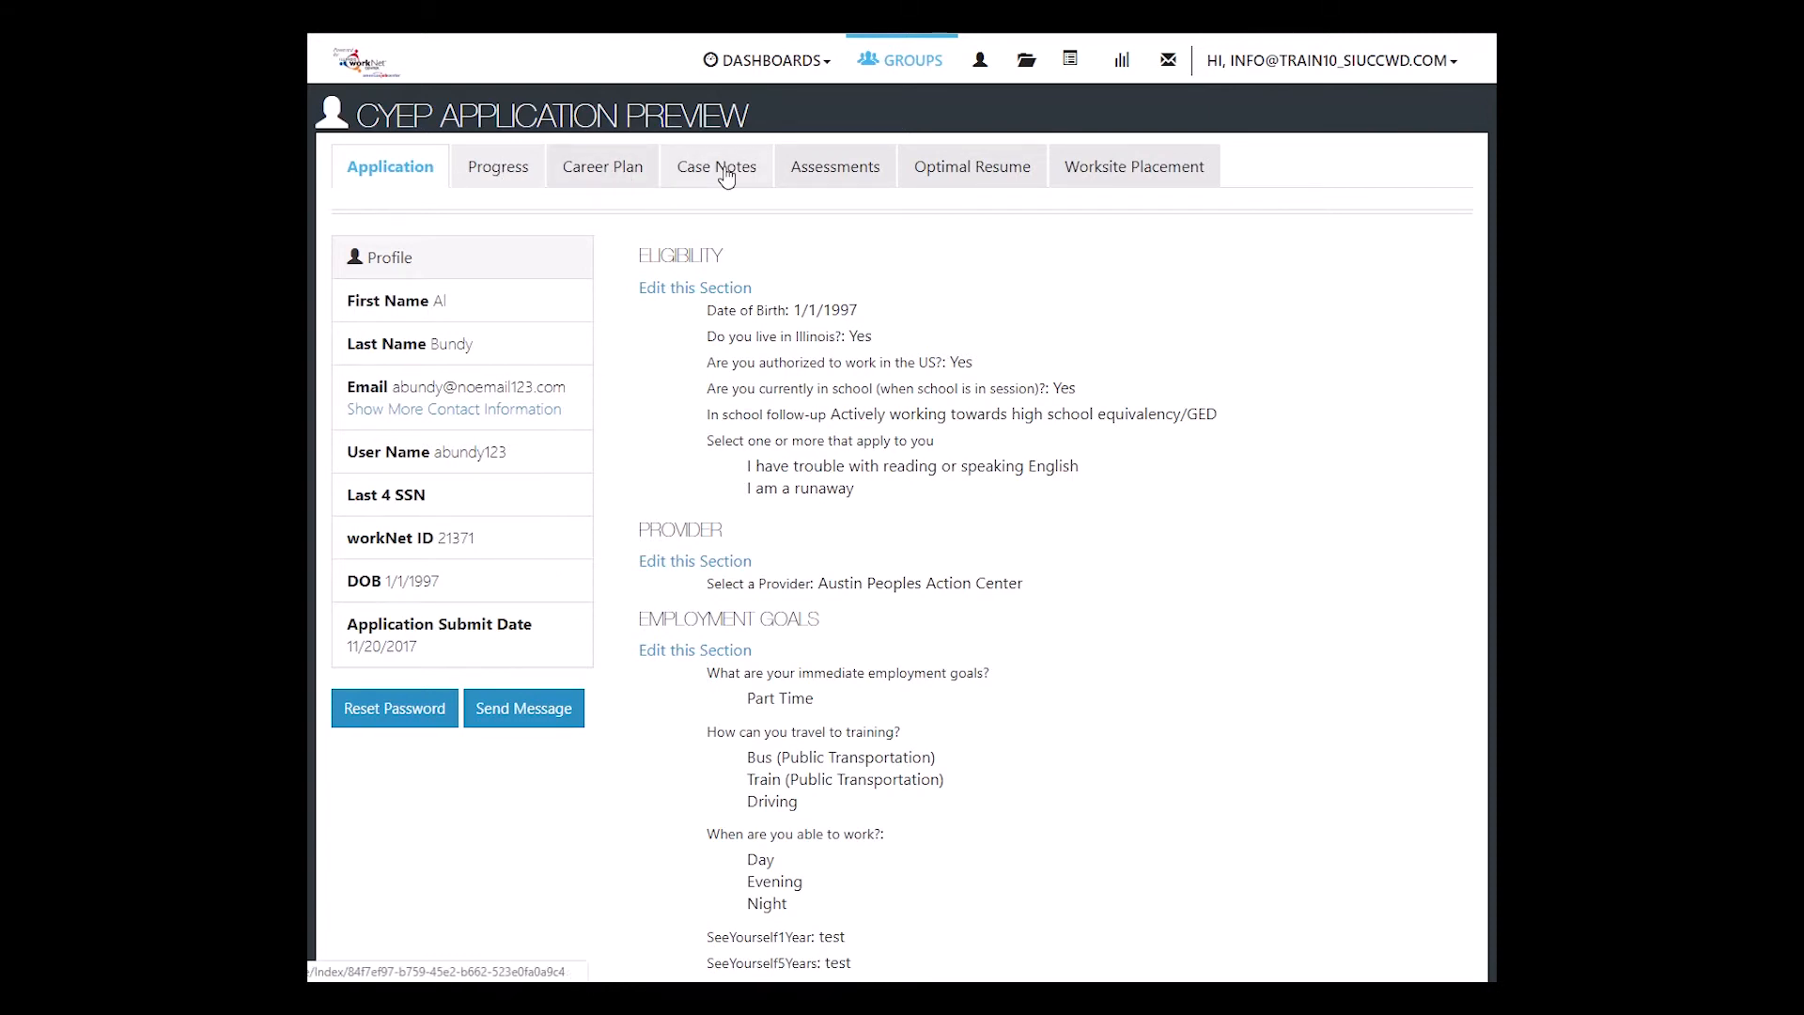
- Show Al Bundy's Progress page with the CASE NOTES(4) panel expanded
left_click(493, 165)
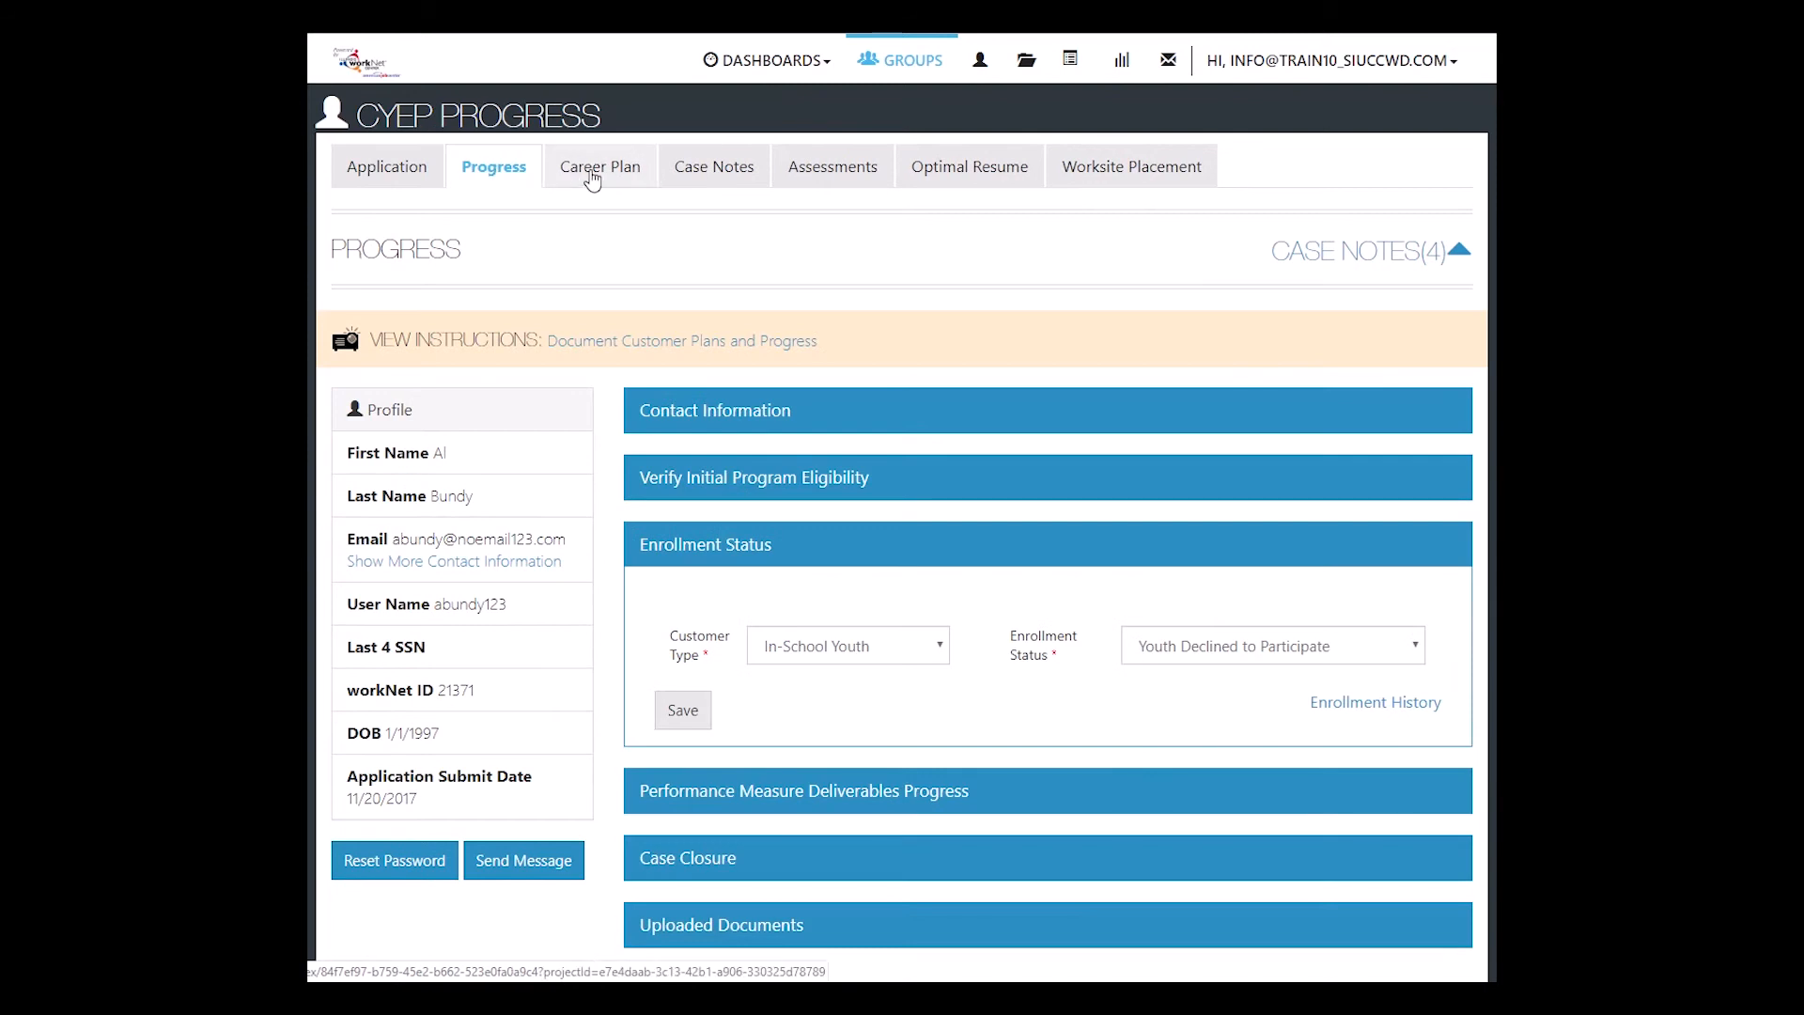
mouse_move(1369, 251)
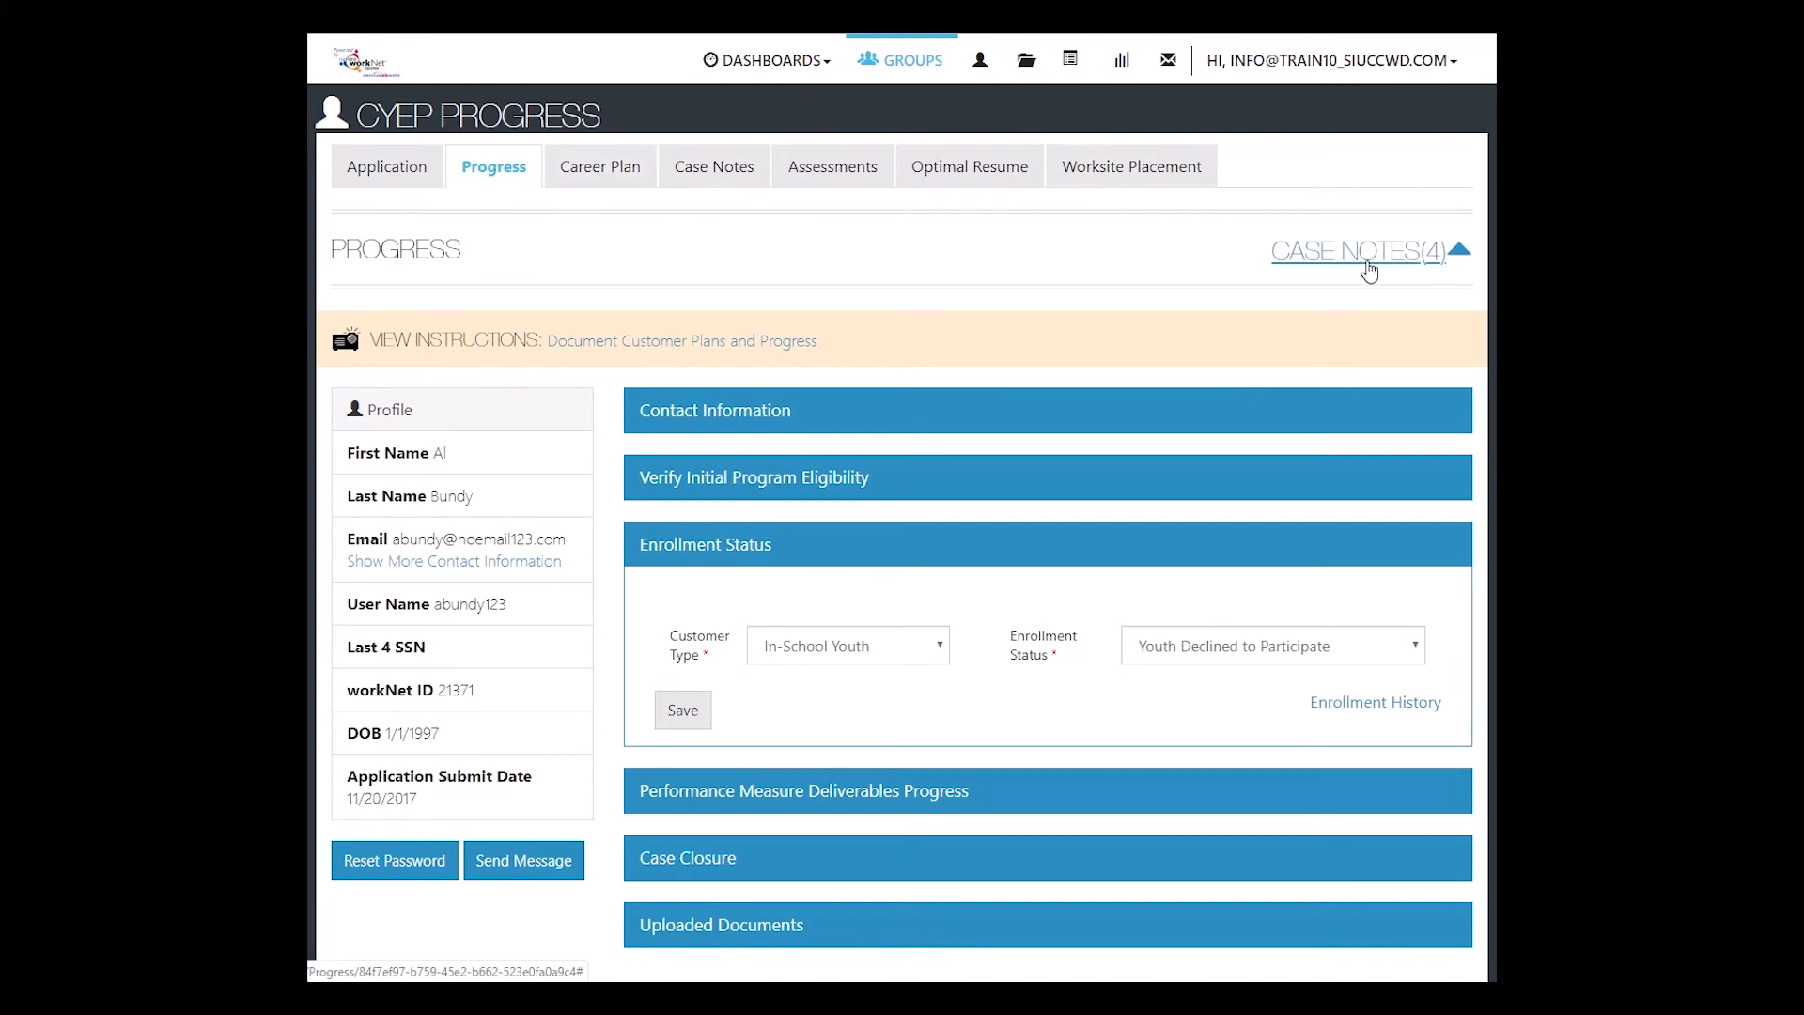
left_click(1357, 251)
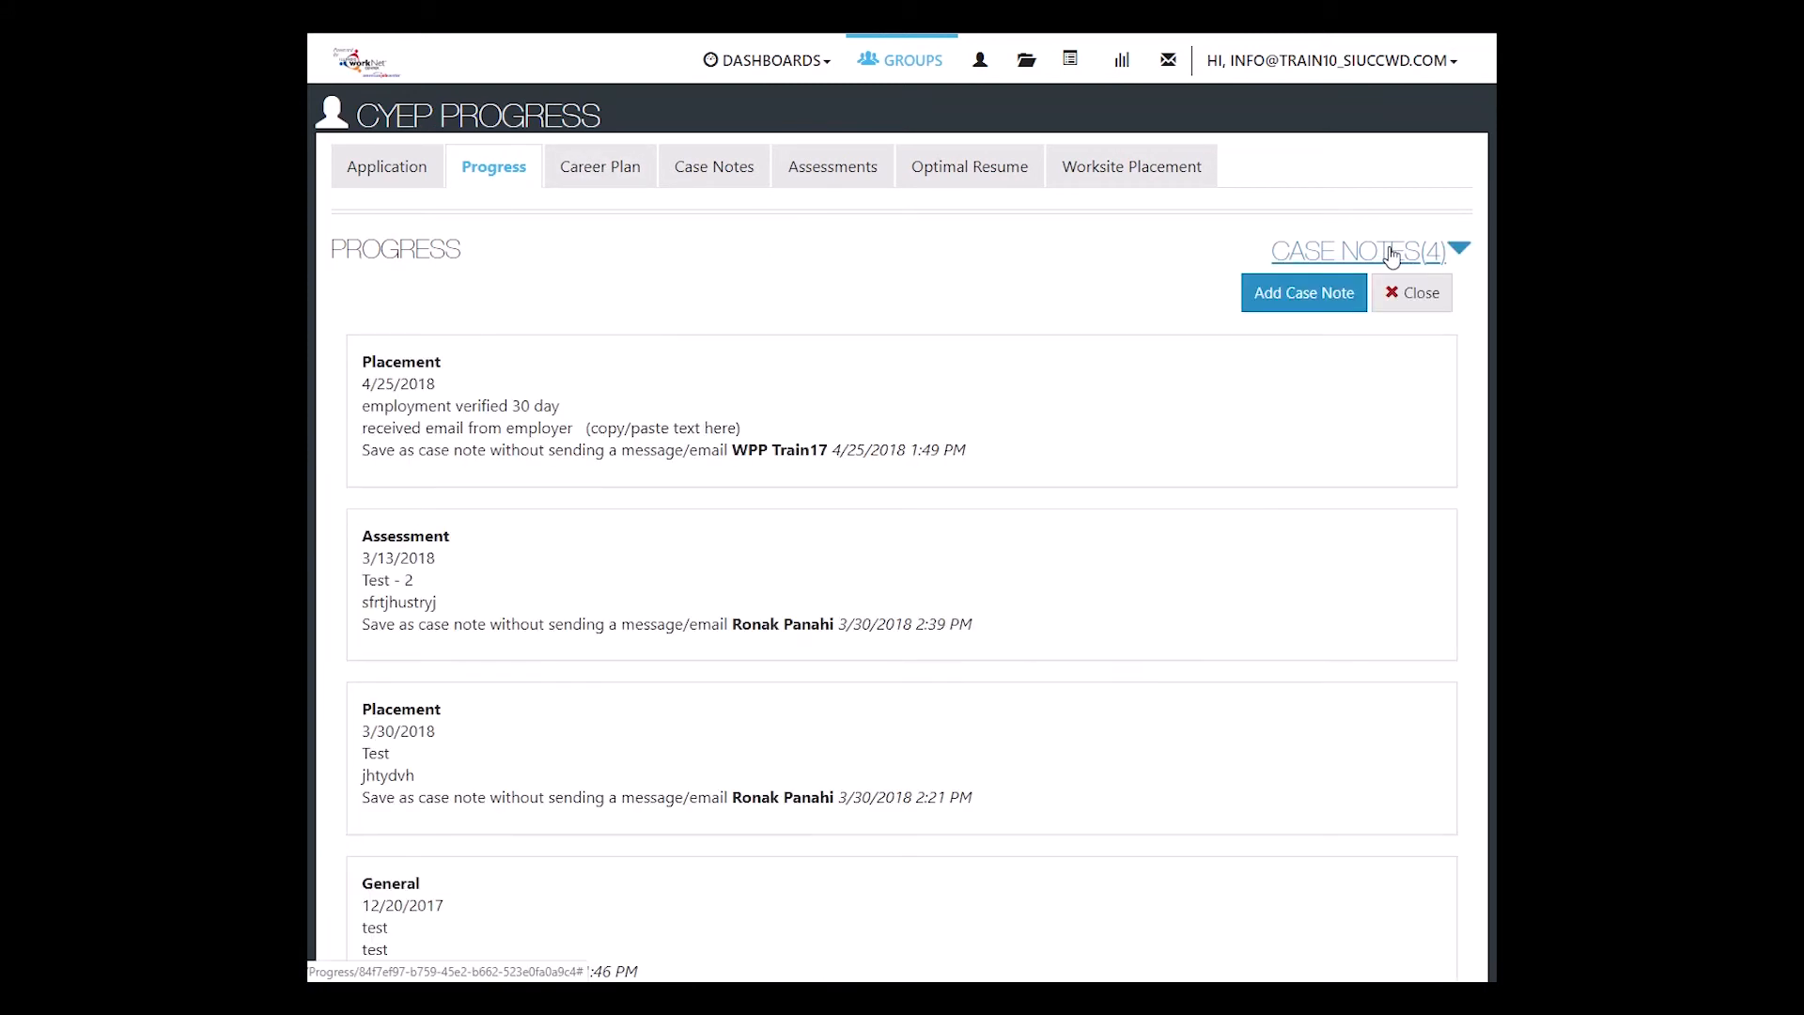
mouse_move(844, 376)
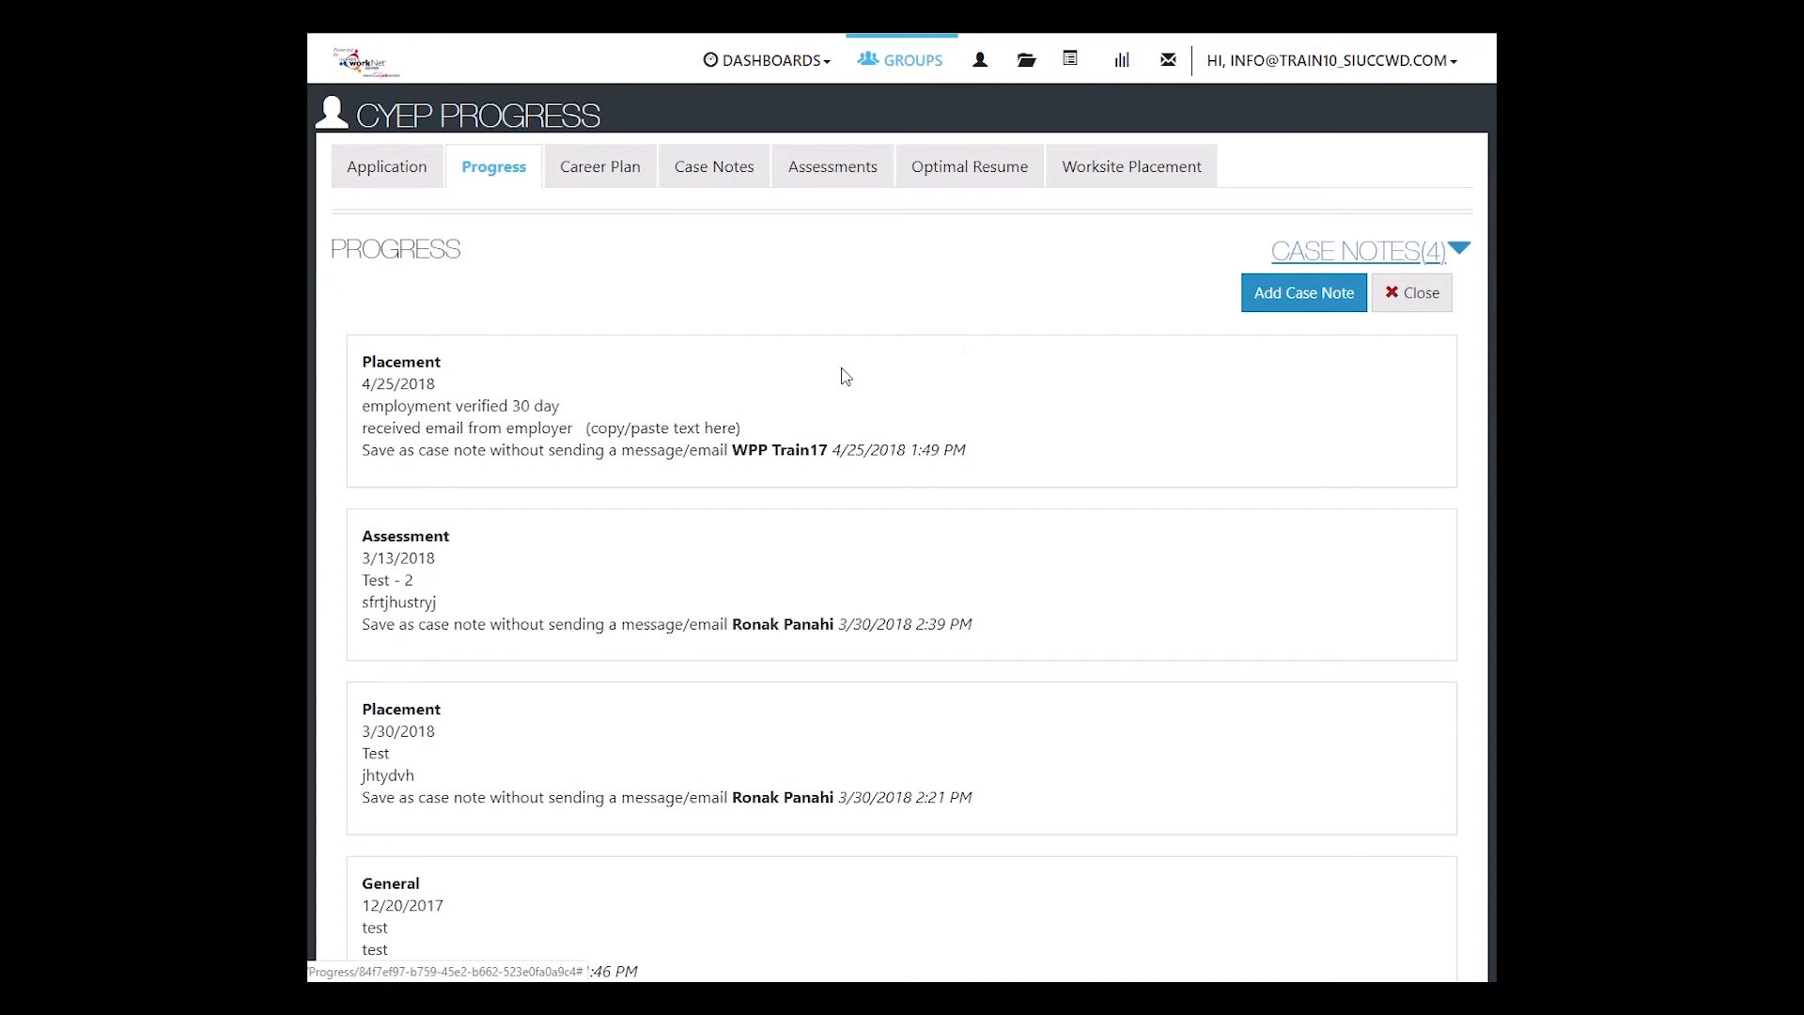
mouse_move(495, 196)
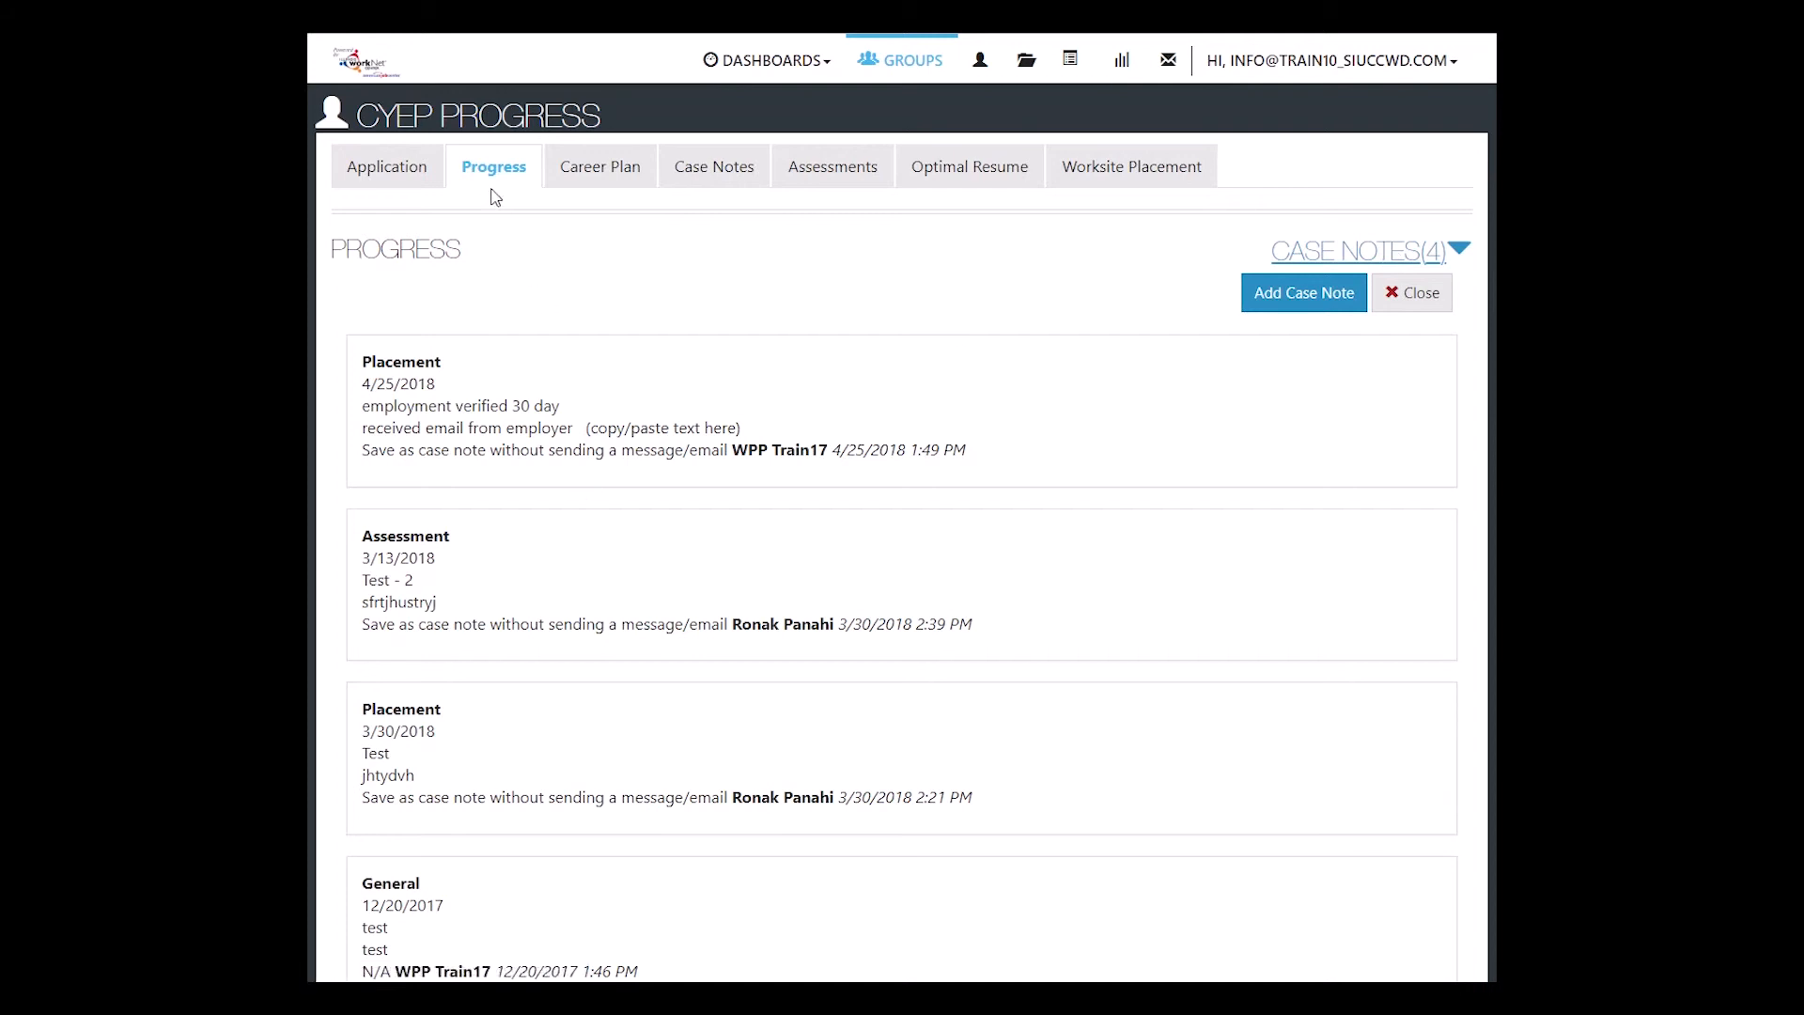
mouse_move(599, 167)
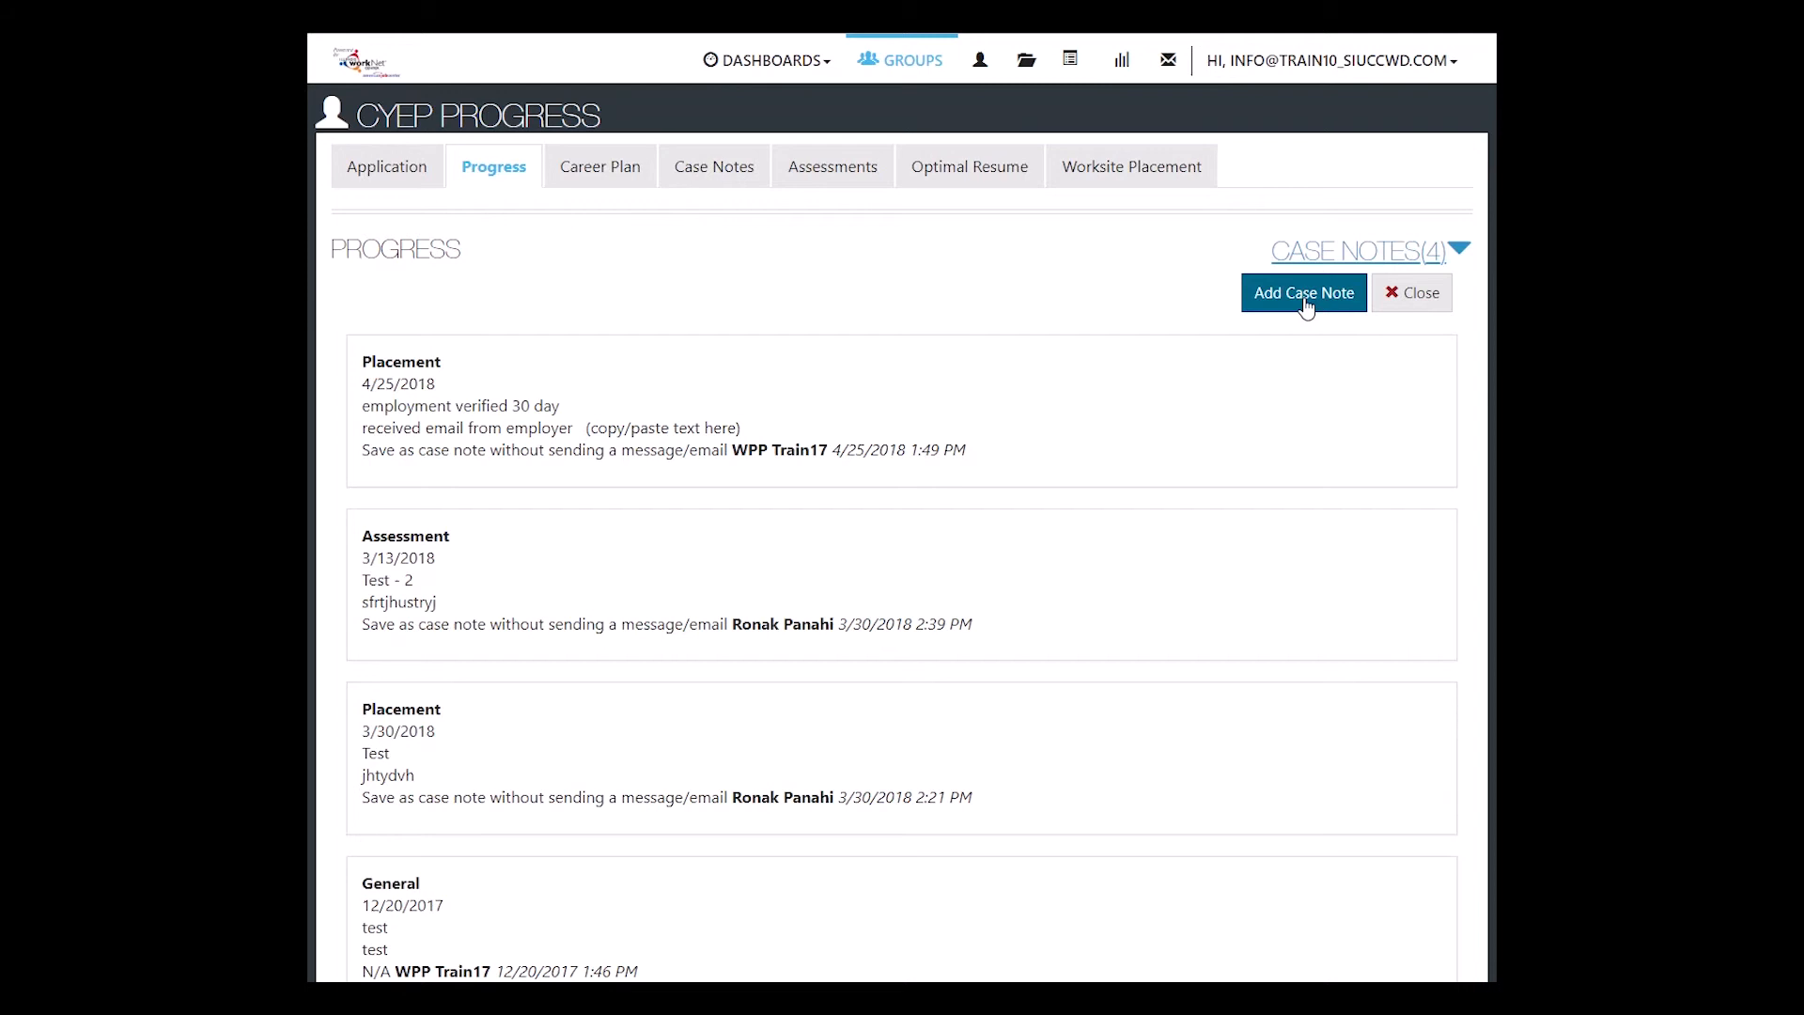
mouse_move(600, 165)
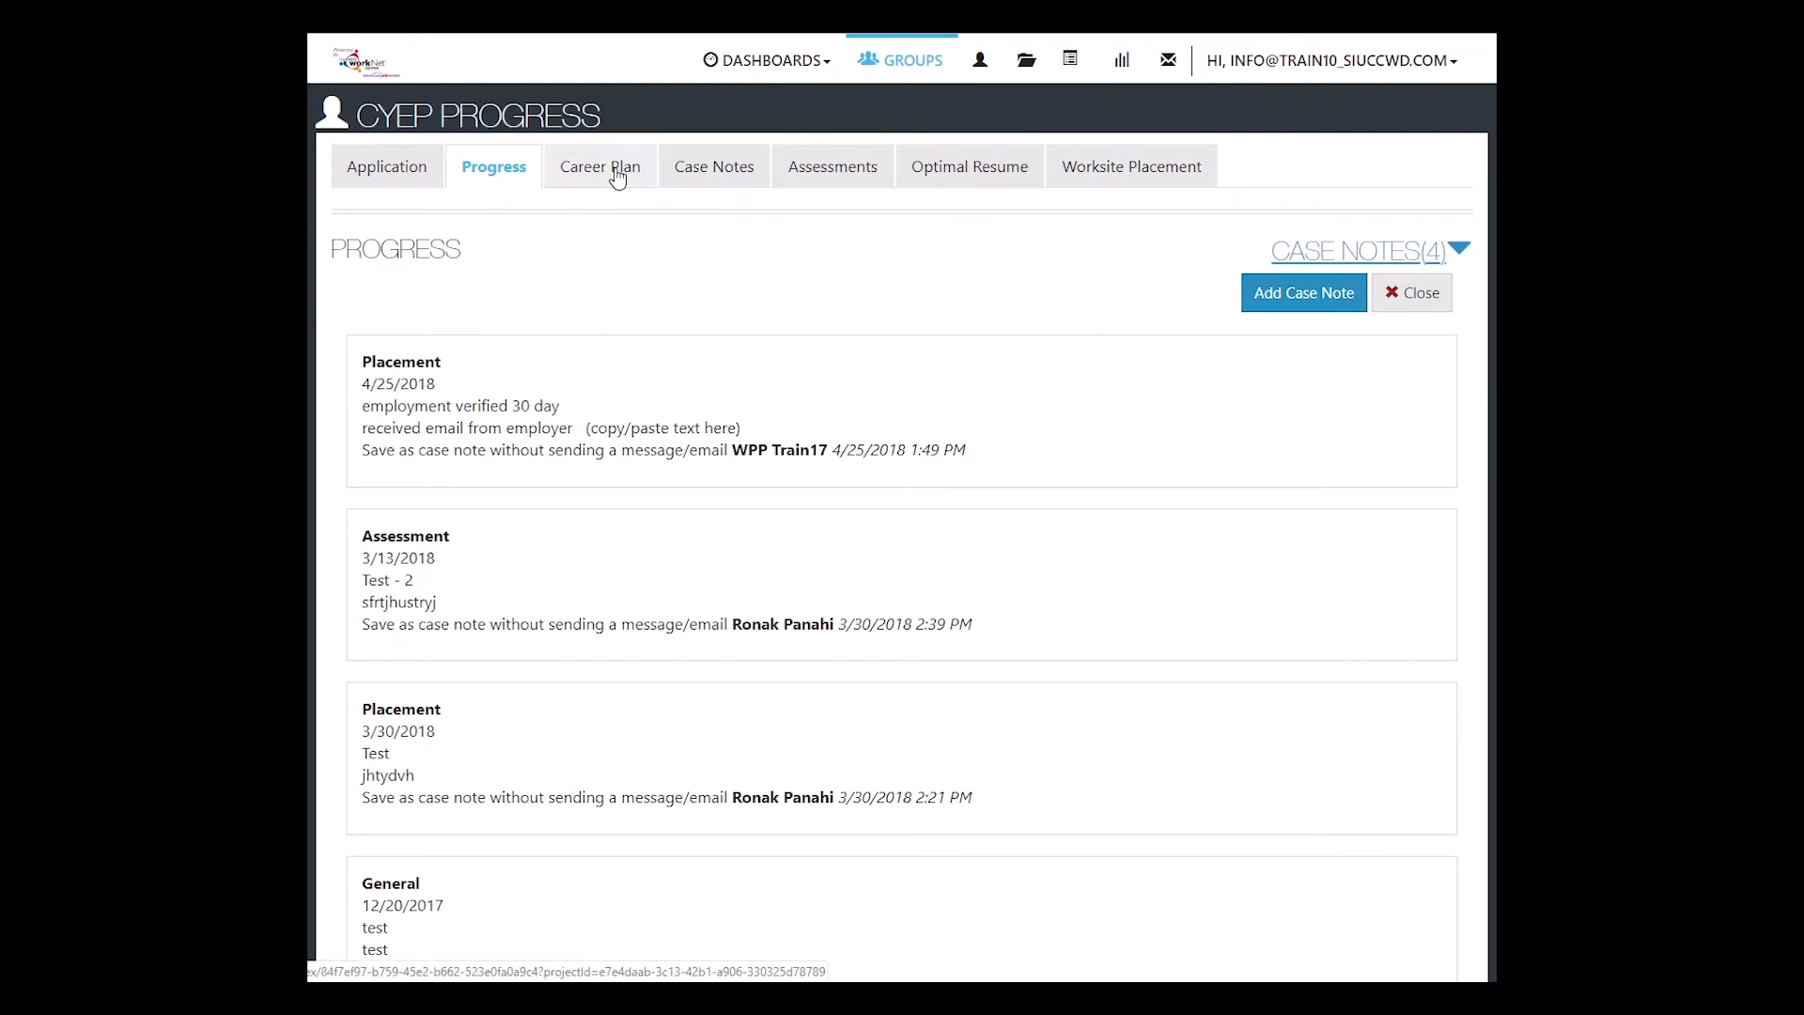
mouse_move(661, 200)
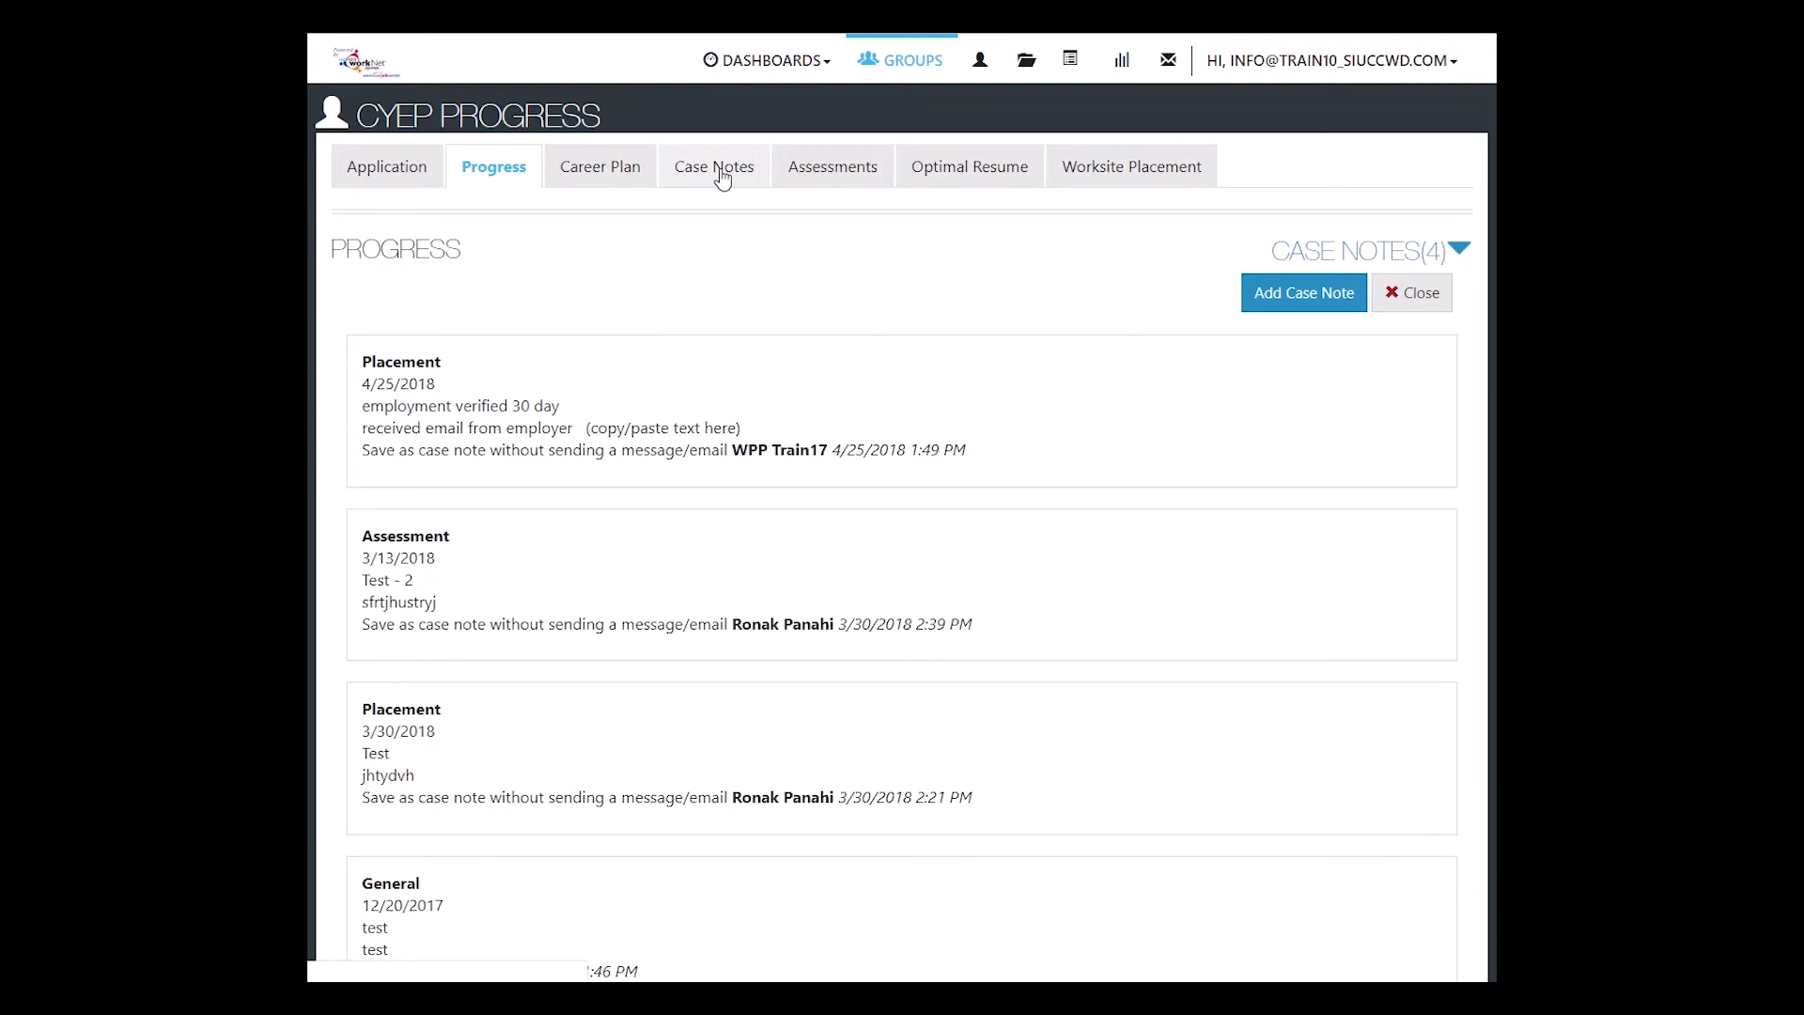
- On the Case Notes tab, filter by a date range, then clear both dates to show all four
left_click(712, 166)
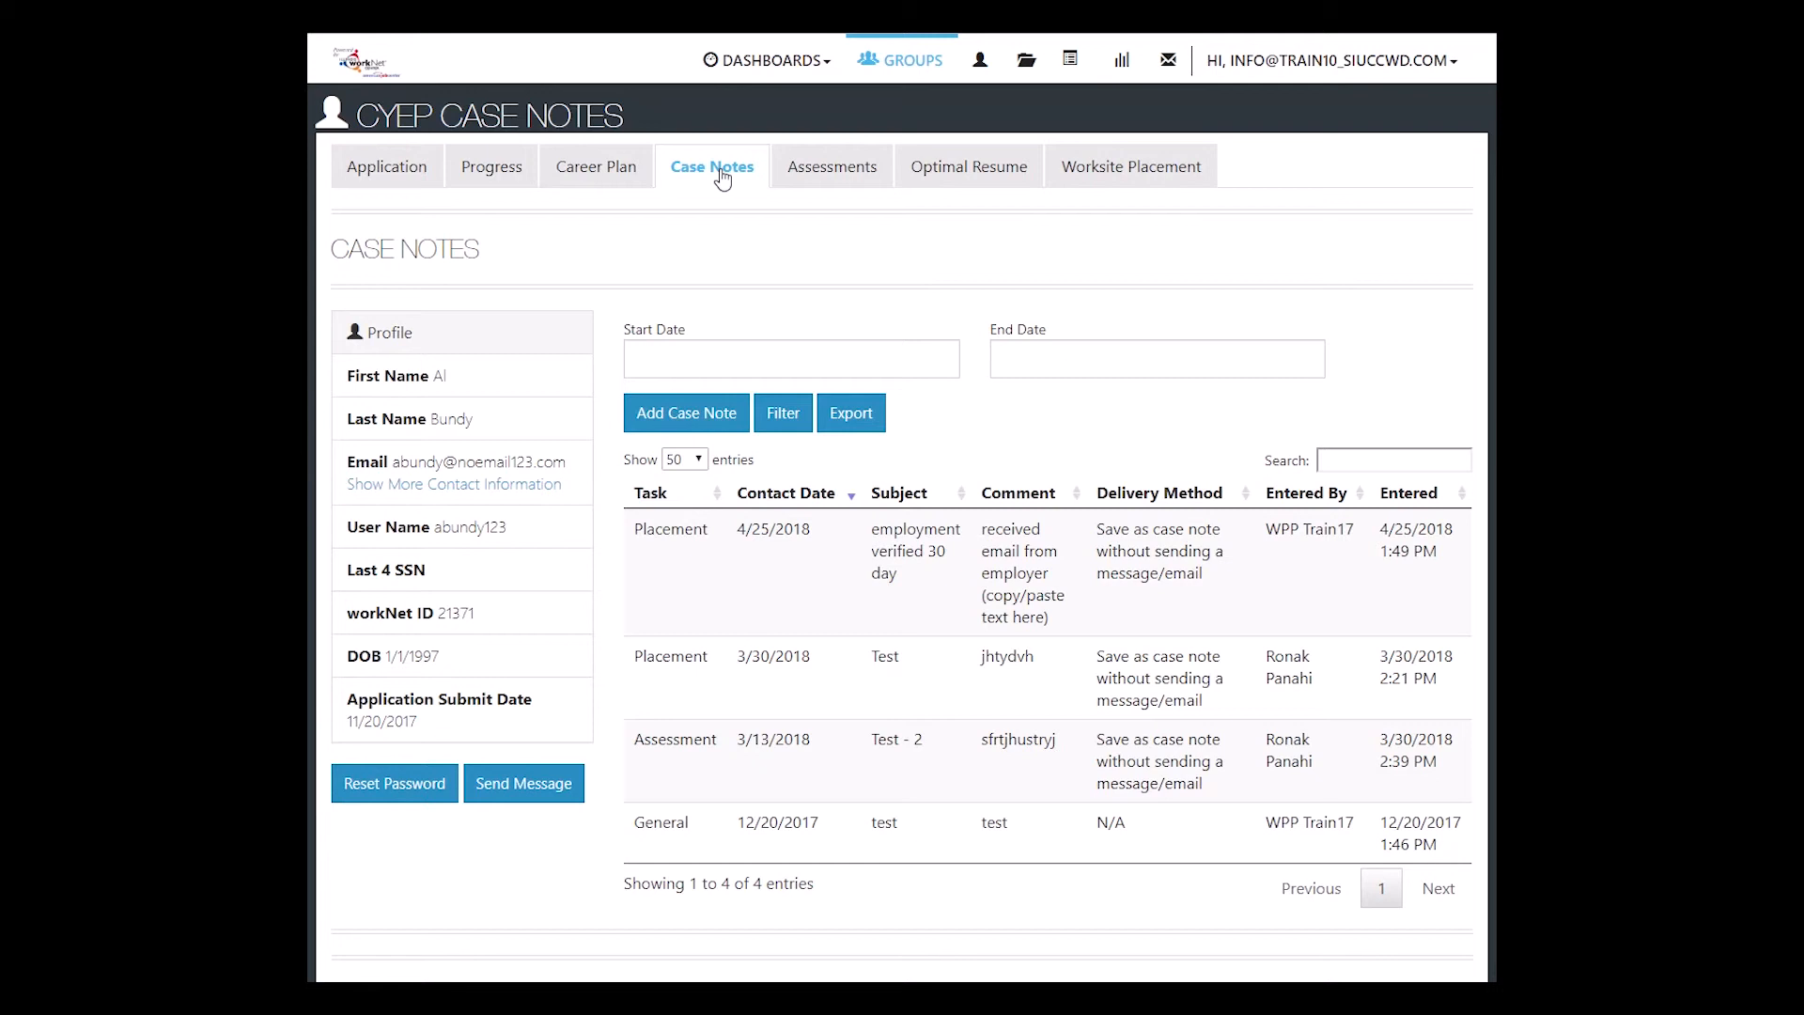
mouse_move(718, 190)
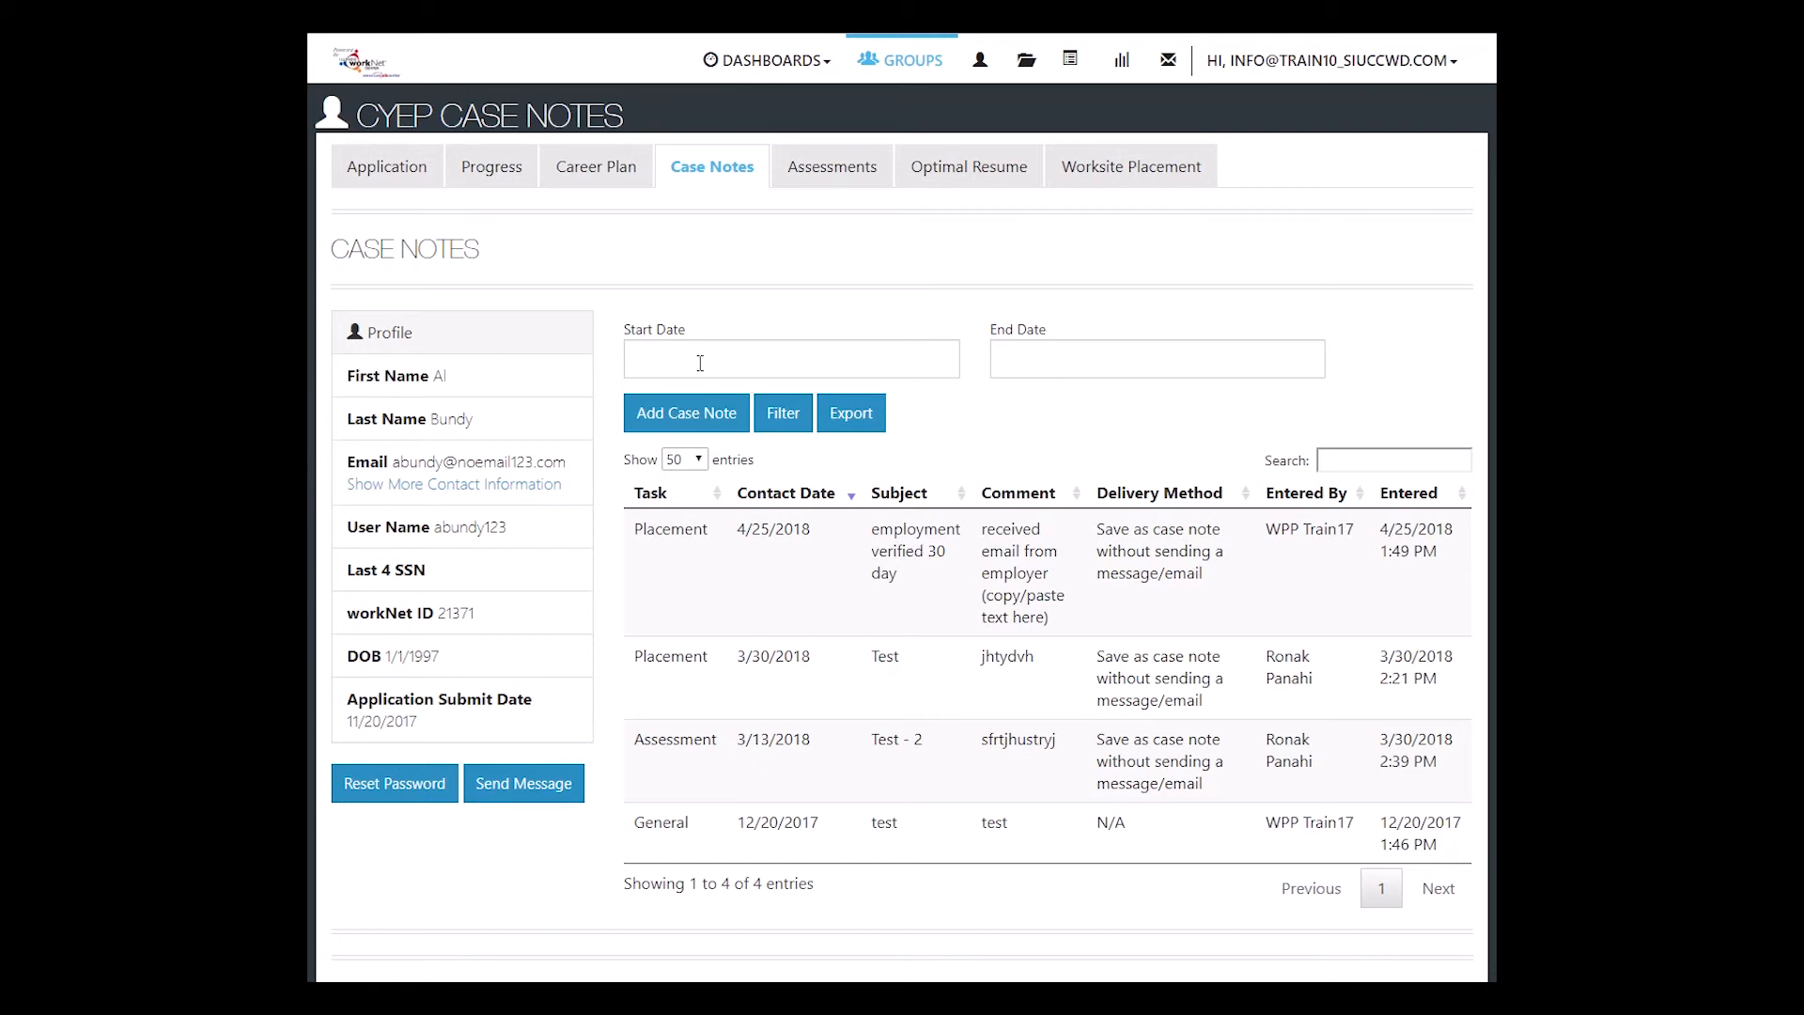
left_click(1154, 358)
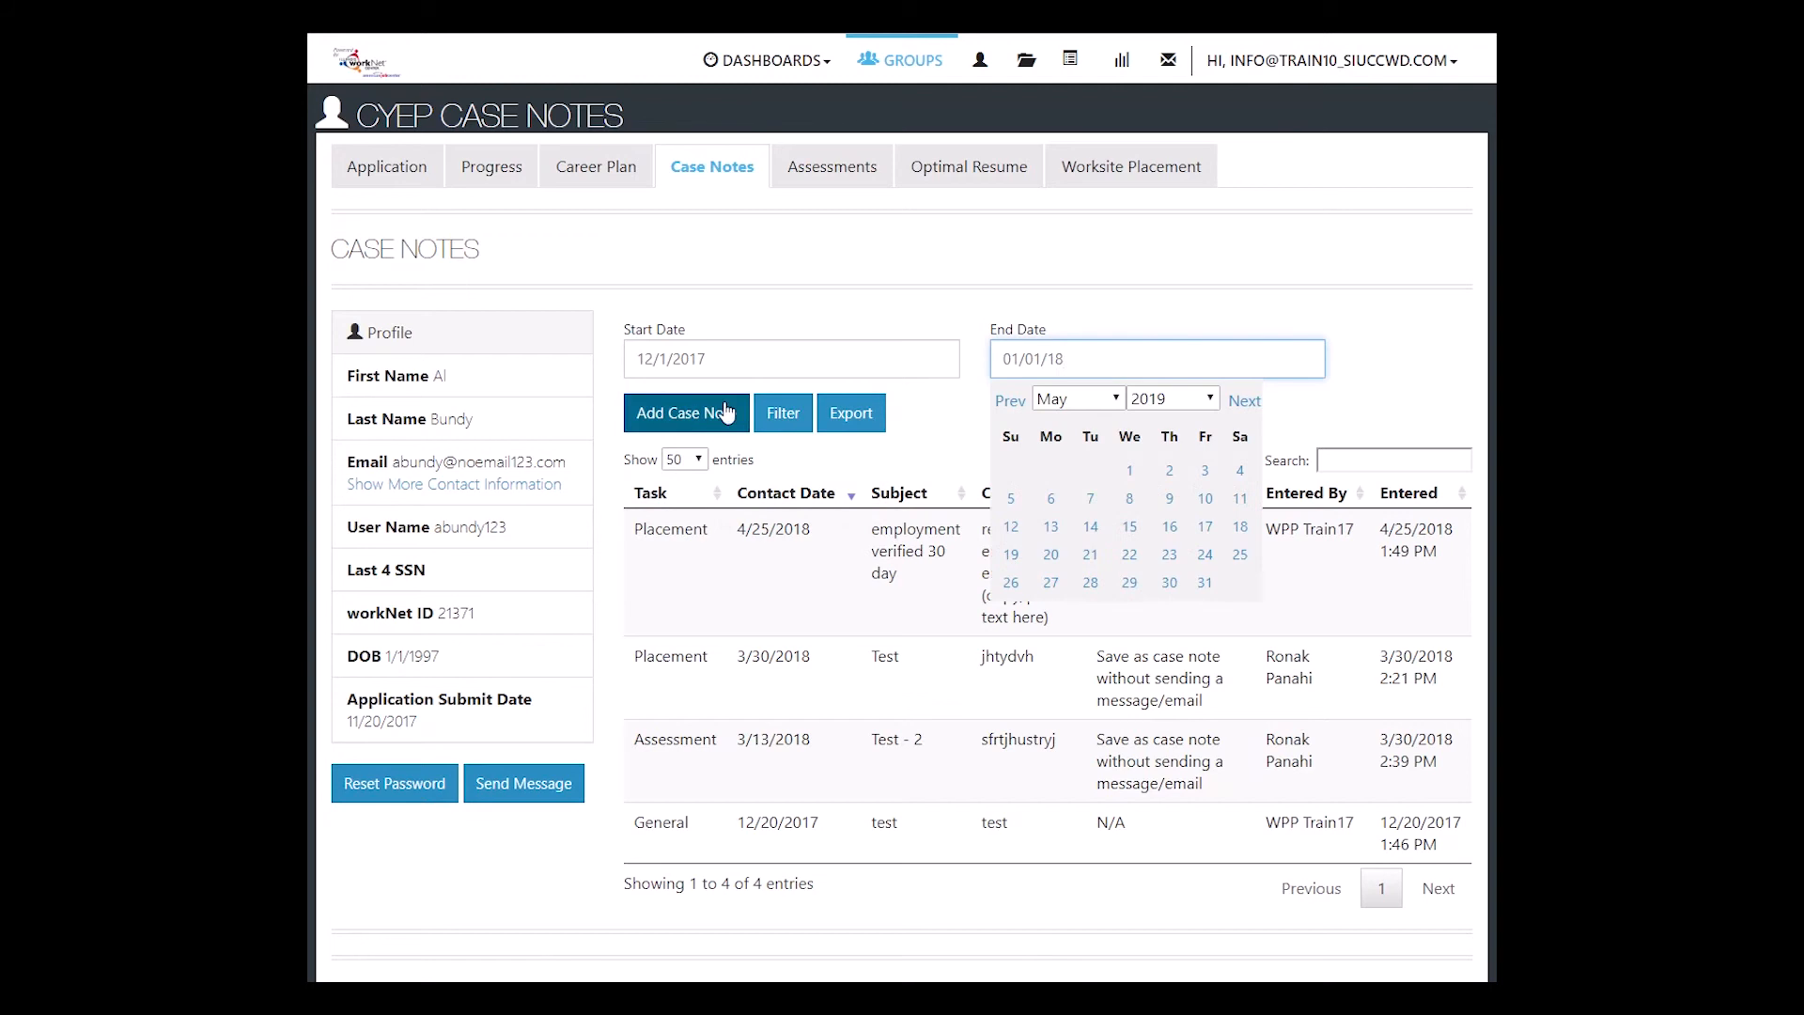
left_click(782, 412)
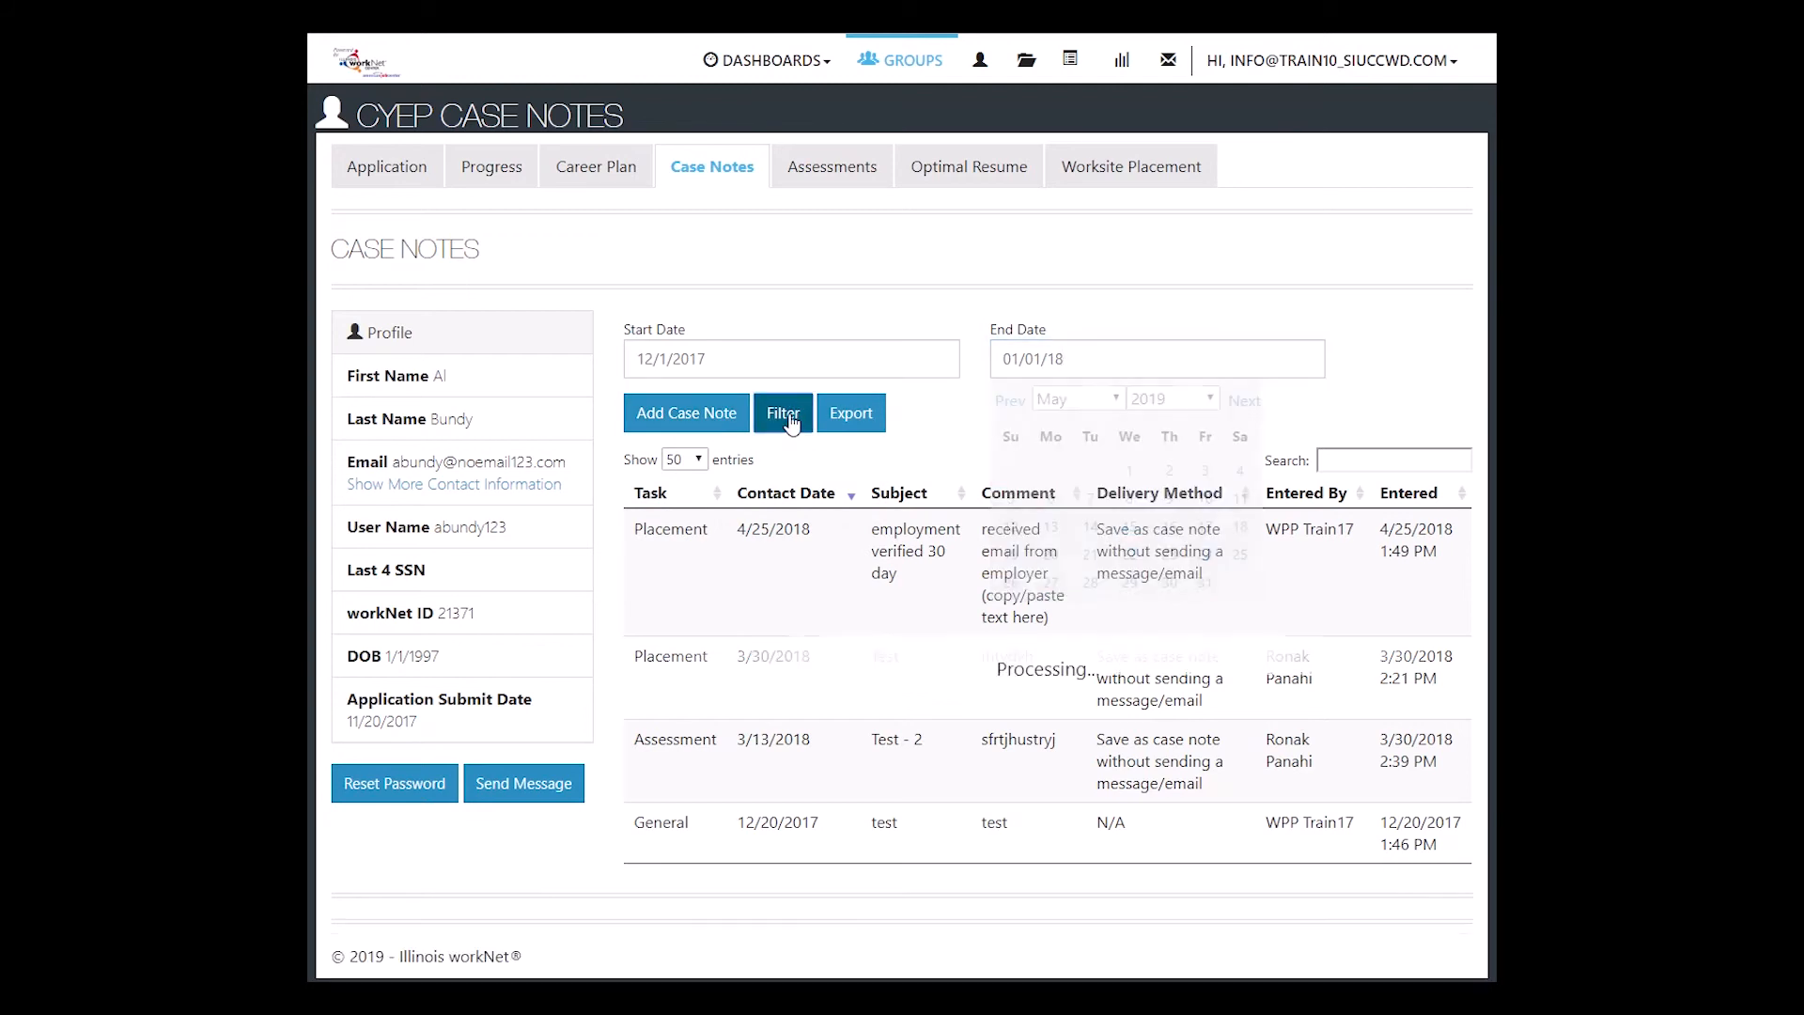
left_click(790, 411)
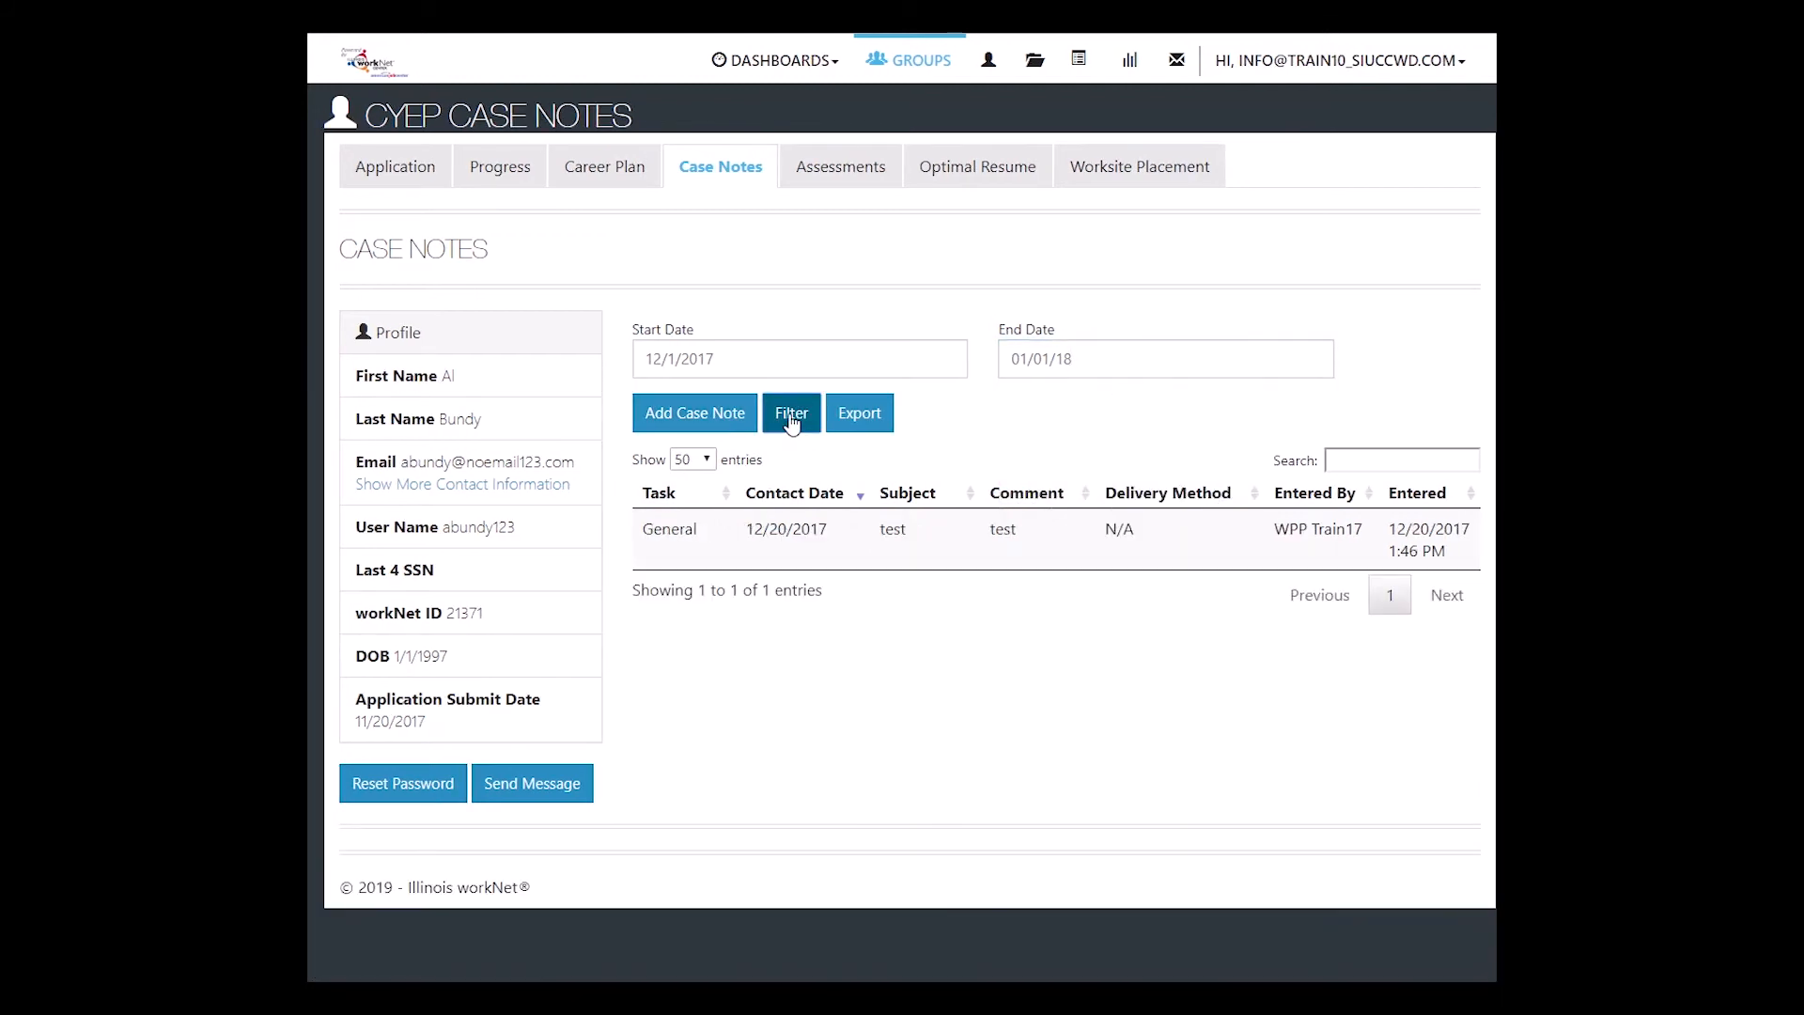
mouse_move(1105, 395)
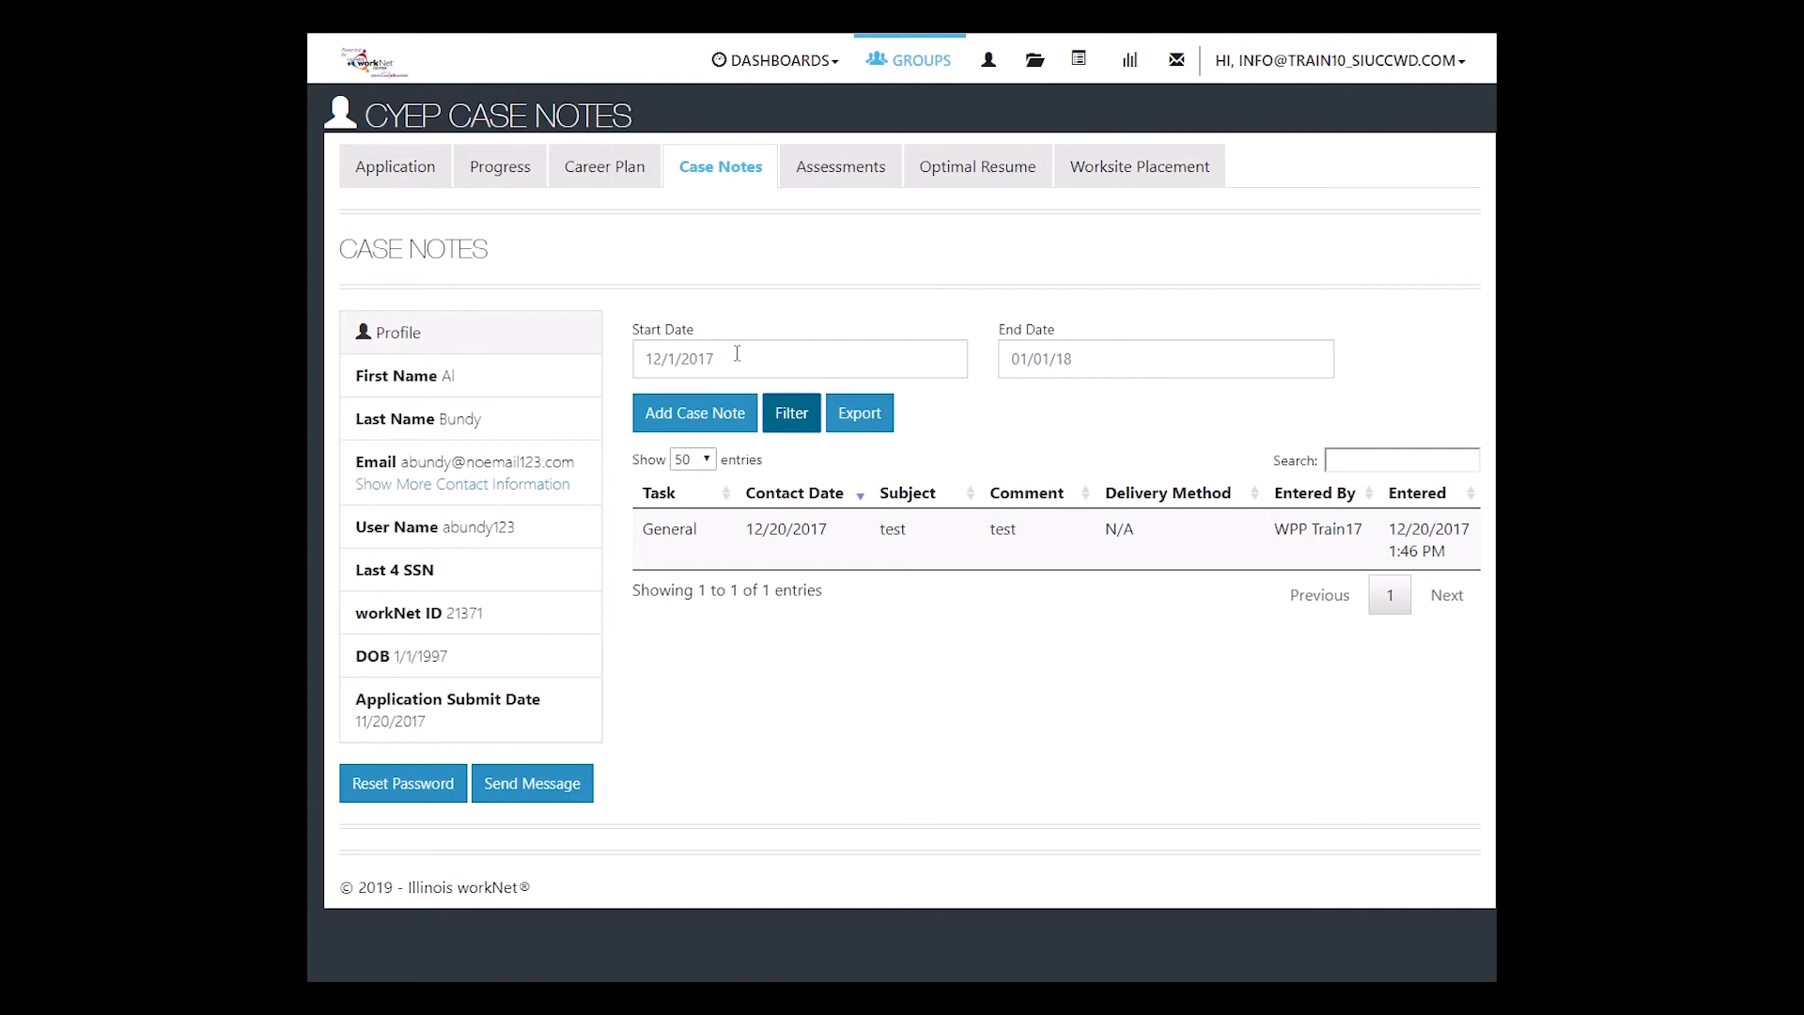
left_click(1163, 358)
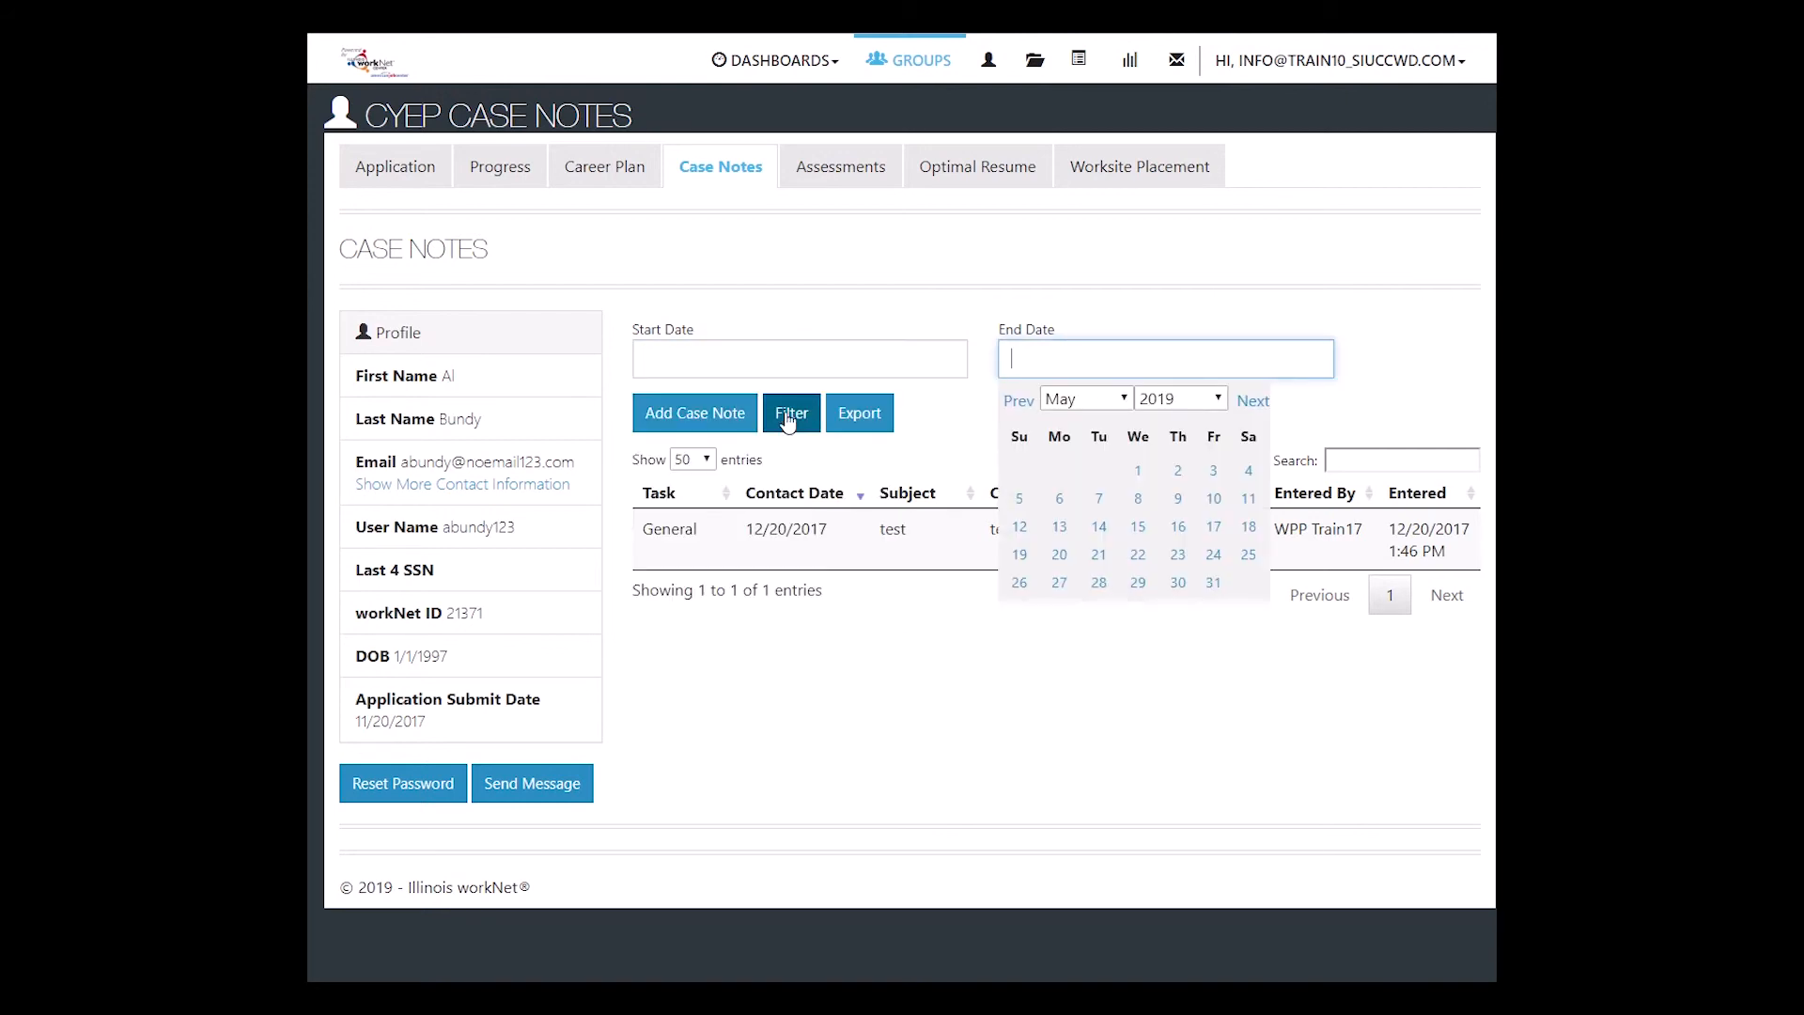
left_click(790, 413)
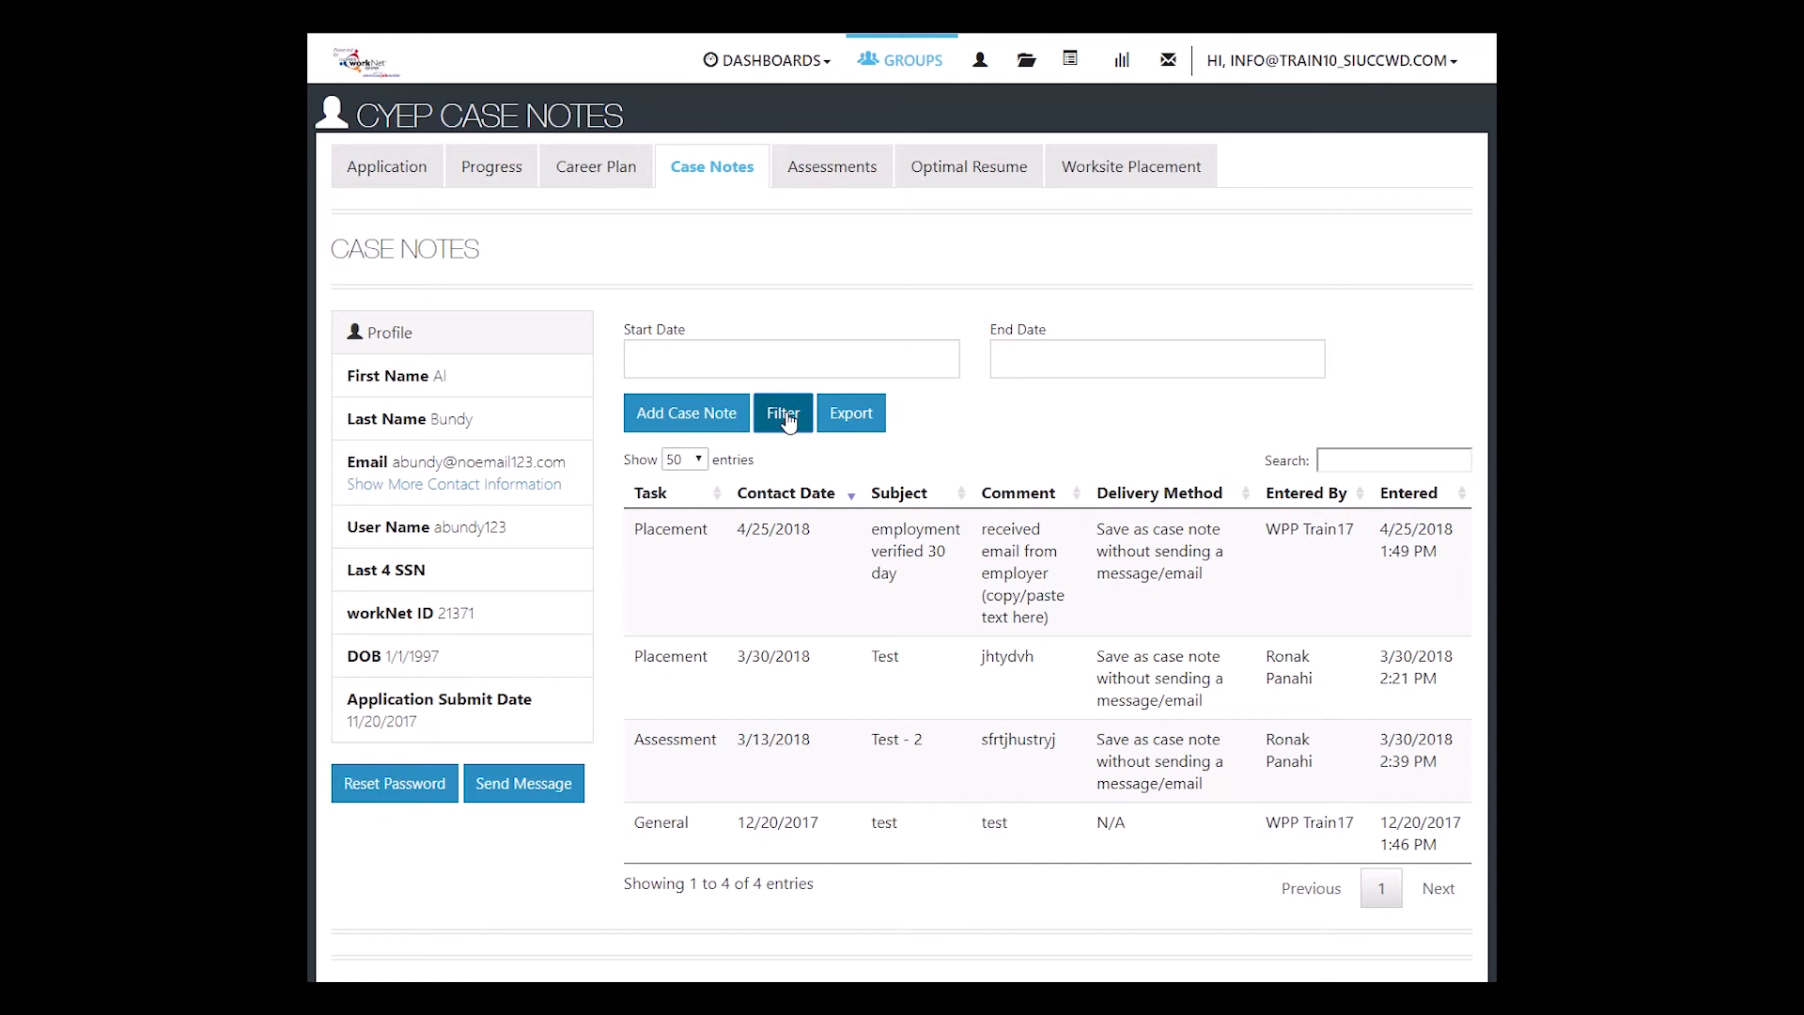
mouse_move(656, 506)
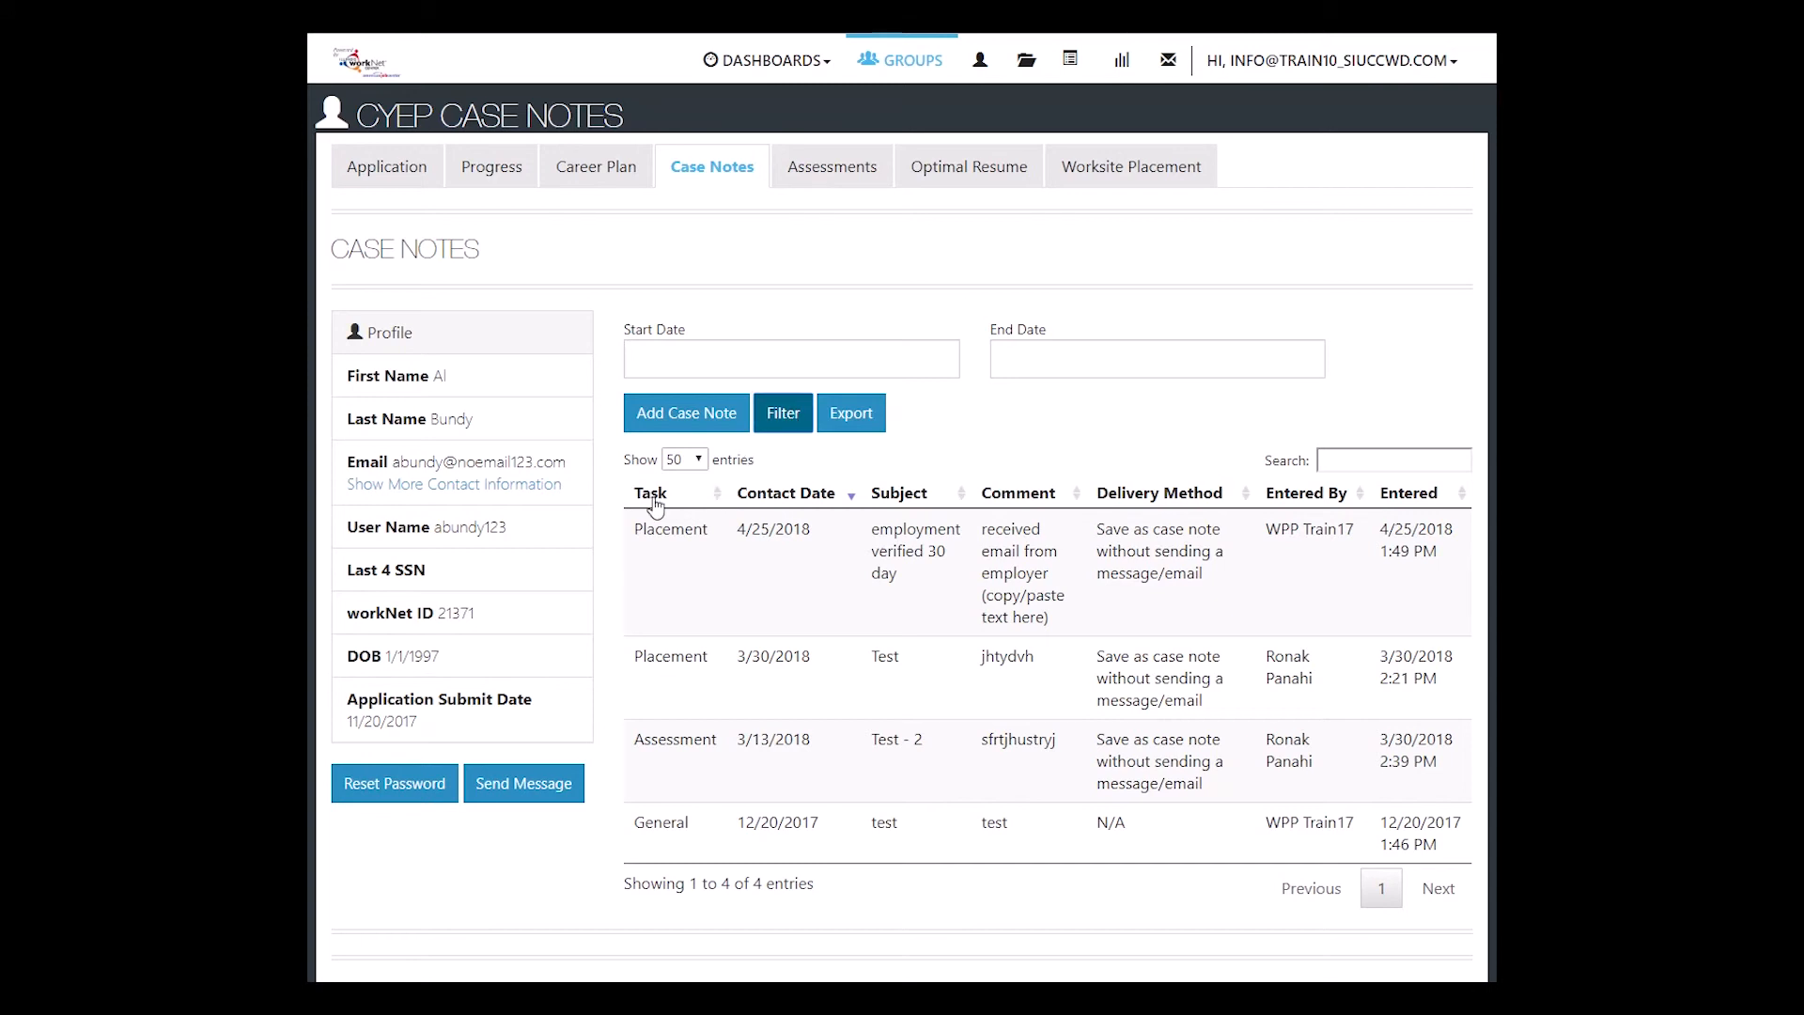
- Sort case notes by task, contact date, subject, then entry date oldest first
left_click(651, 493)
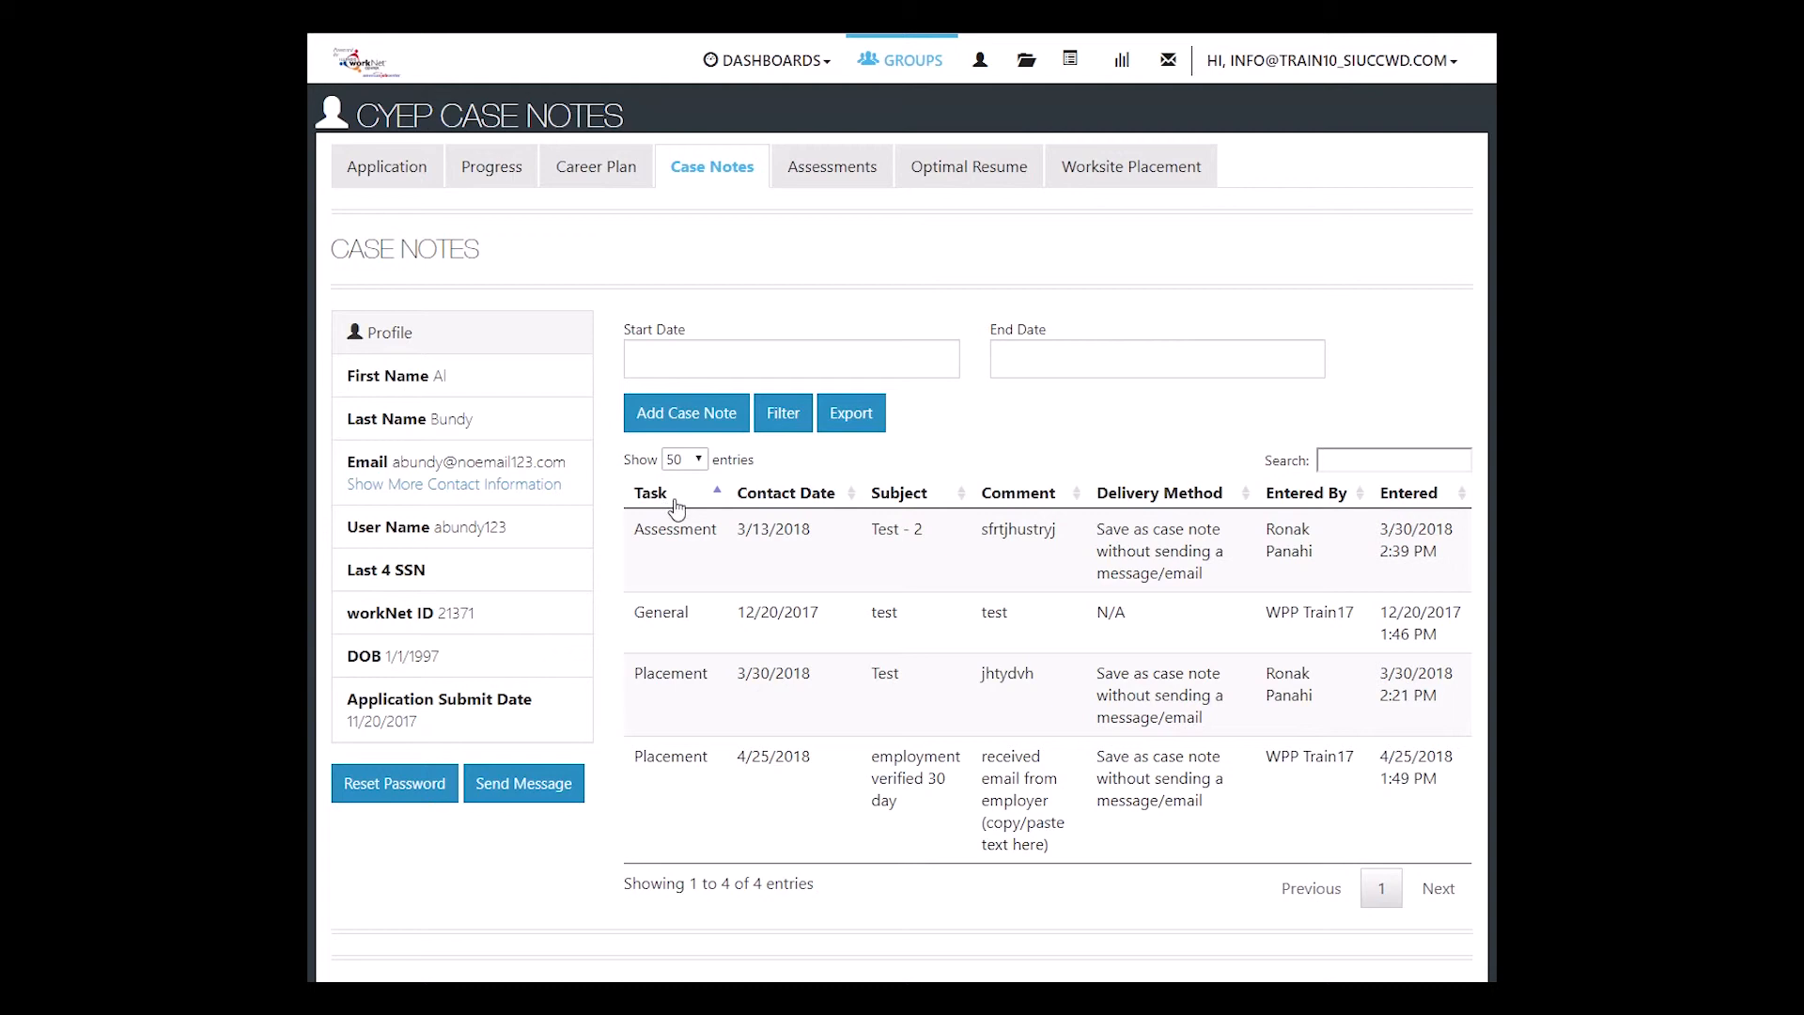
left_click(787, 492)
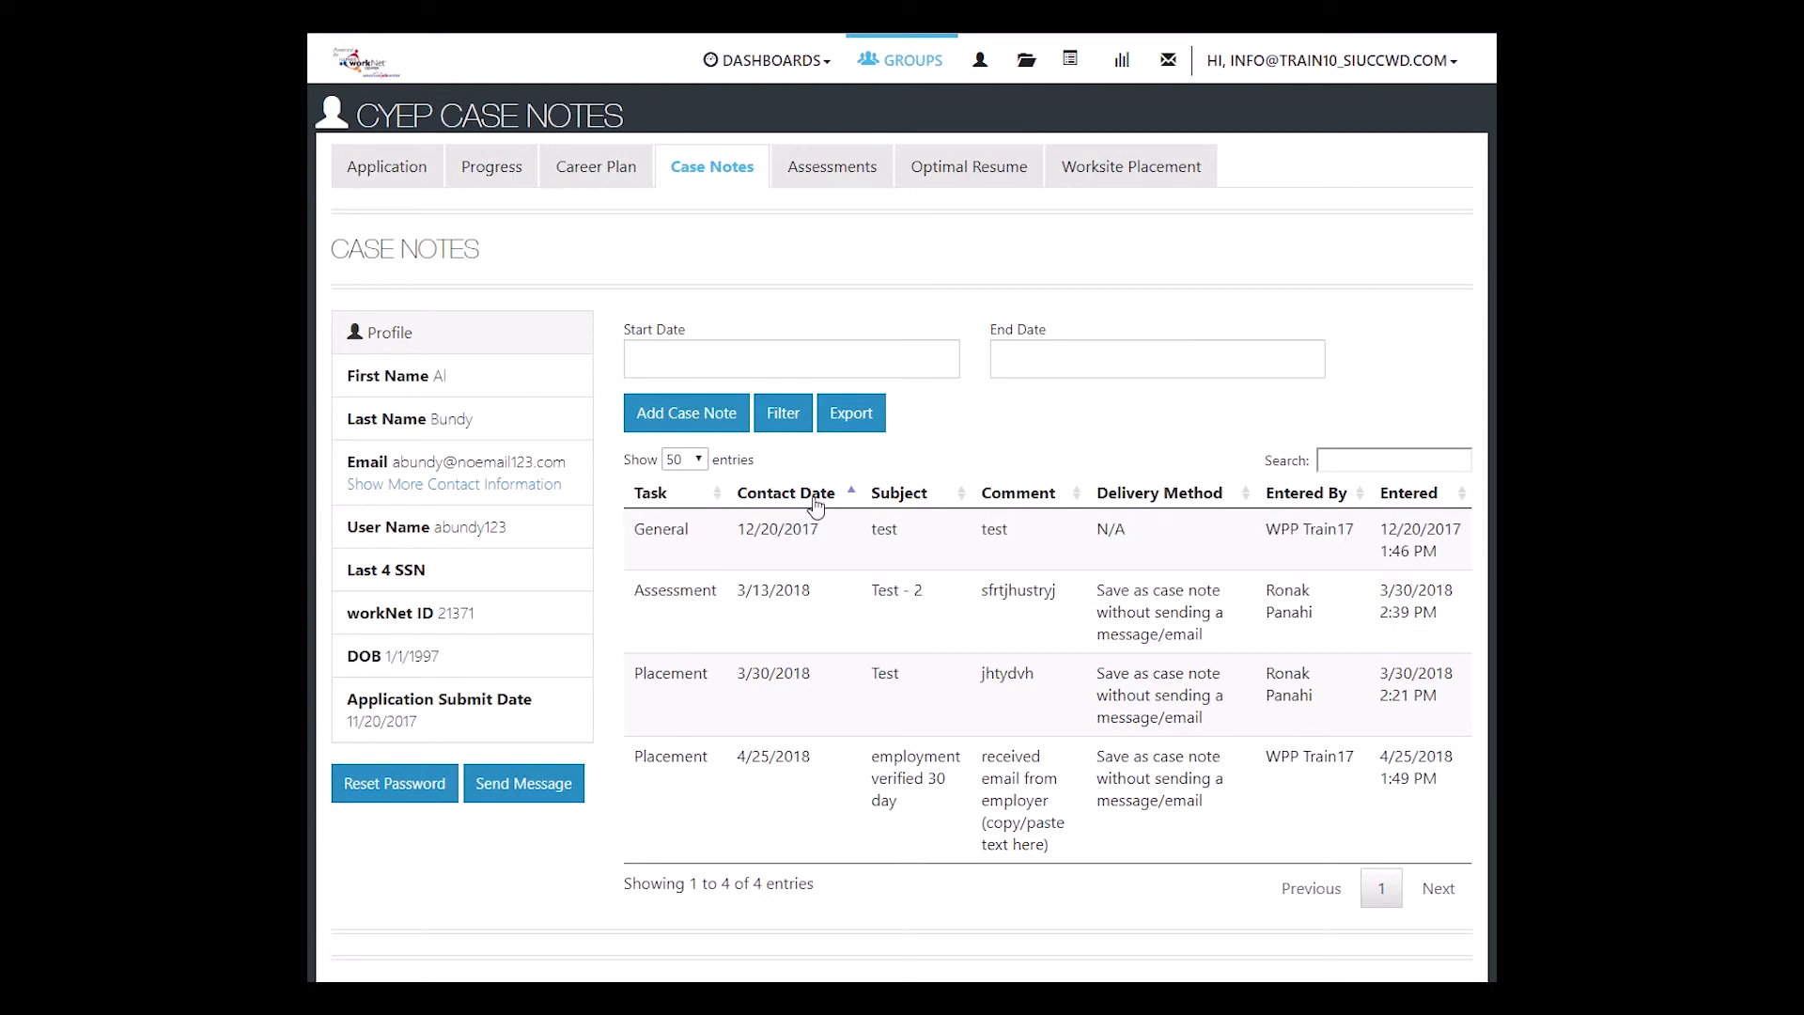
mouse_move(902, 516)
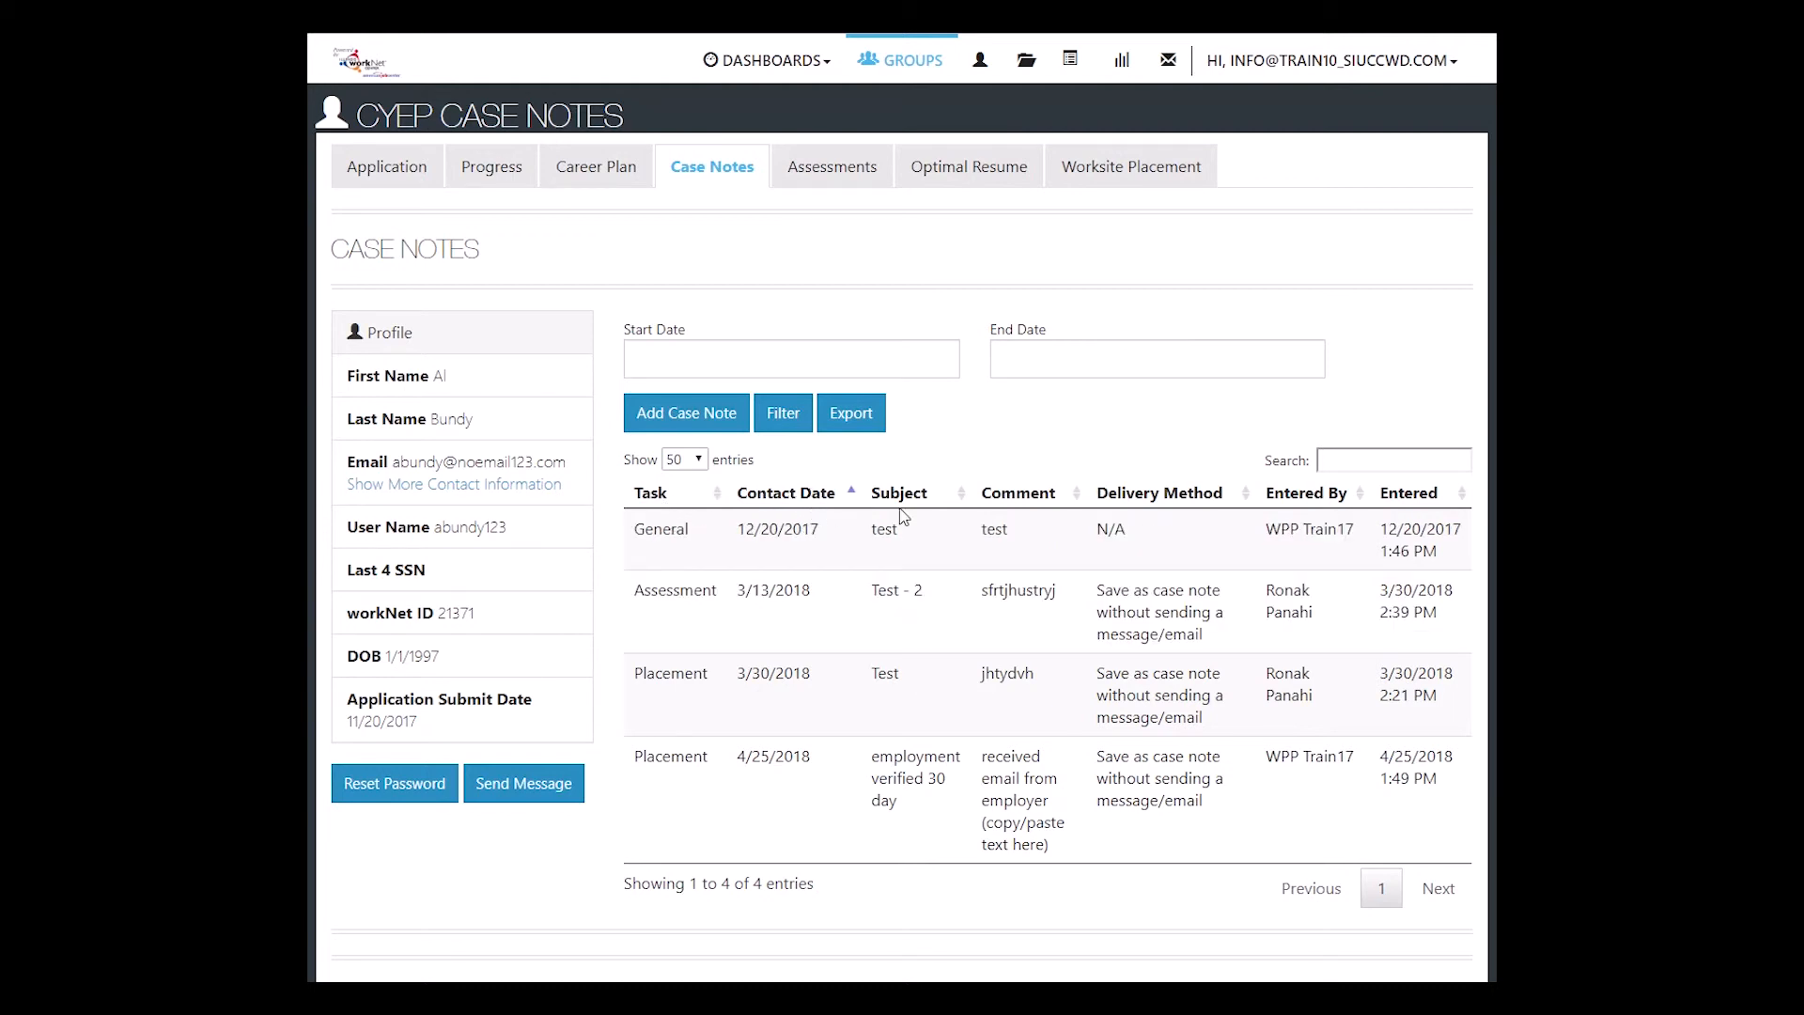
left_click(900, 492)
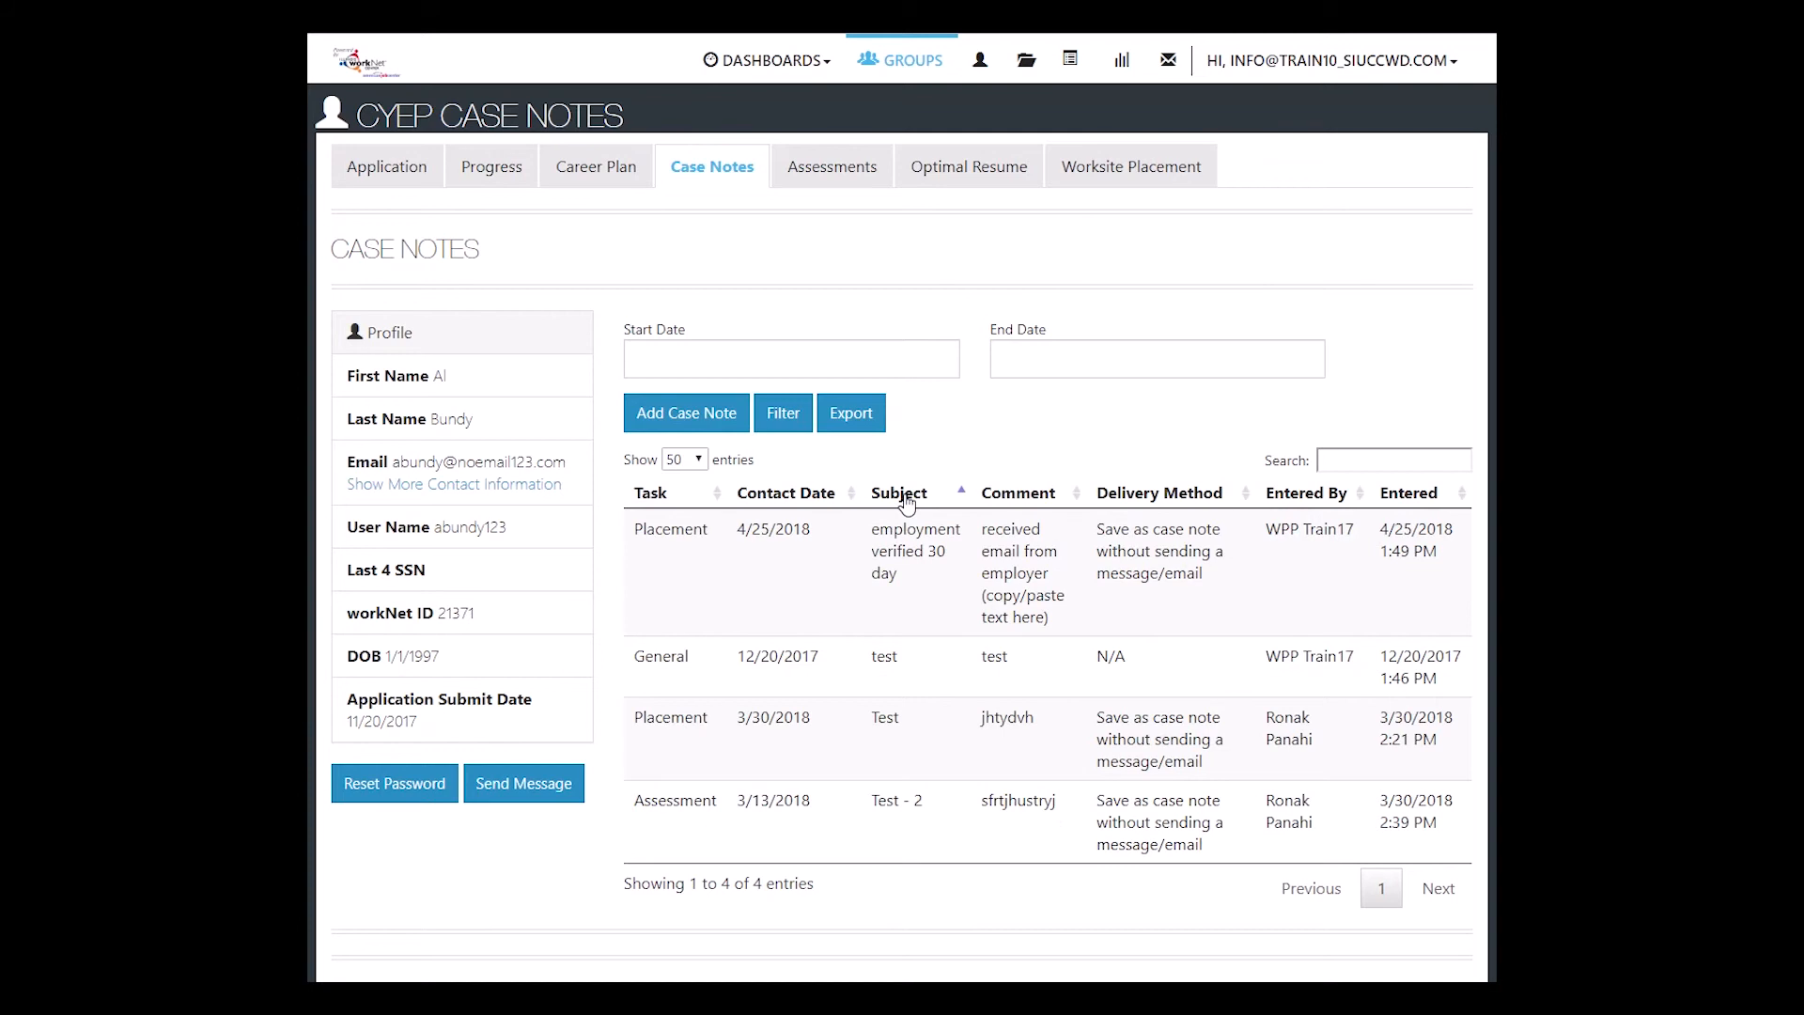
mouse_move(1021, 506)
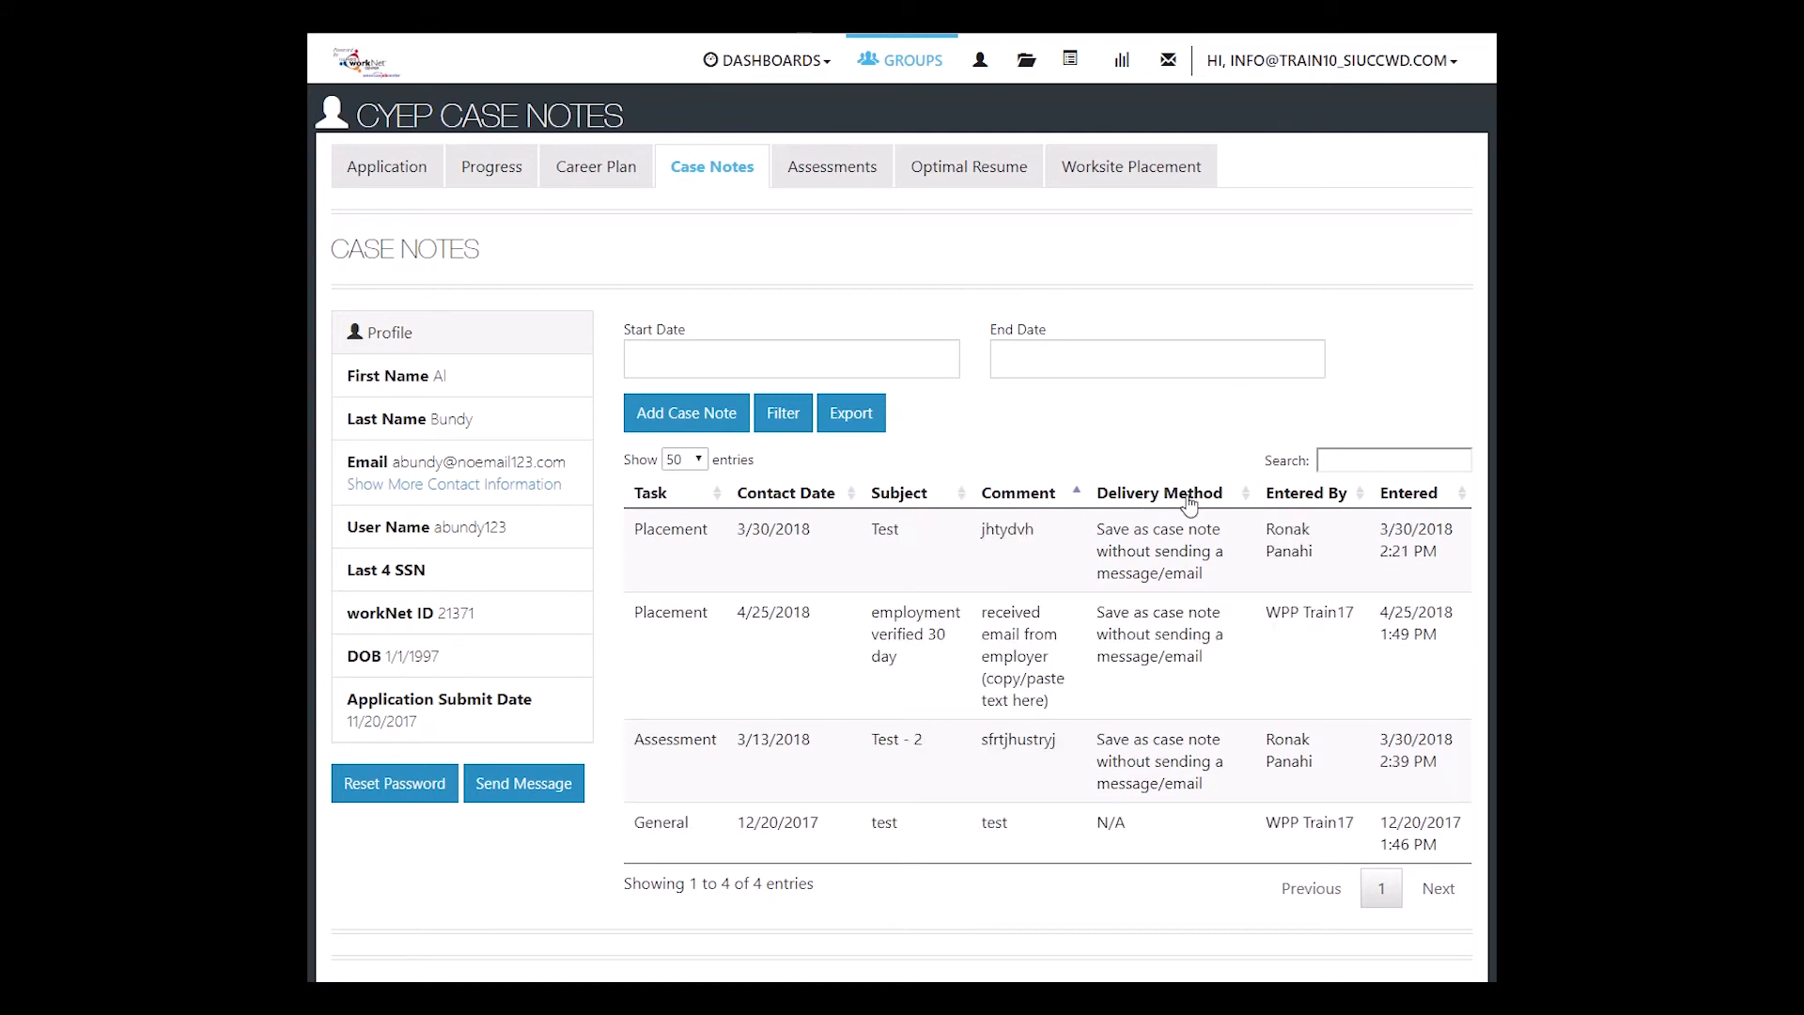
left_click(1159, 492)
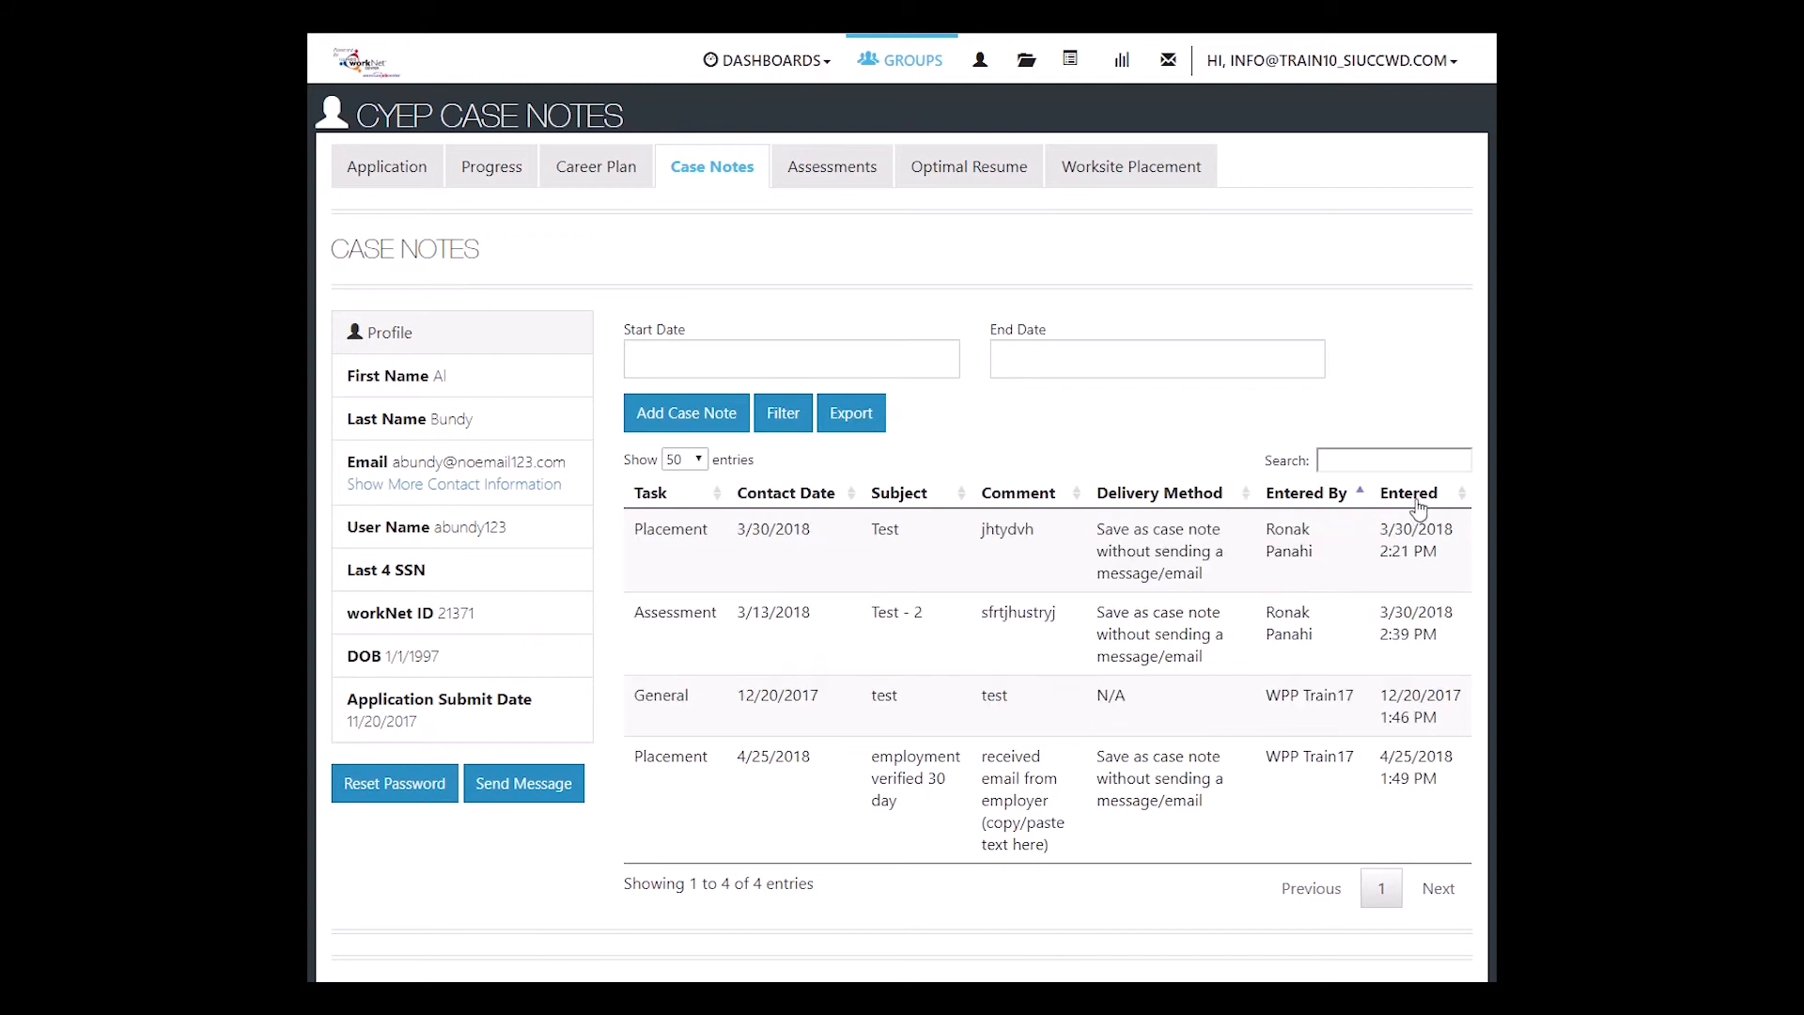
left_click(1408, 492)
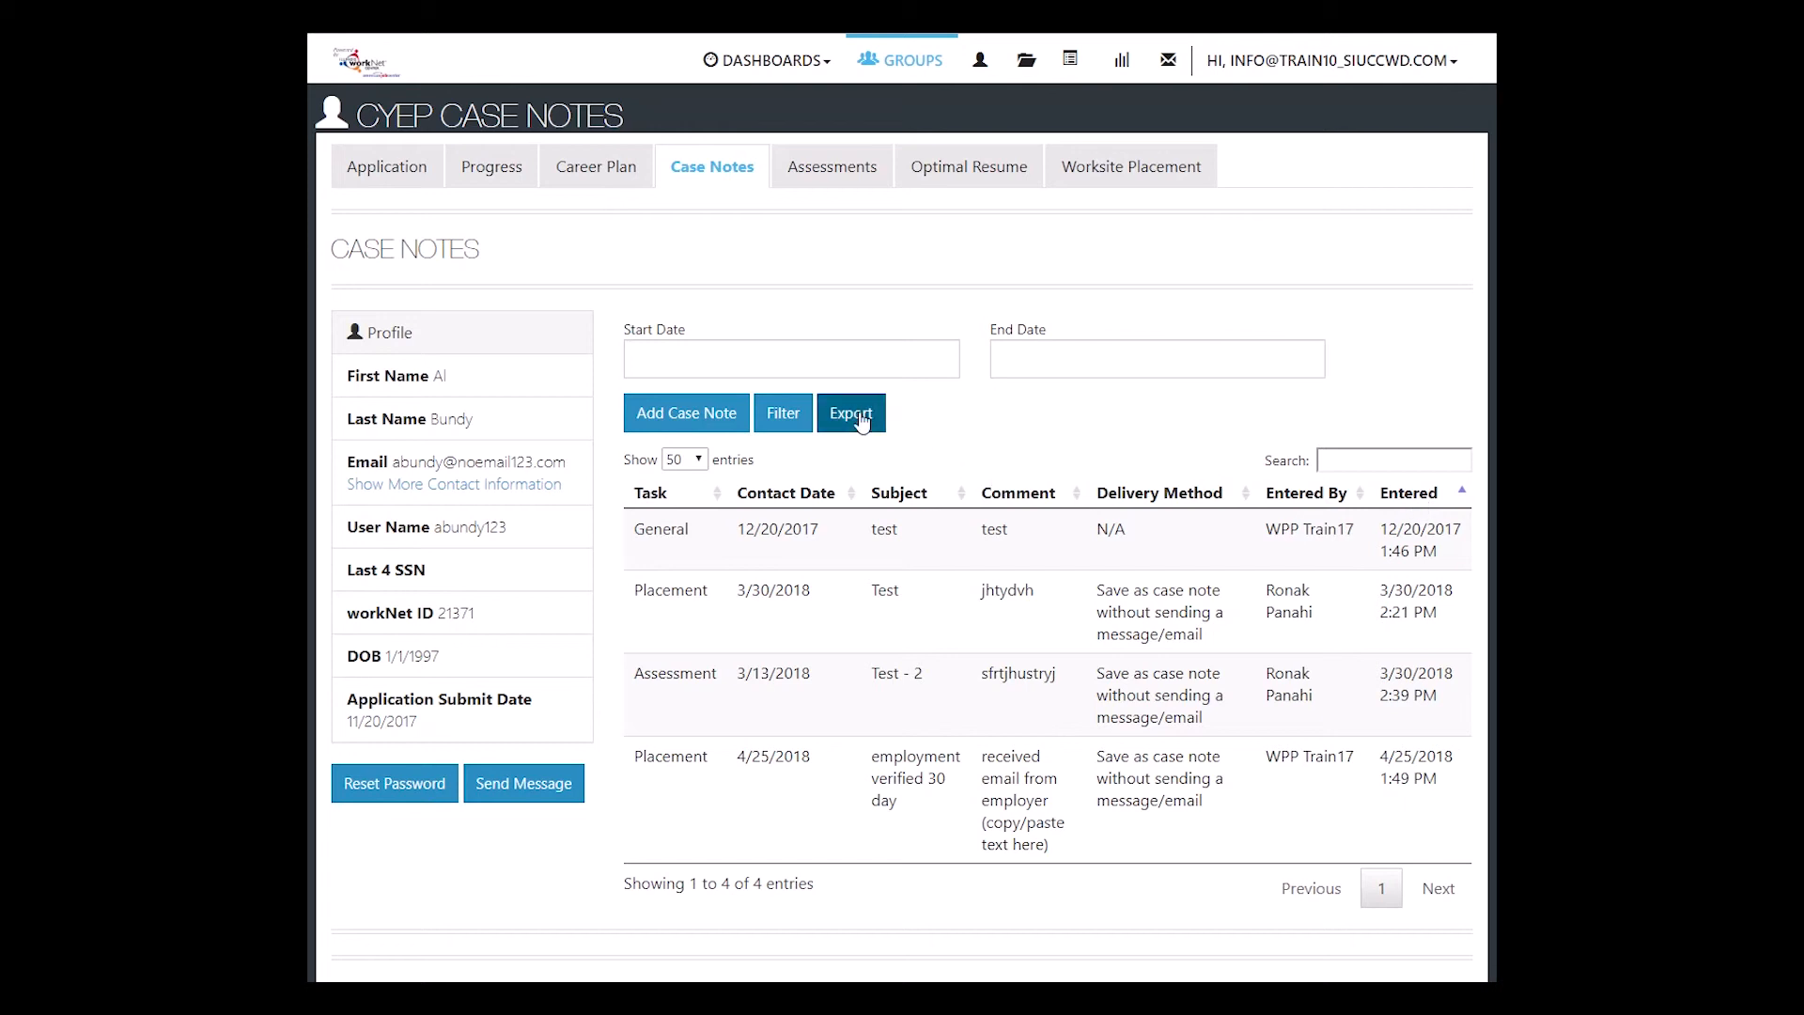
left_click(850, 412)
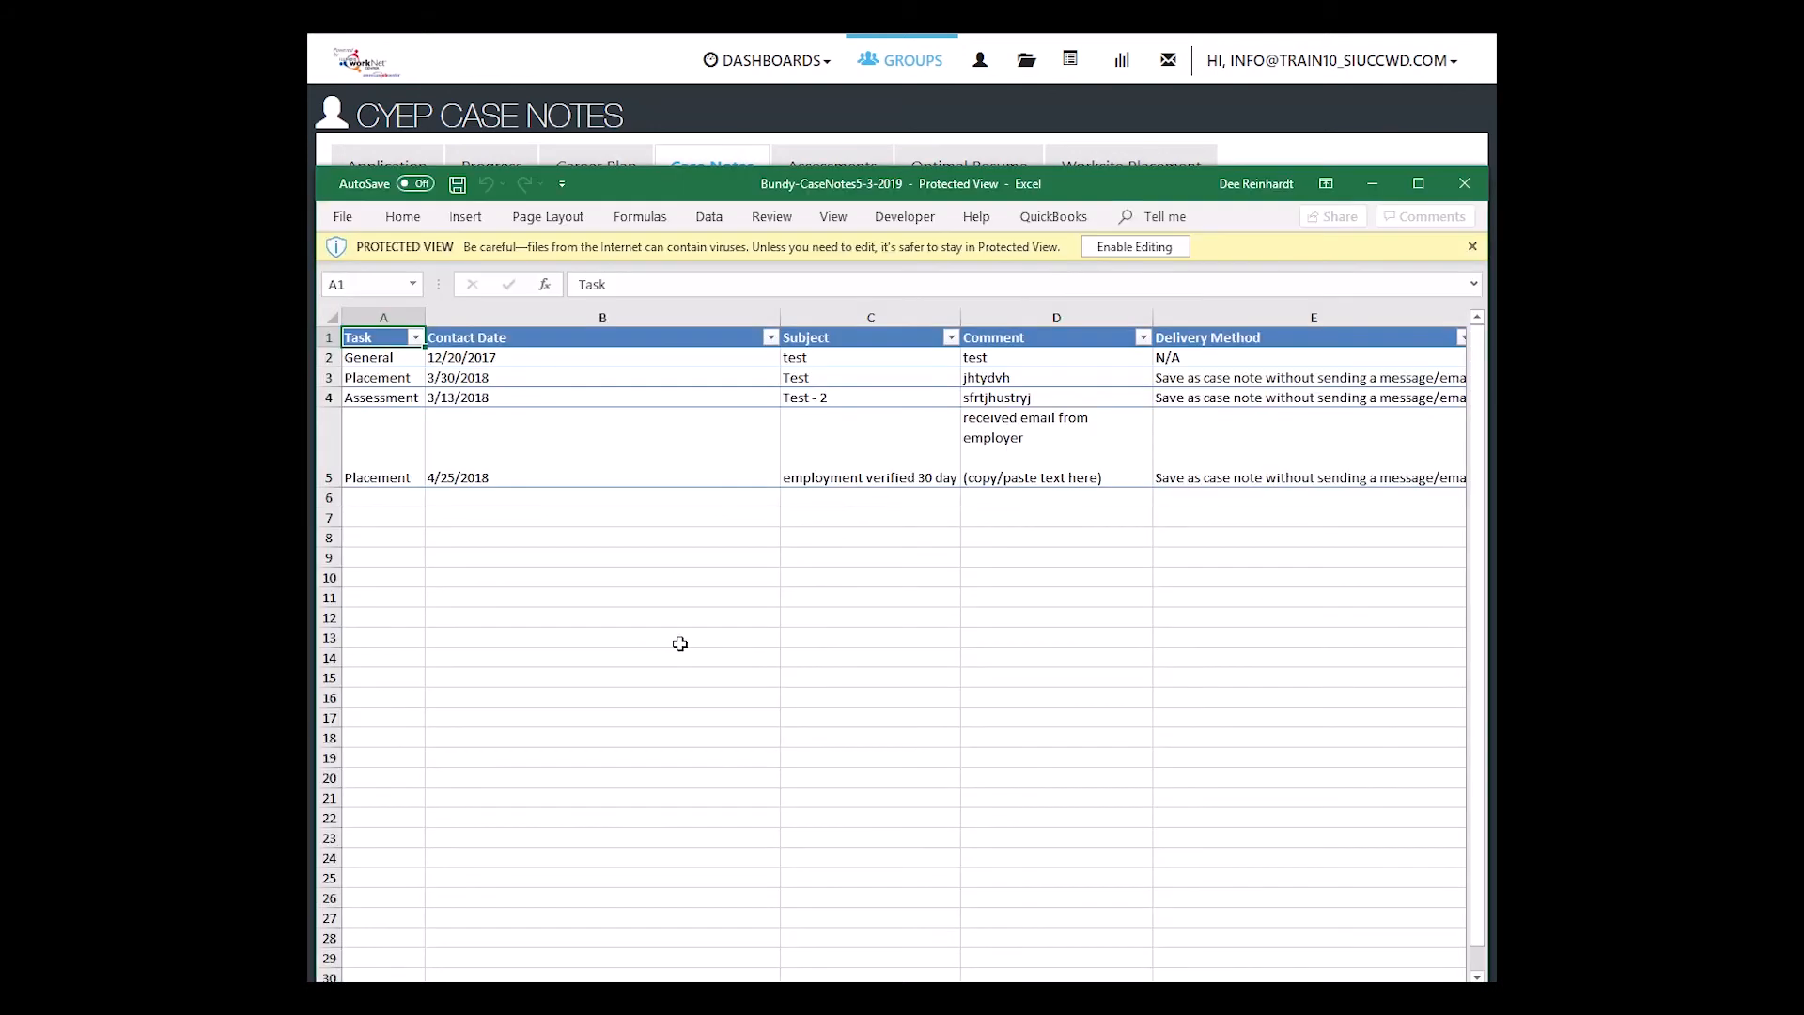
mouse_move(676, 561)
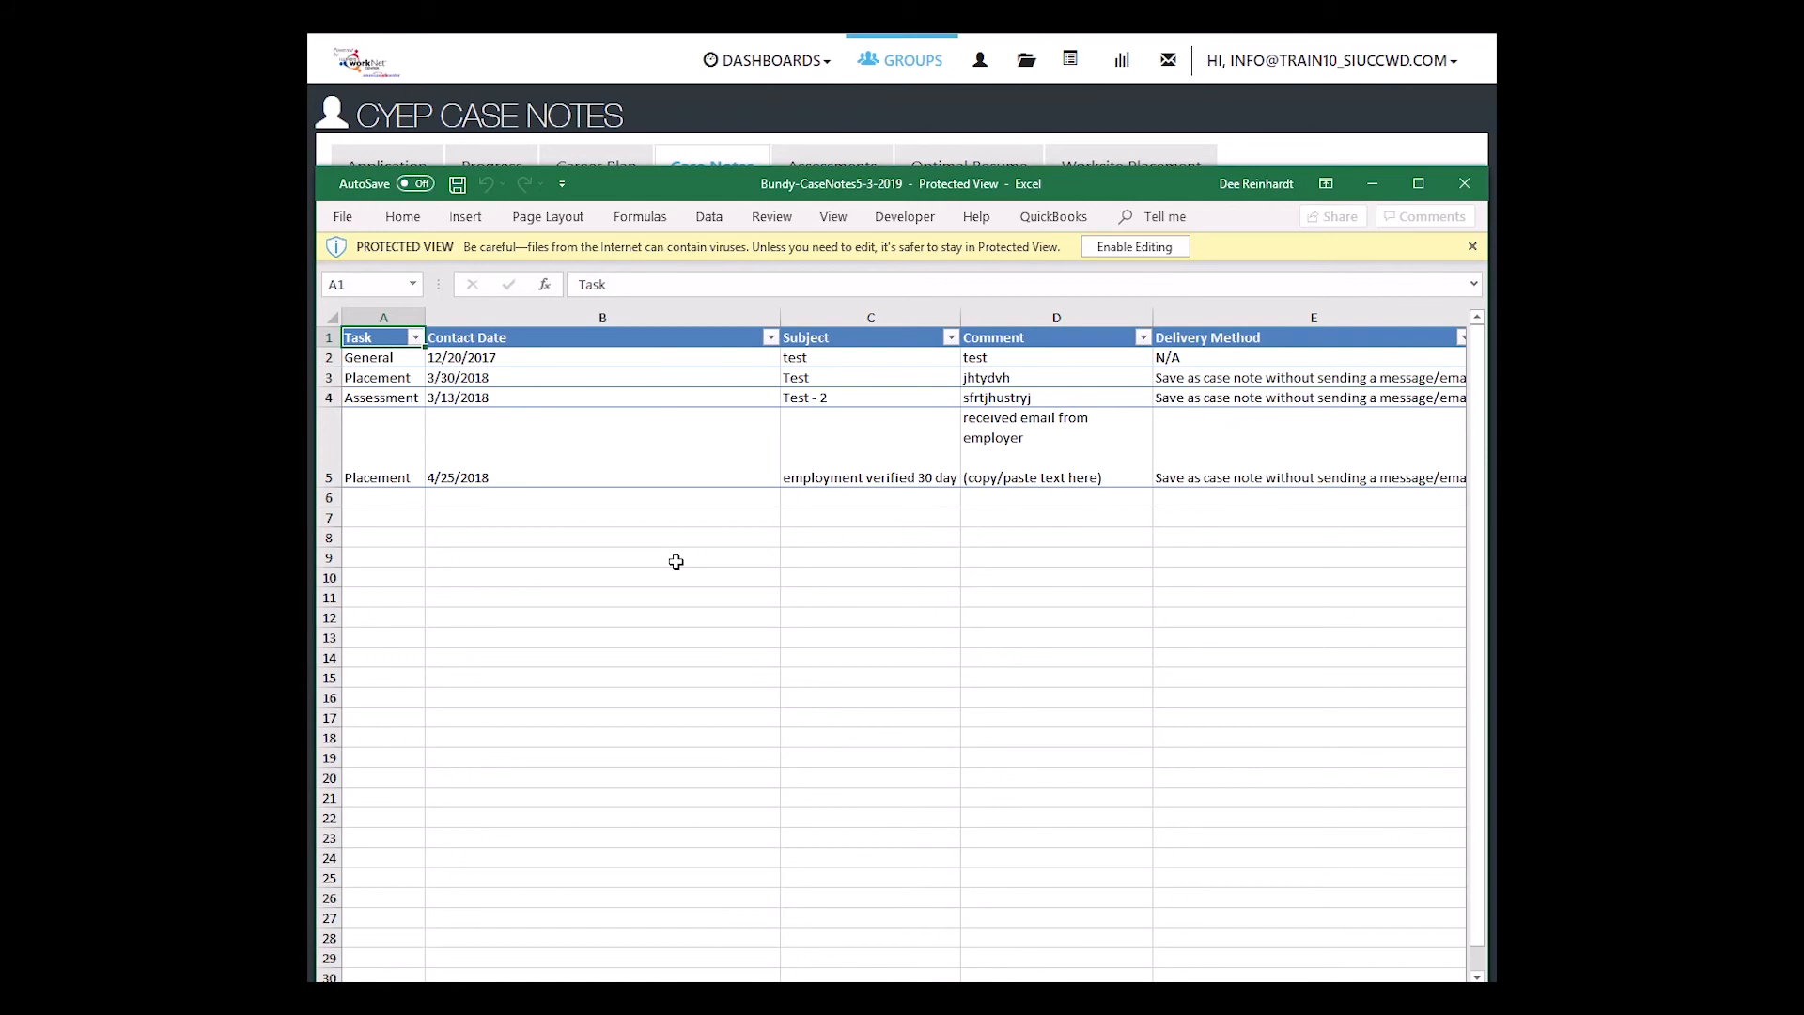
mouse_move(678, 571)
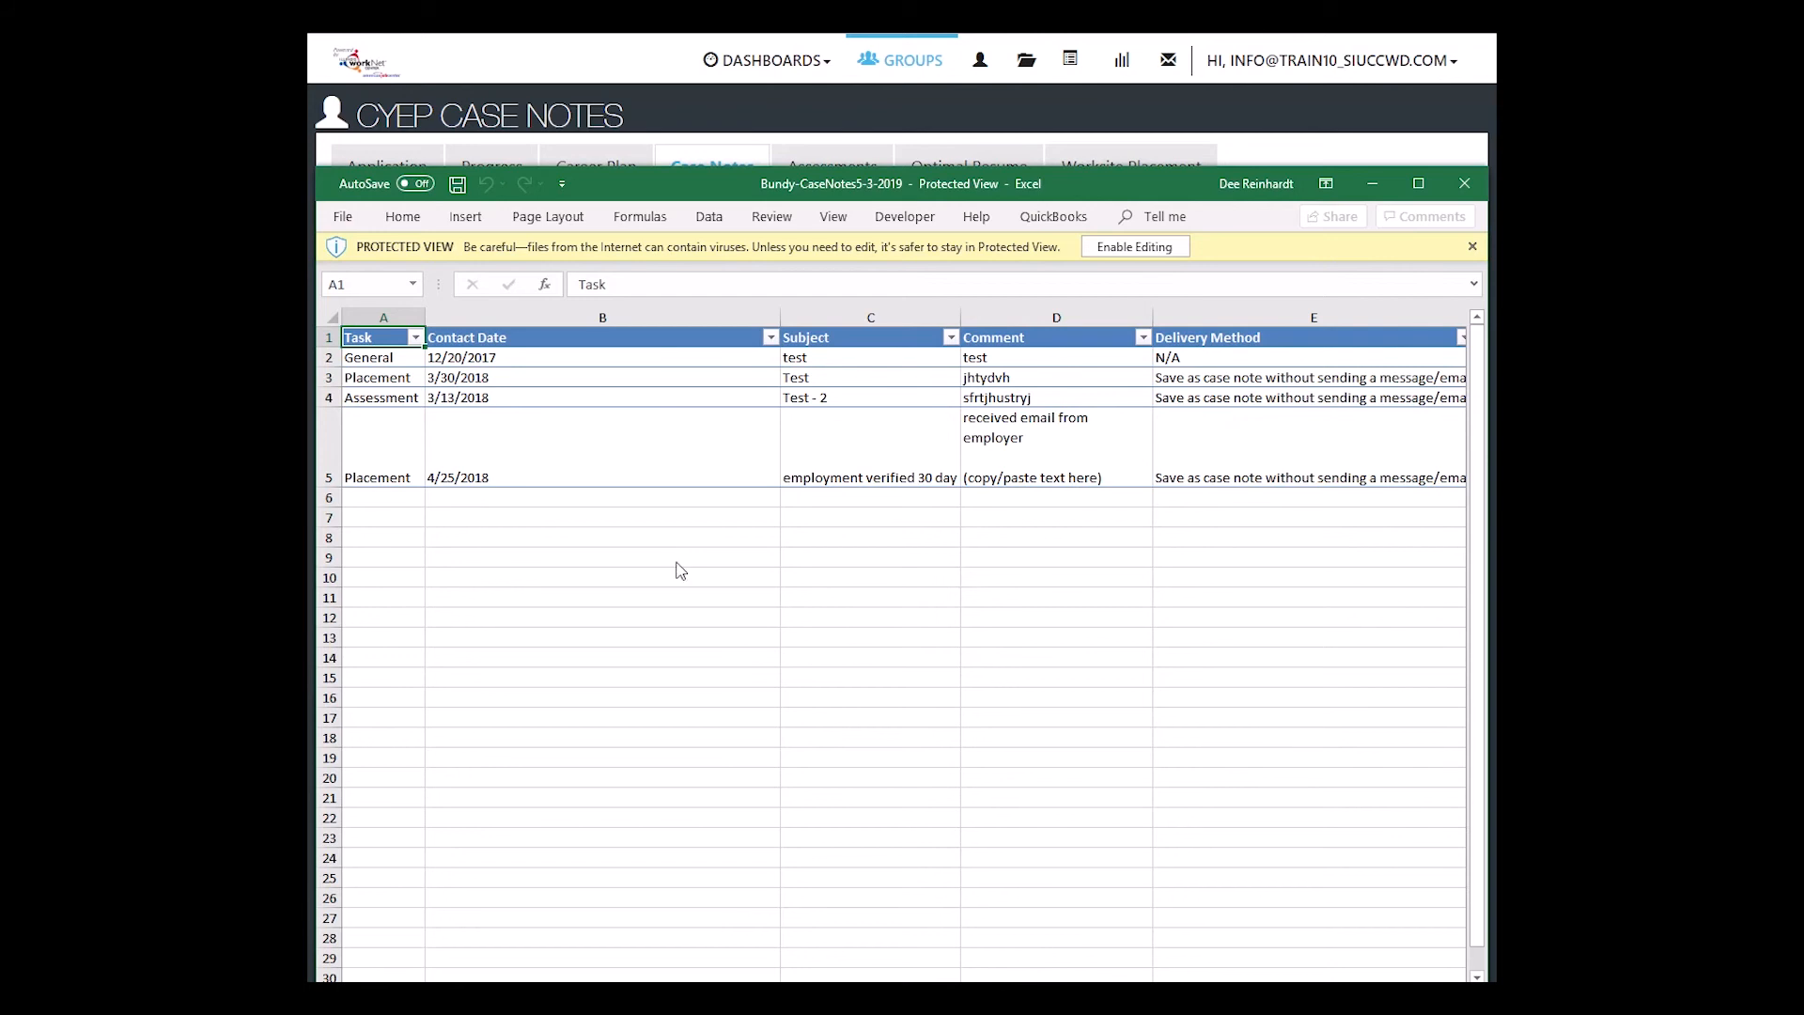
mouse_move(675, 562)
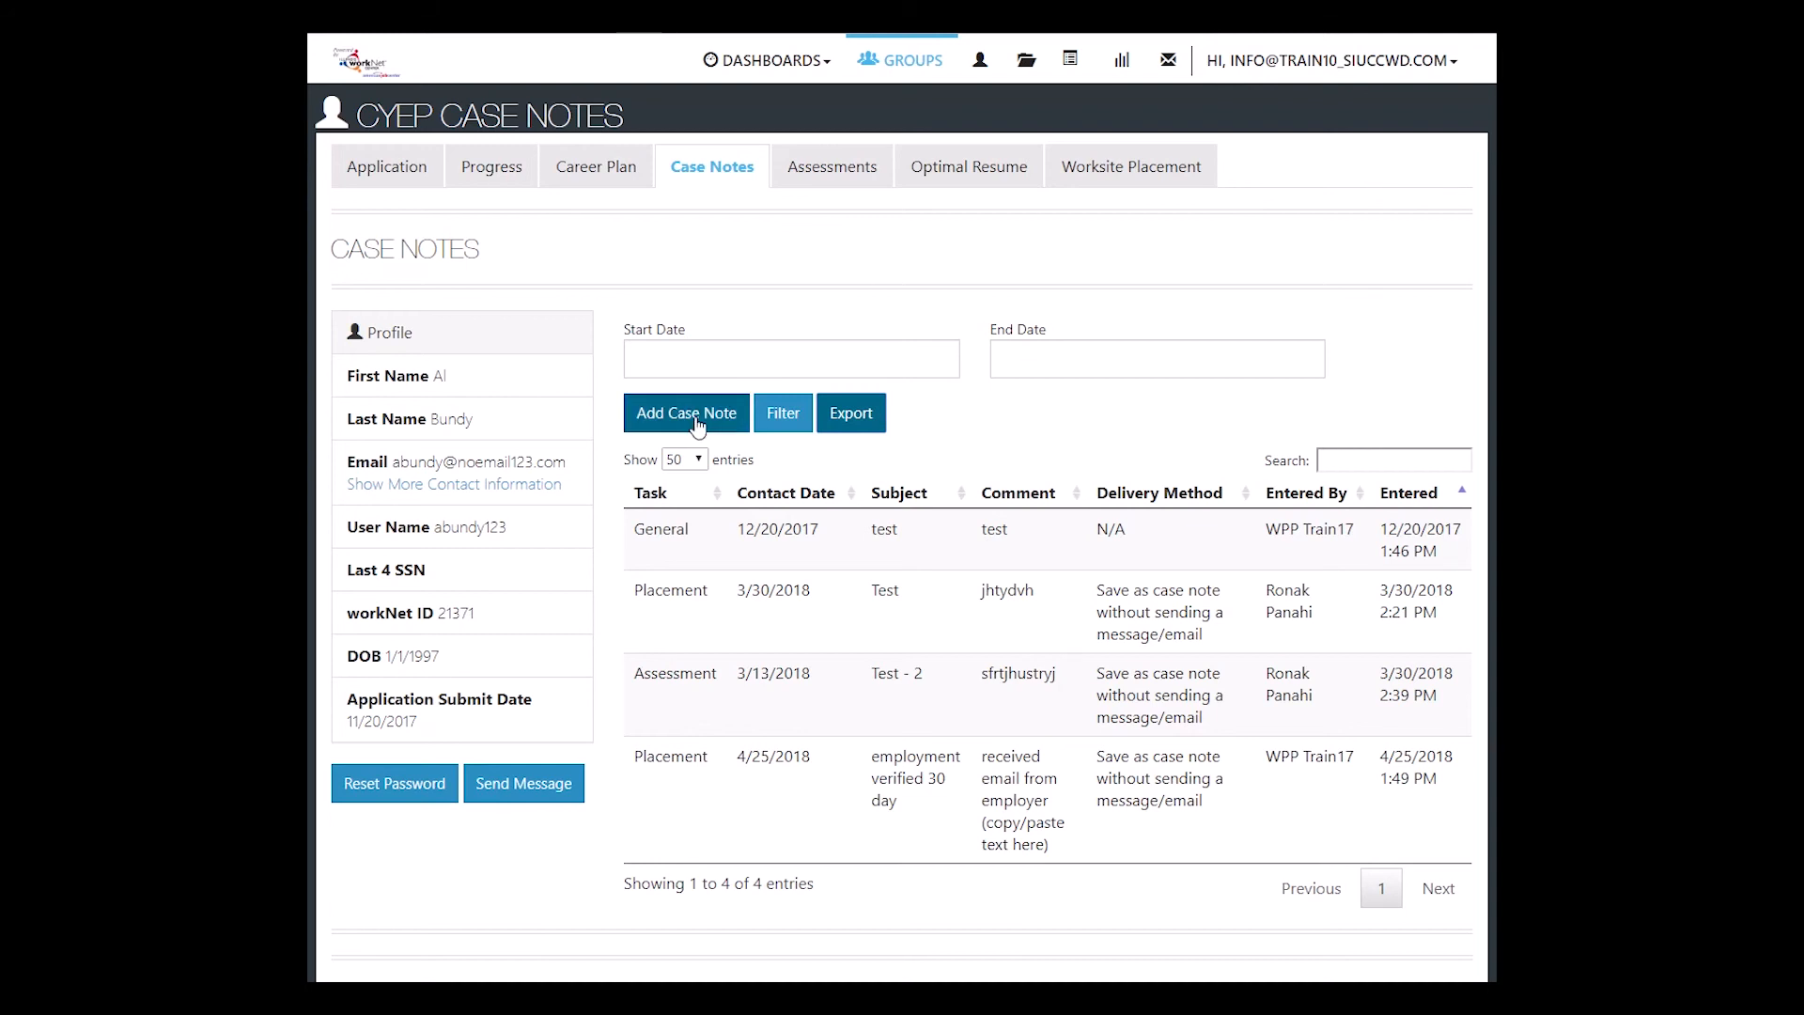
- Draft a Training case note, subject 'Customer attended Training', describing the first training day
left_click(686, 413)
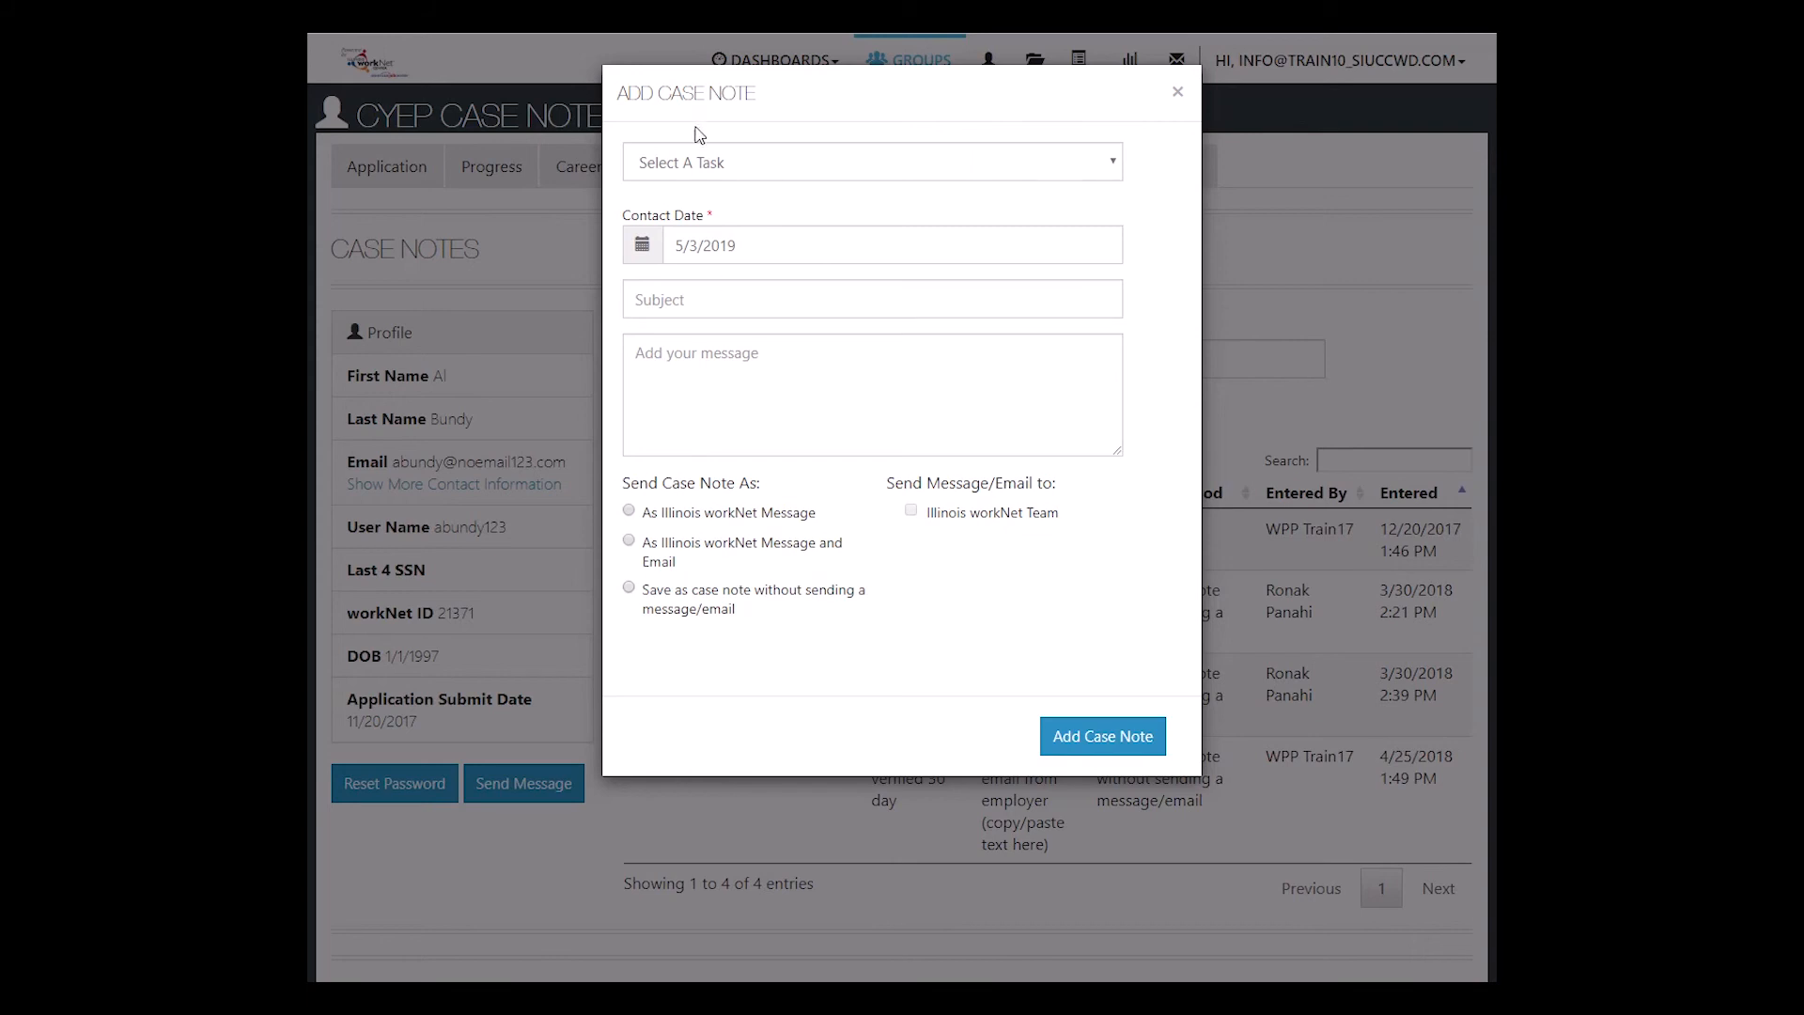
left_click(871, 160)
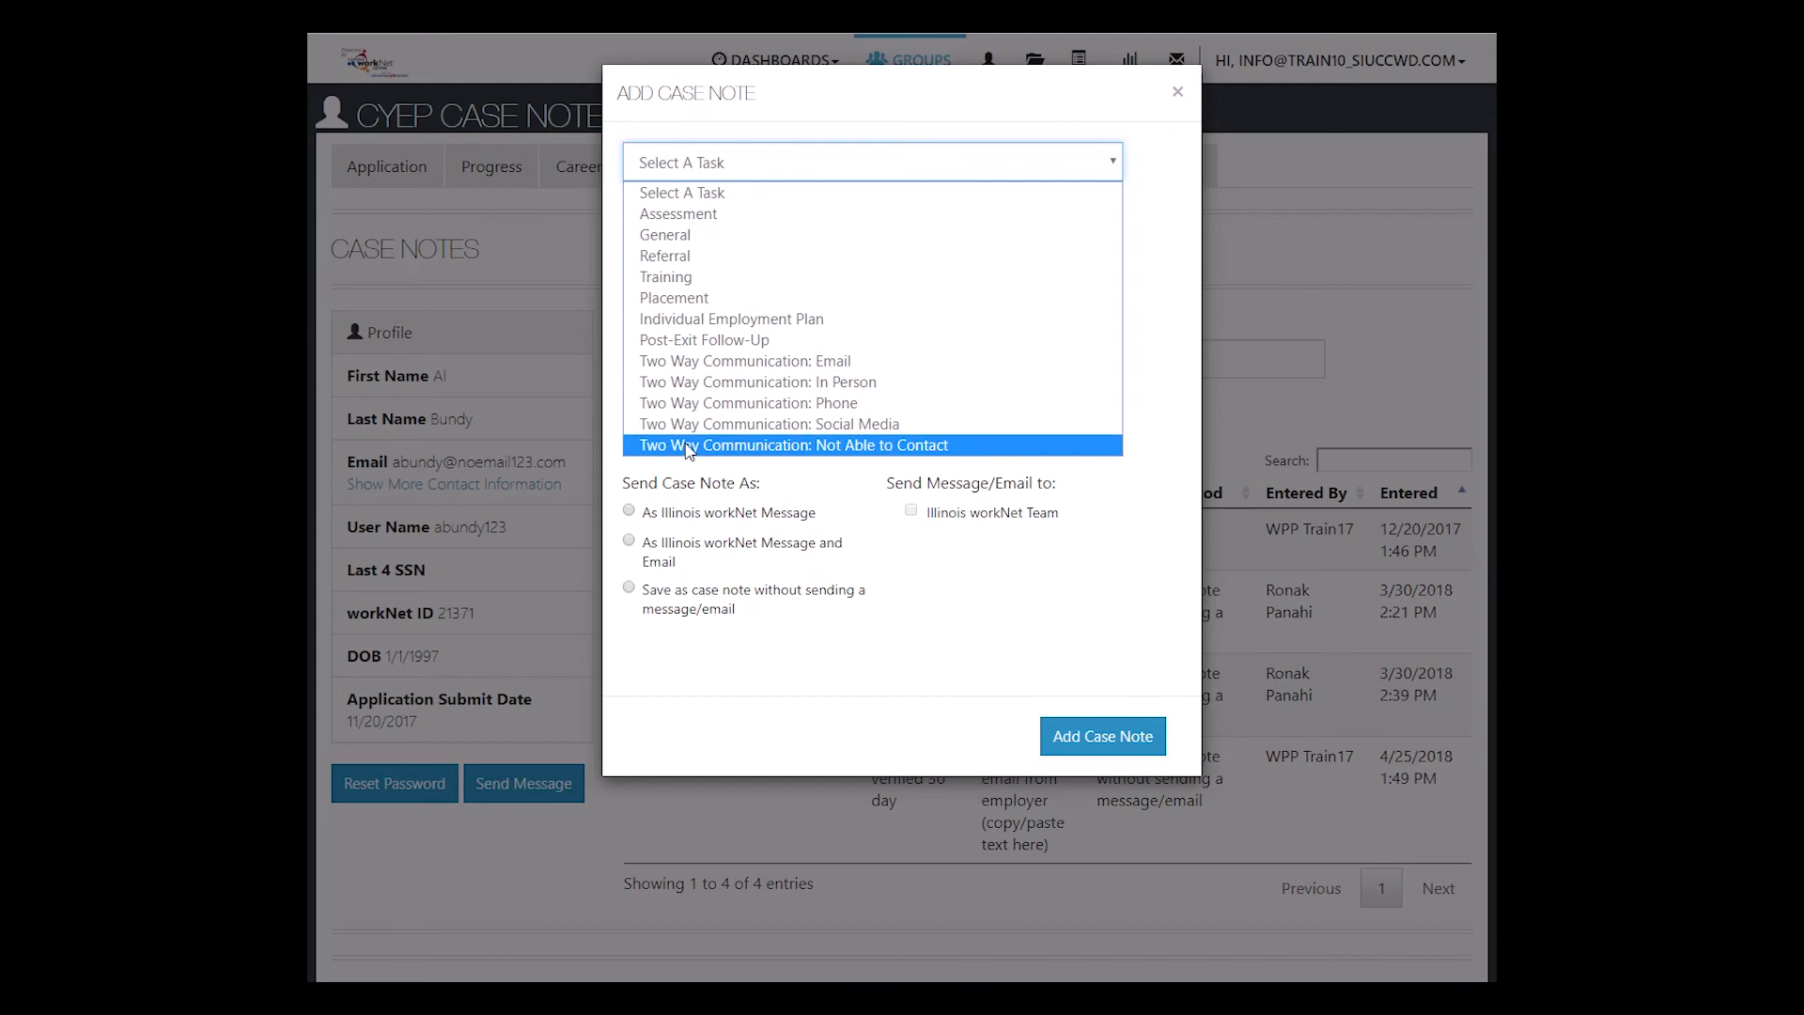
left_click(665, 276)
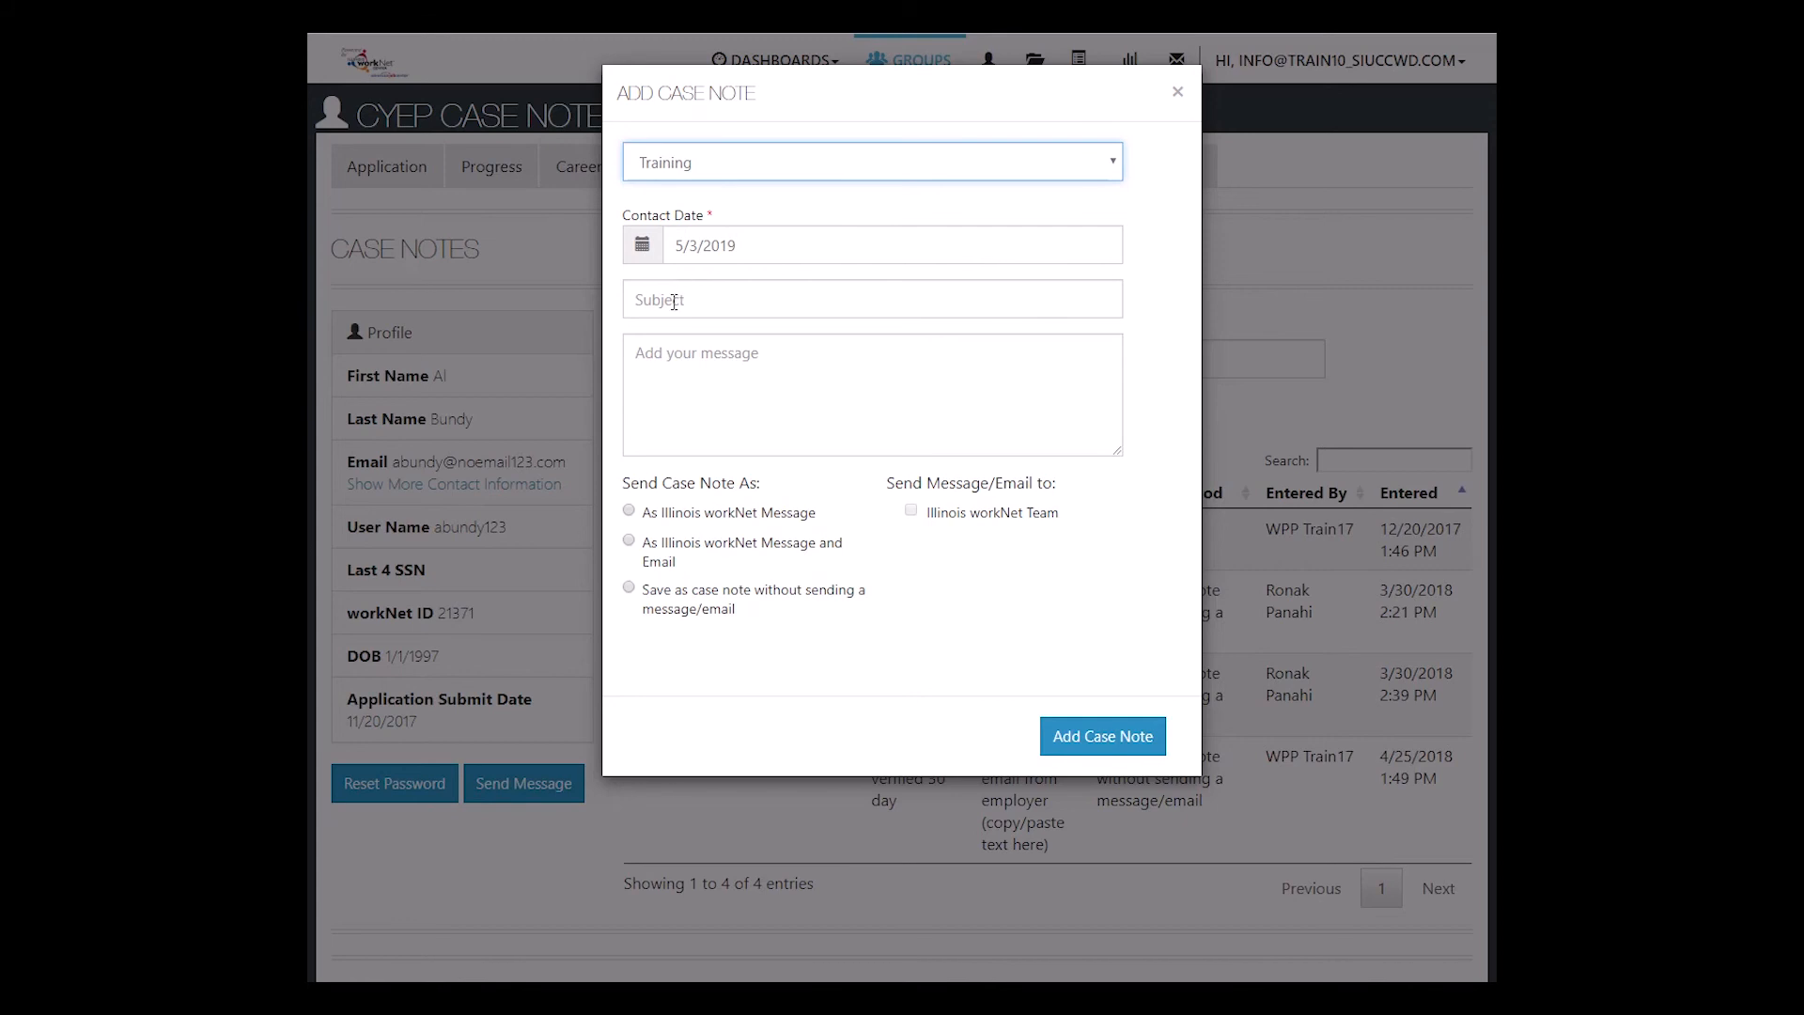
left_click(871, 299)
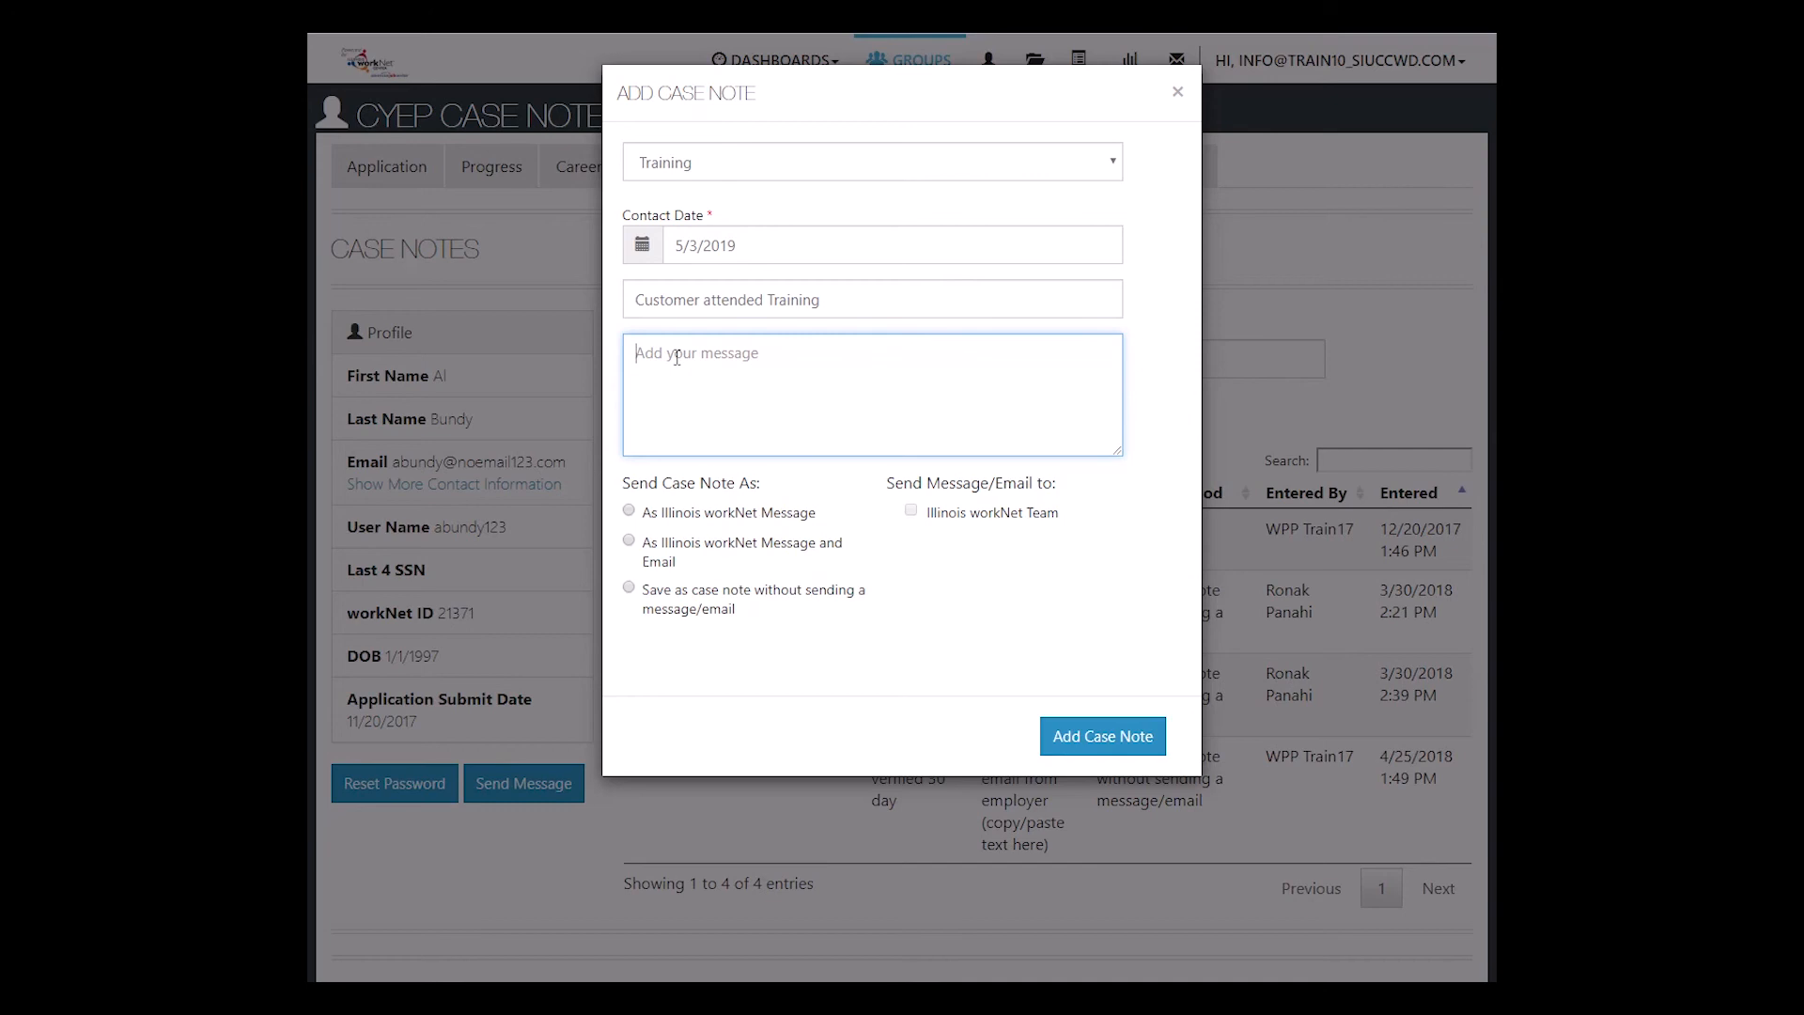
type("Customer attended first day of training course. The instructor indicated that the customer was very intent, attentive and participated with other students and answering questions.")
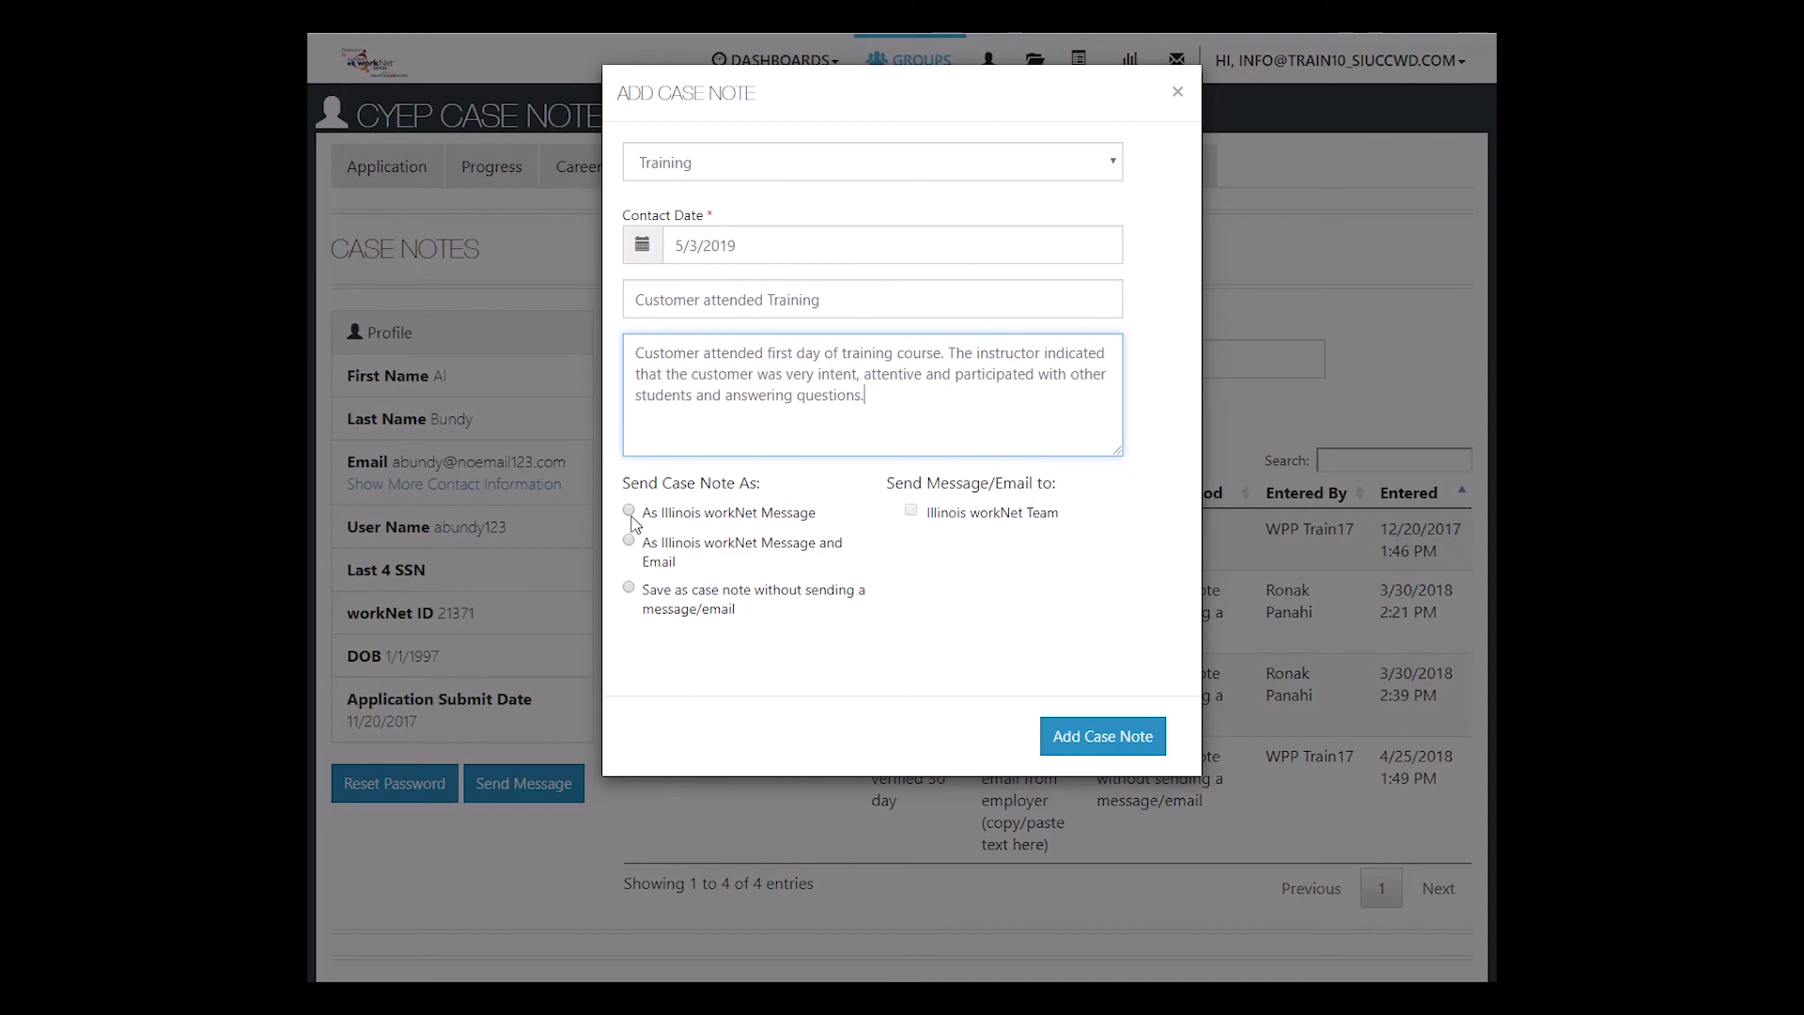
mouse_move(780, 527)
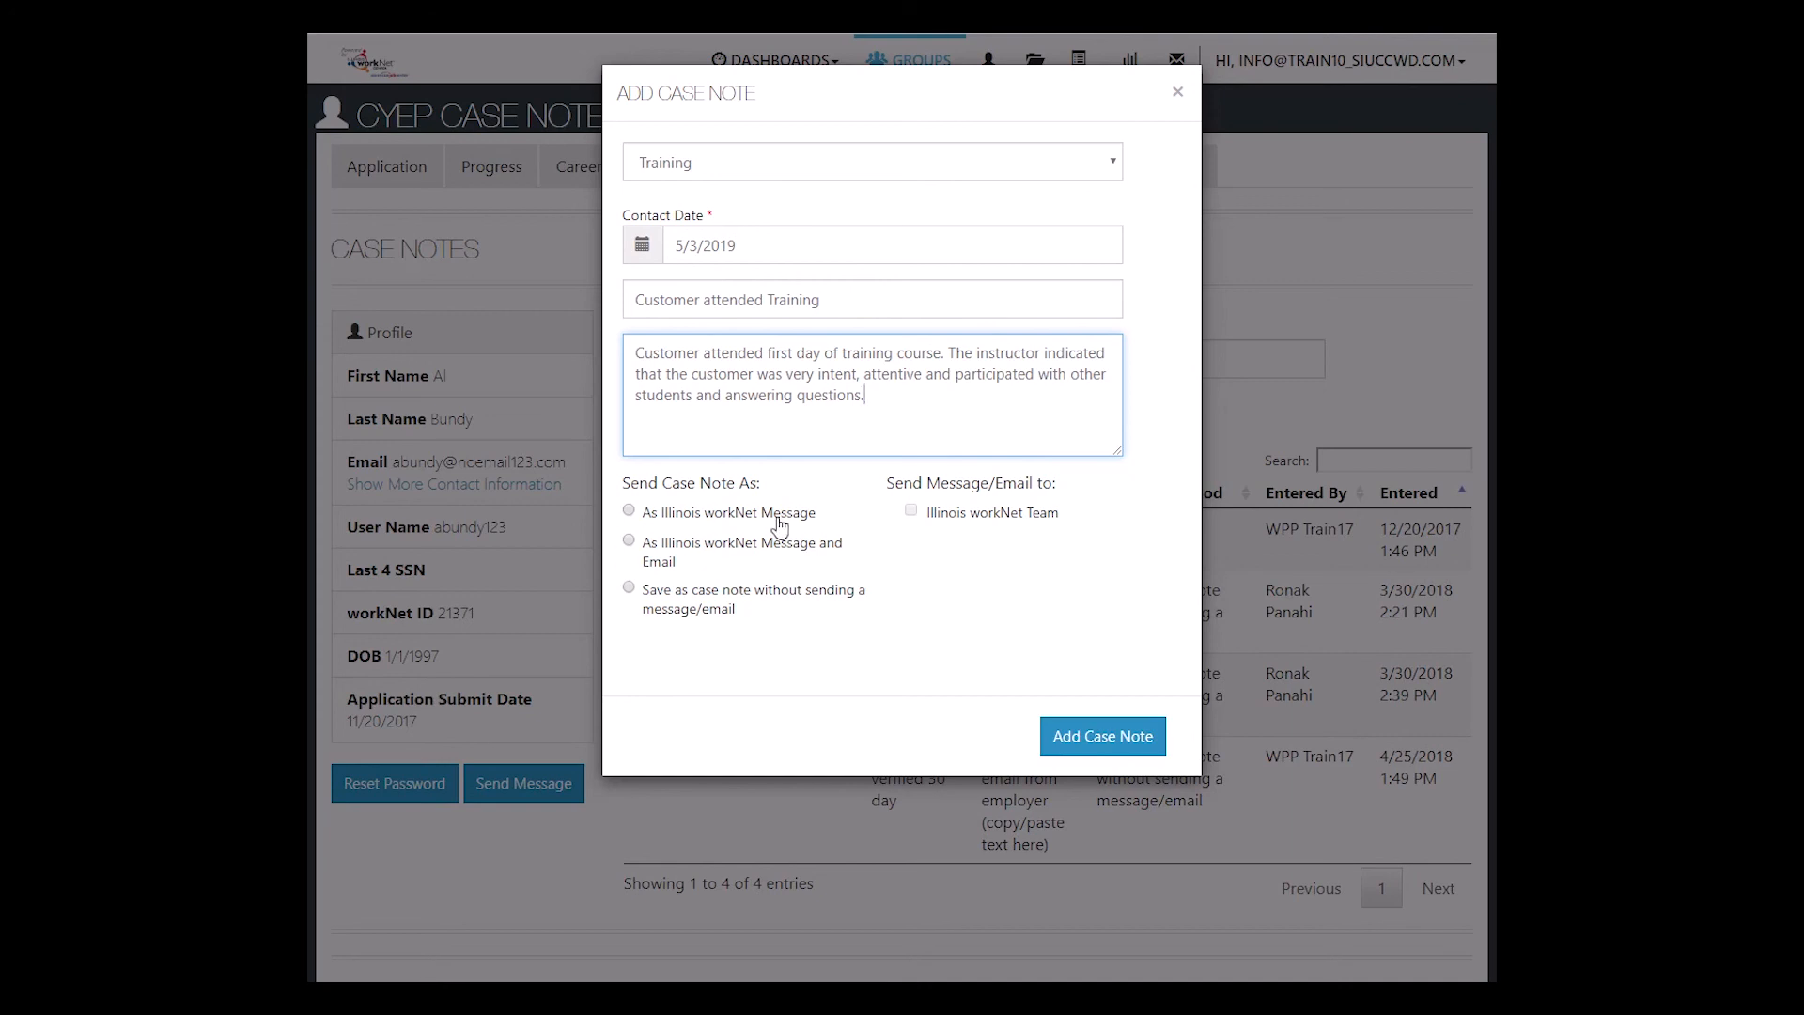
mouse_move(784, 558)
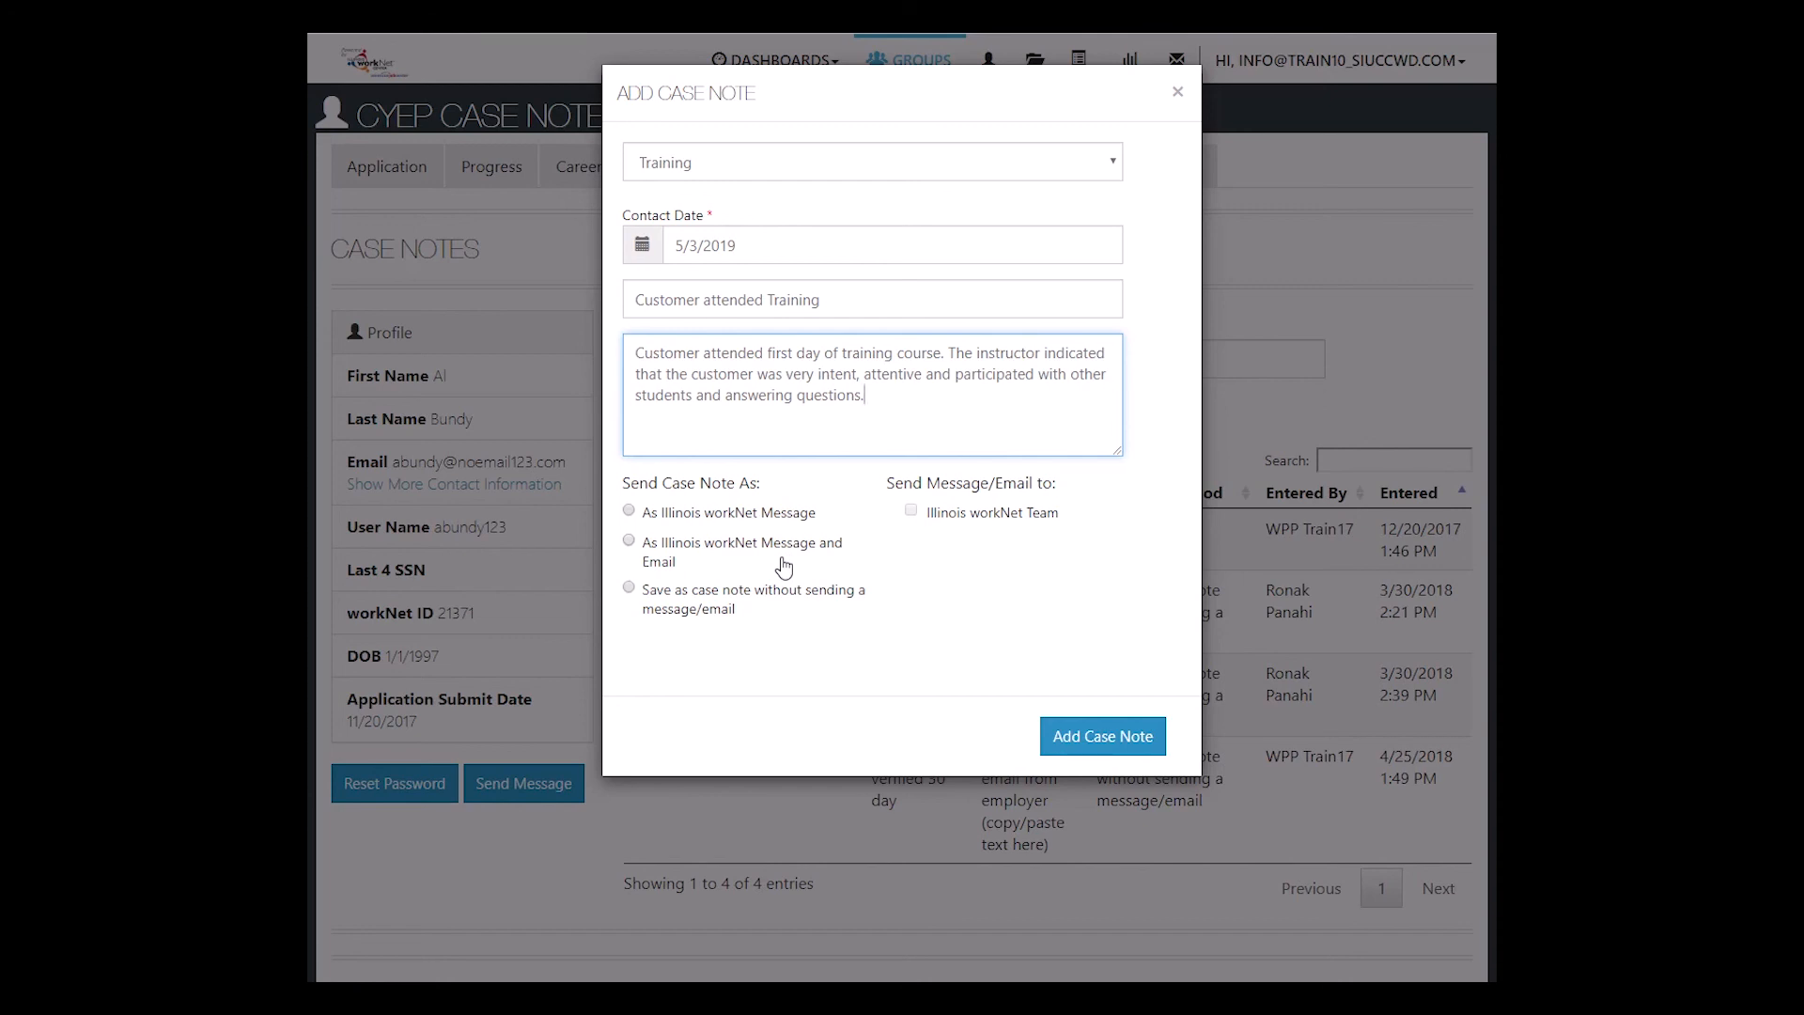
mouse_move(770, 612)
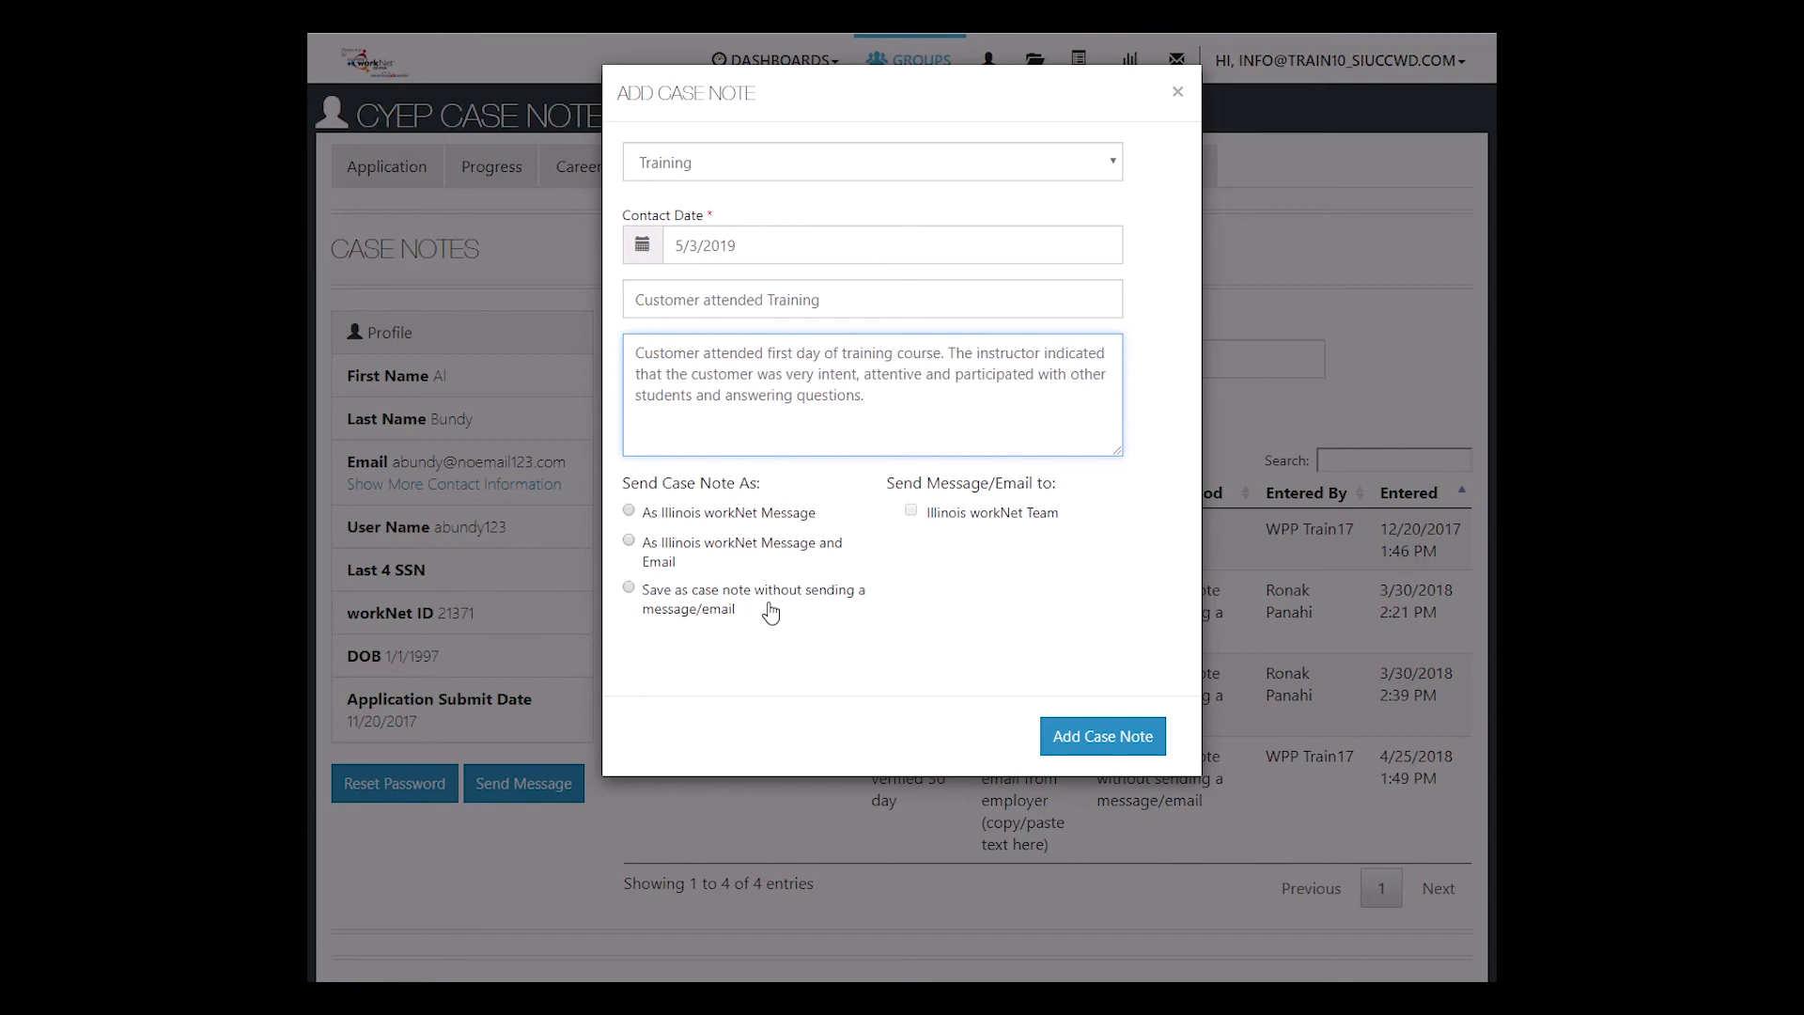
mouse_move(907, 541)
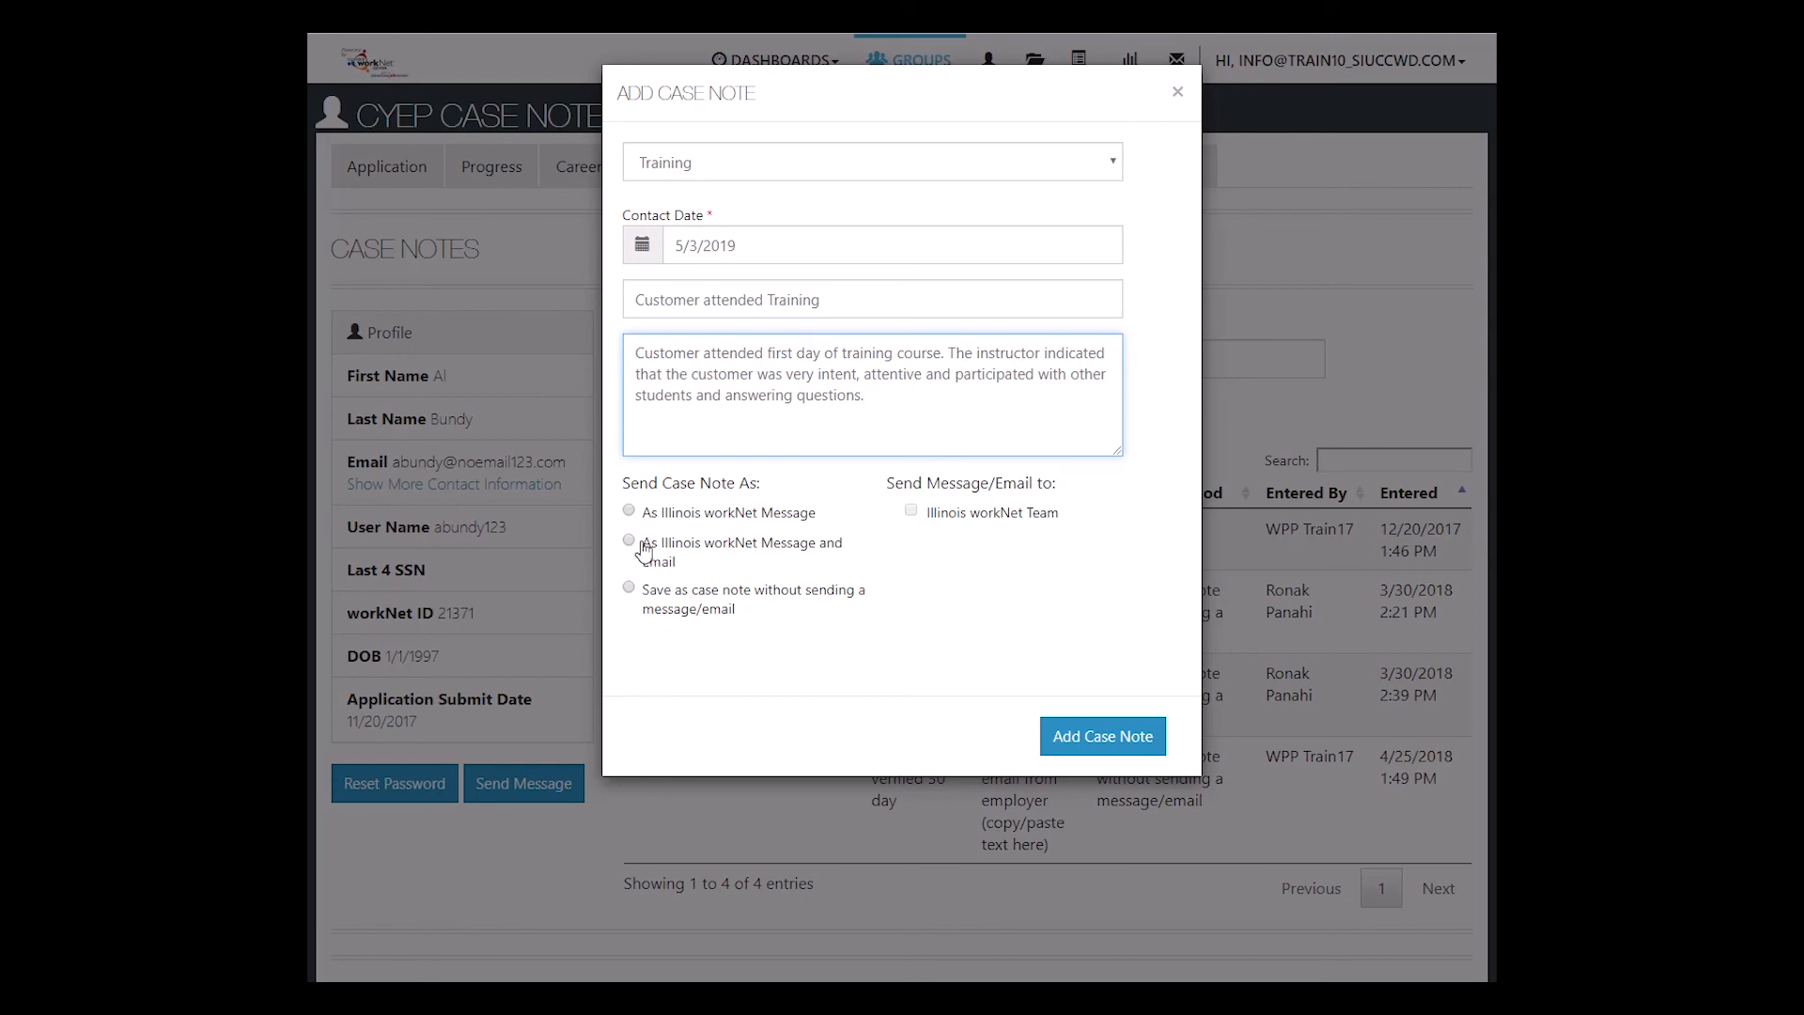
- Choose 'As Illinois workNet Message and Email' delivery for the Illinois workNet Team
left_click(629, 542)
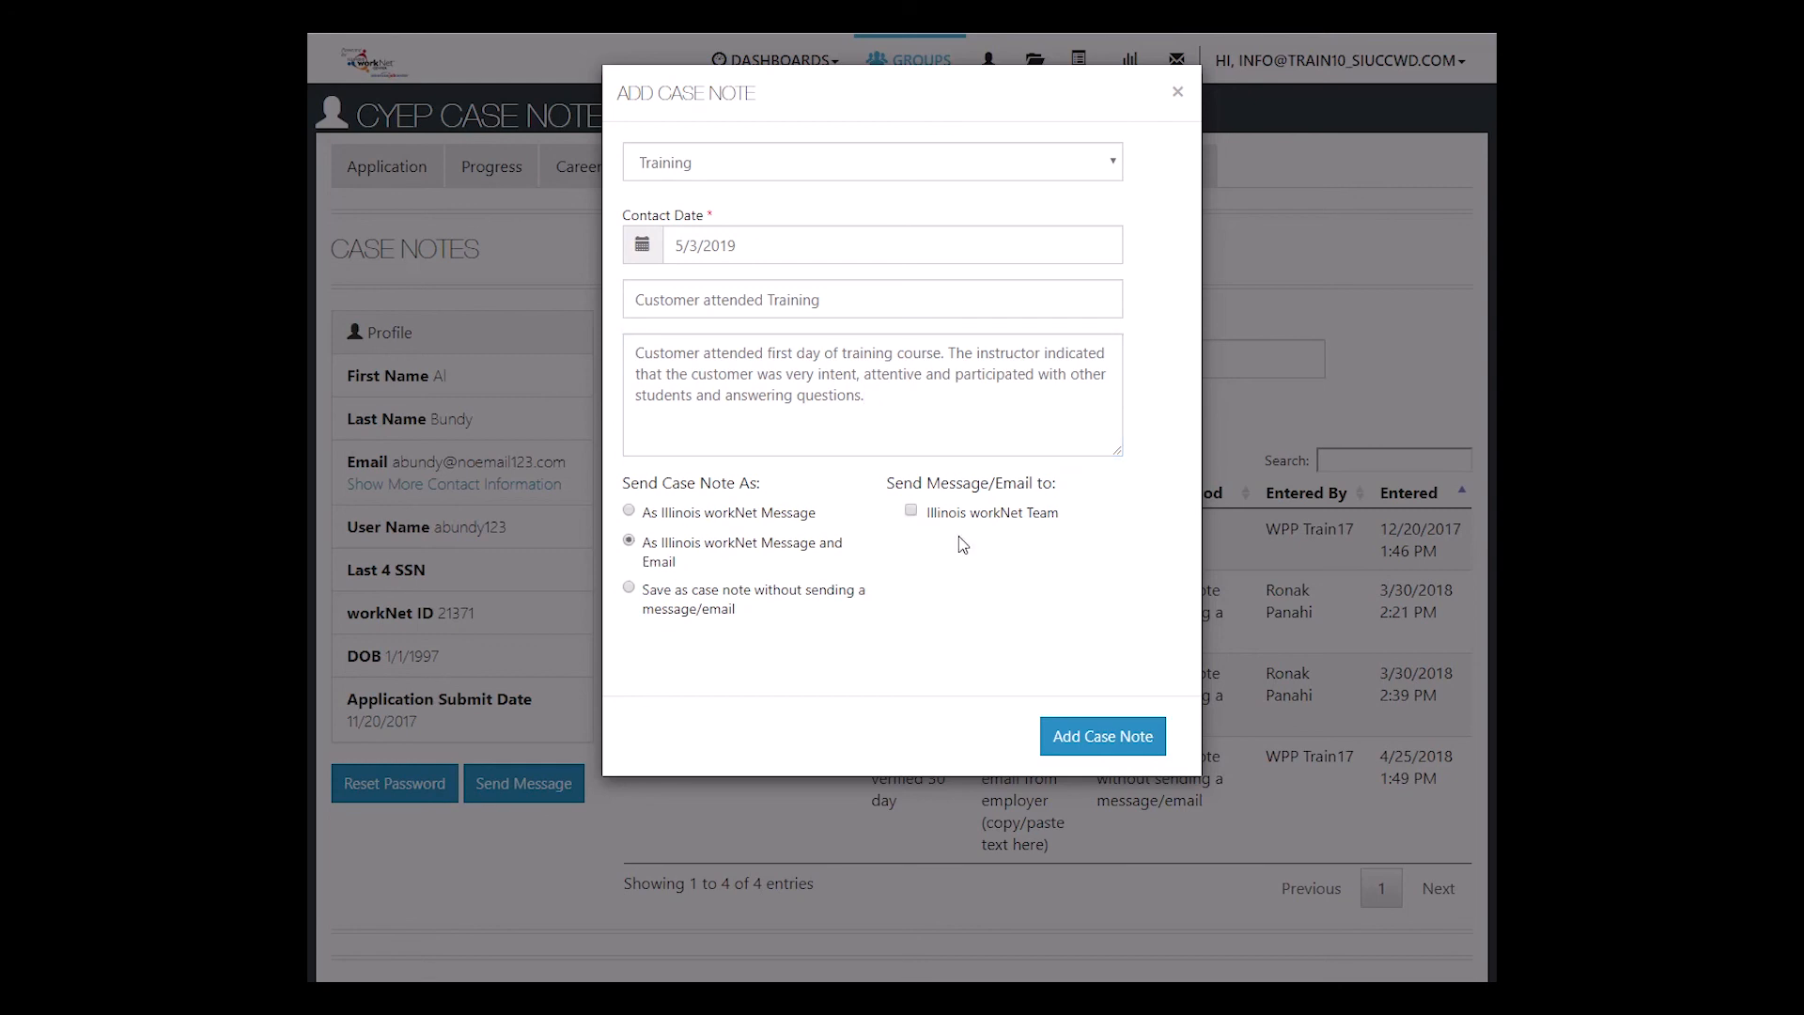
mouse_move(958, 543)
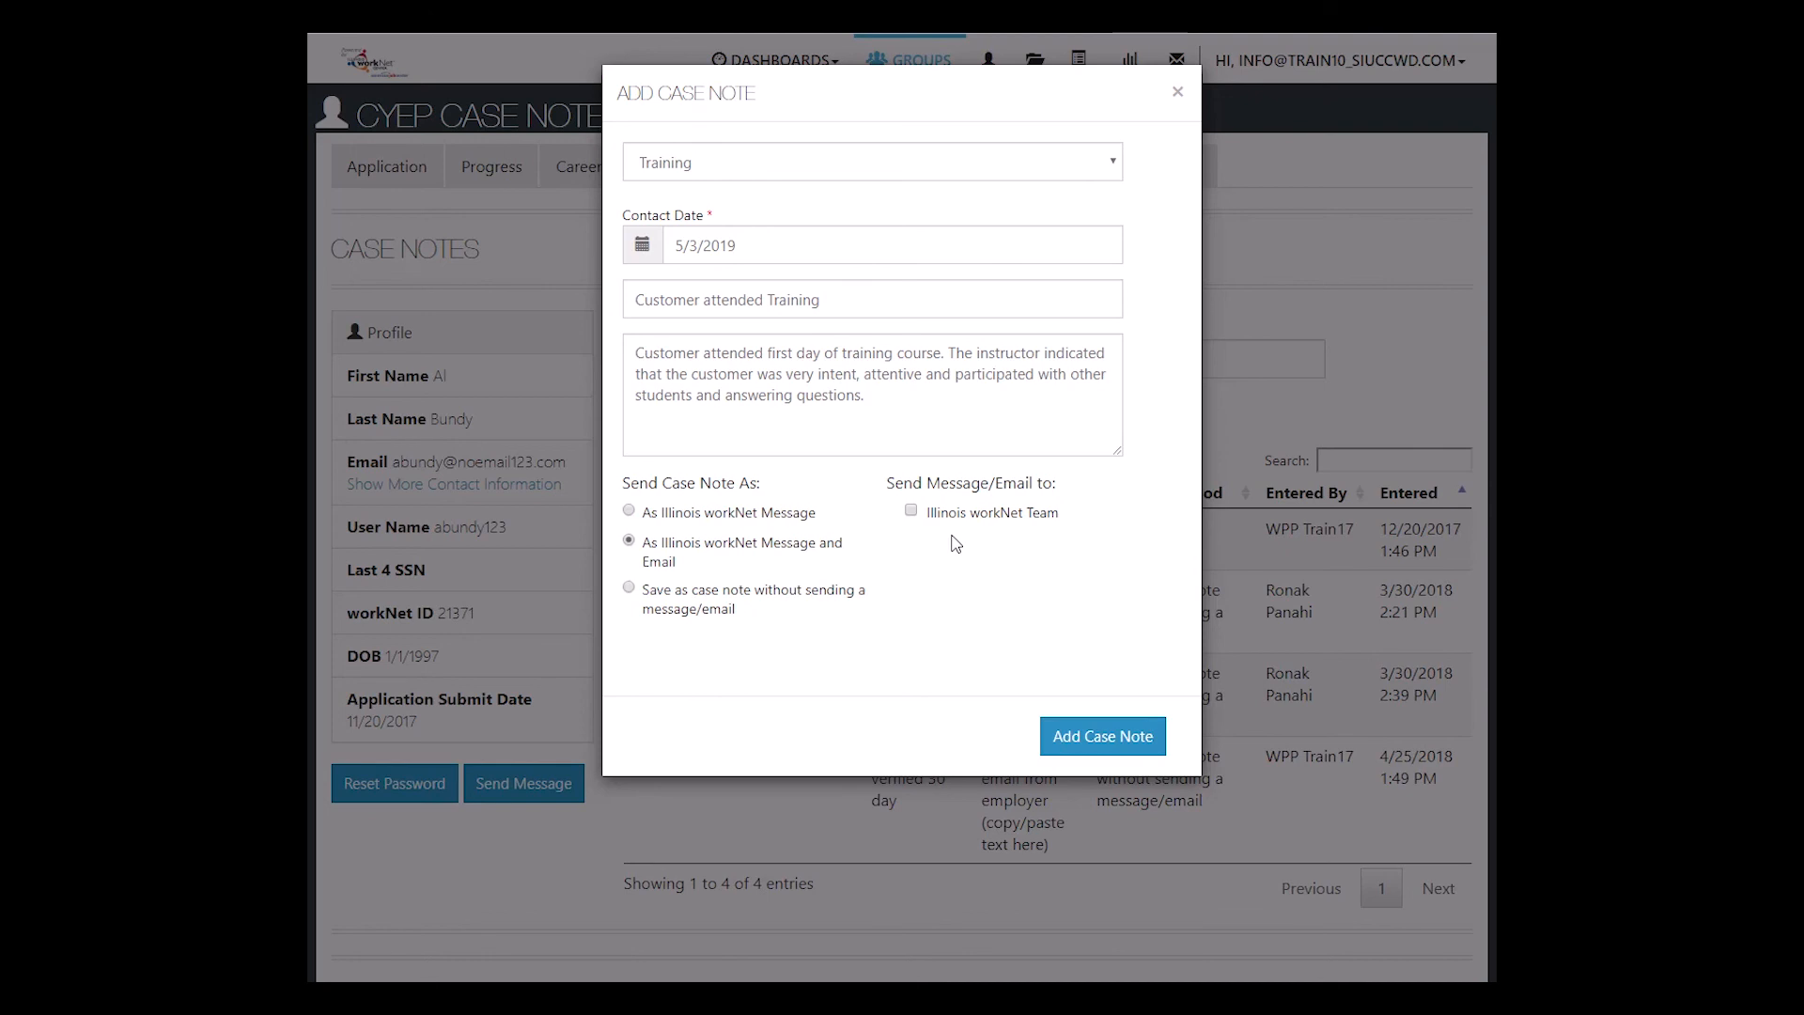
mouse_move(929, 553)
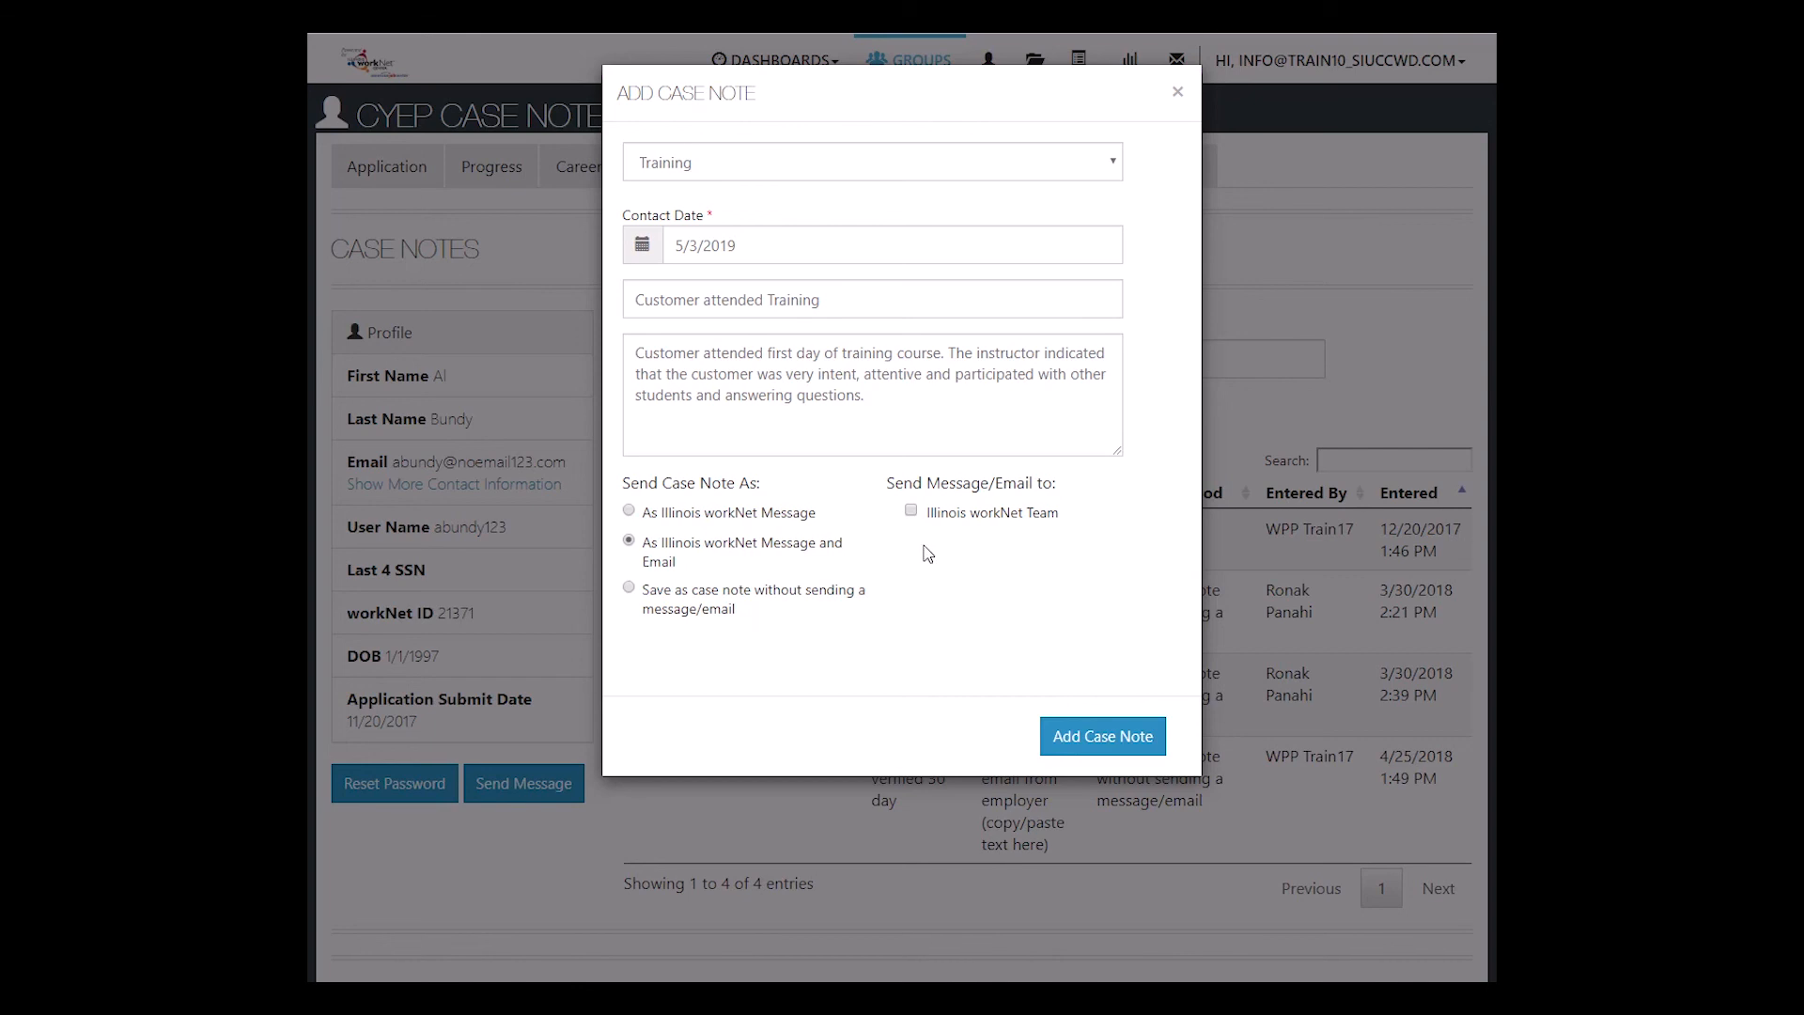
mouse_move(921, 538)
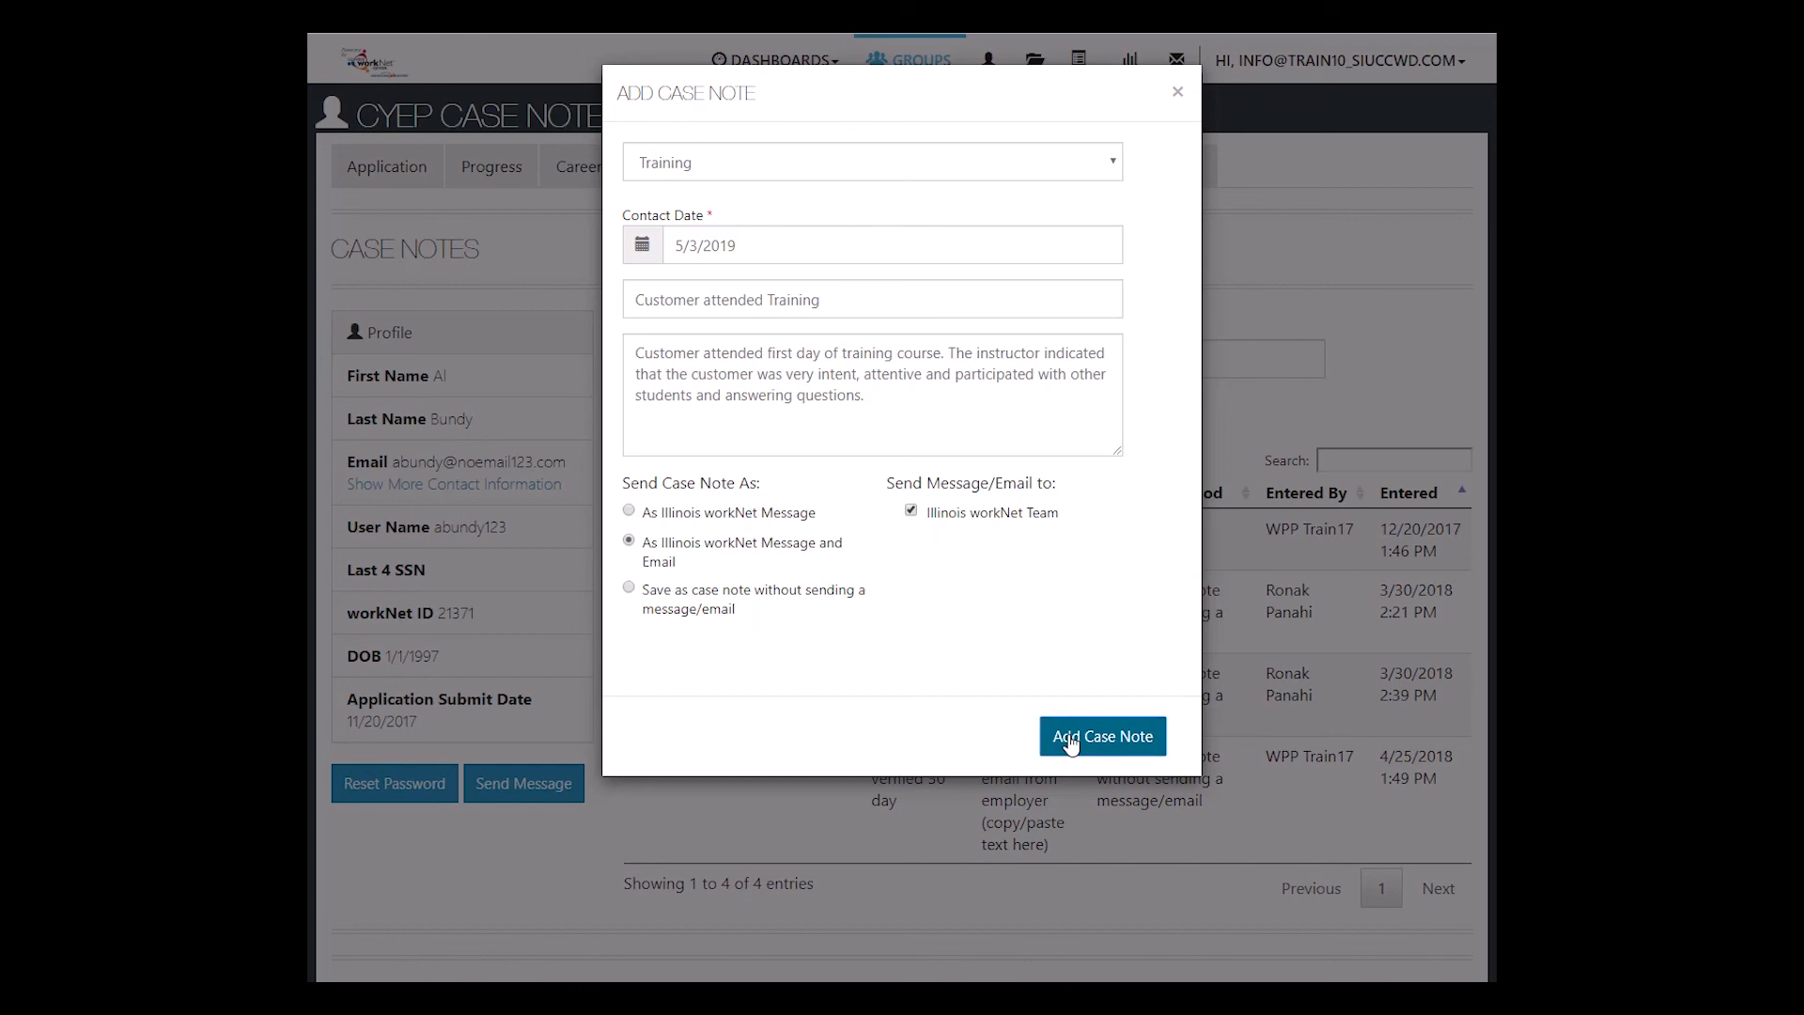
- Submit the Training case note with the dialog's Add Case Note button
left_click(1101, 737)
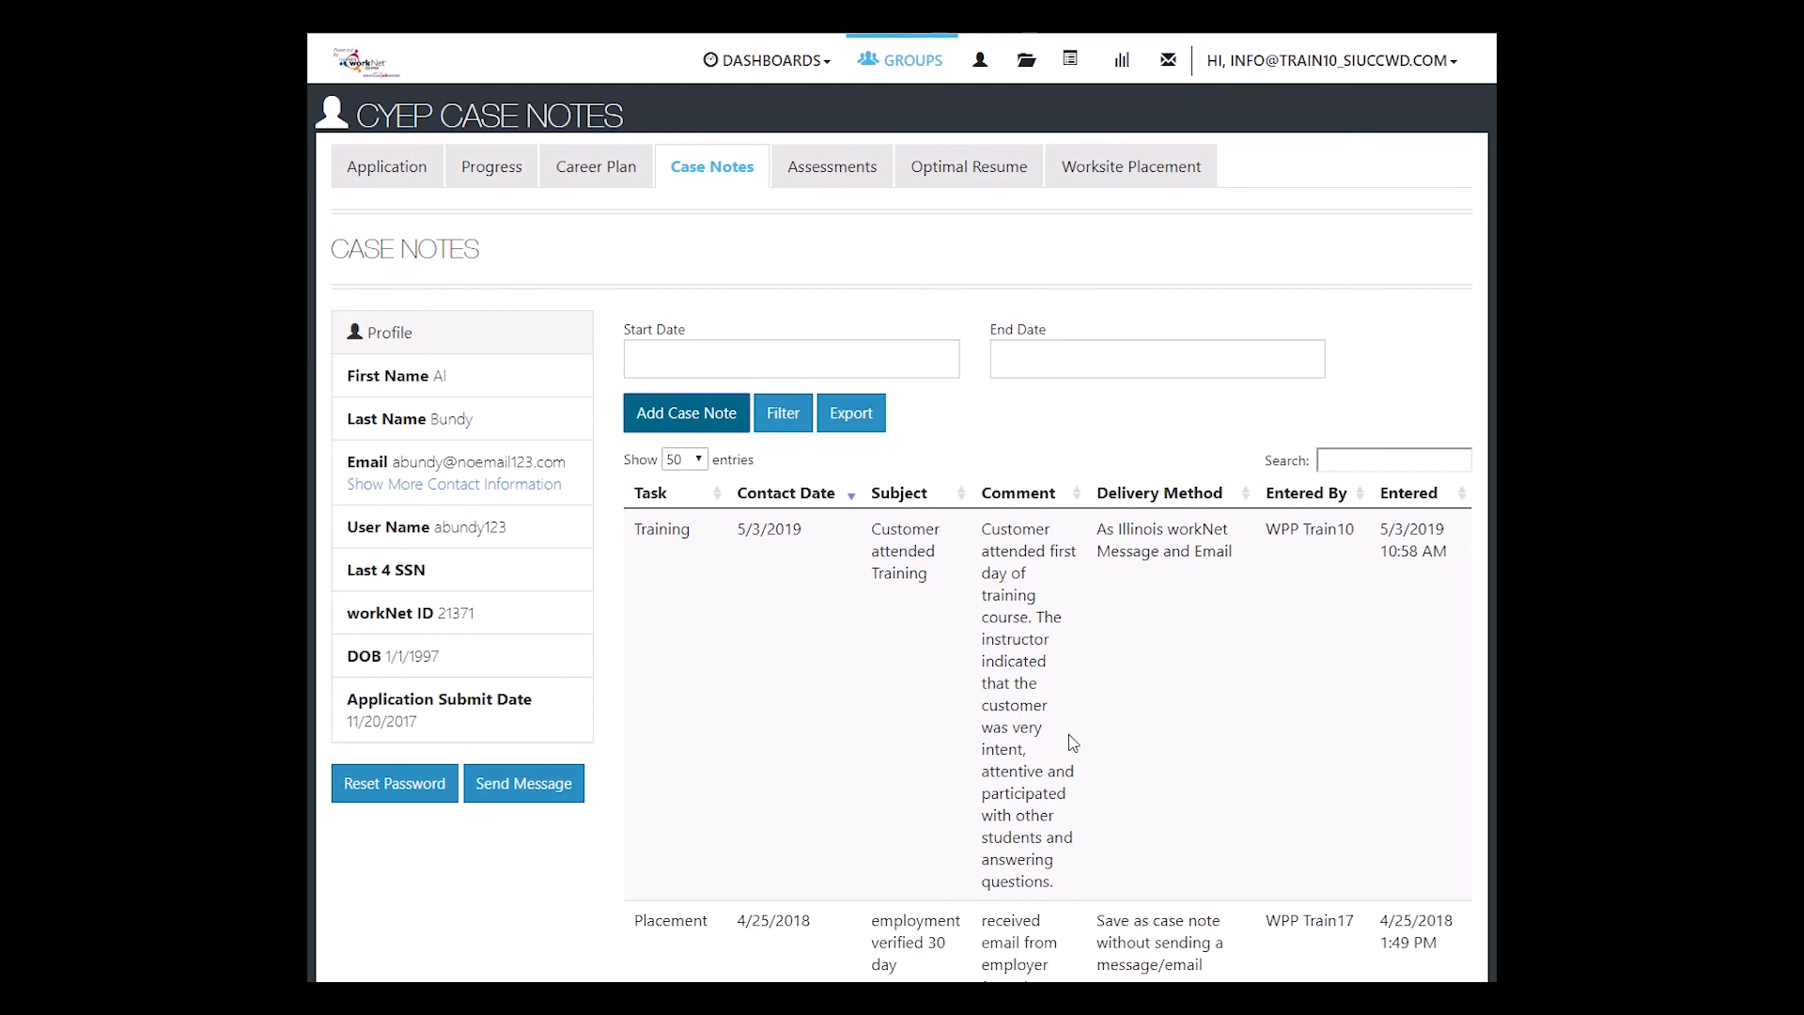
mouse_move(844, 590)
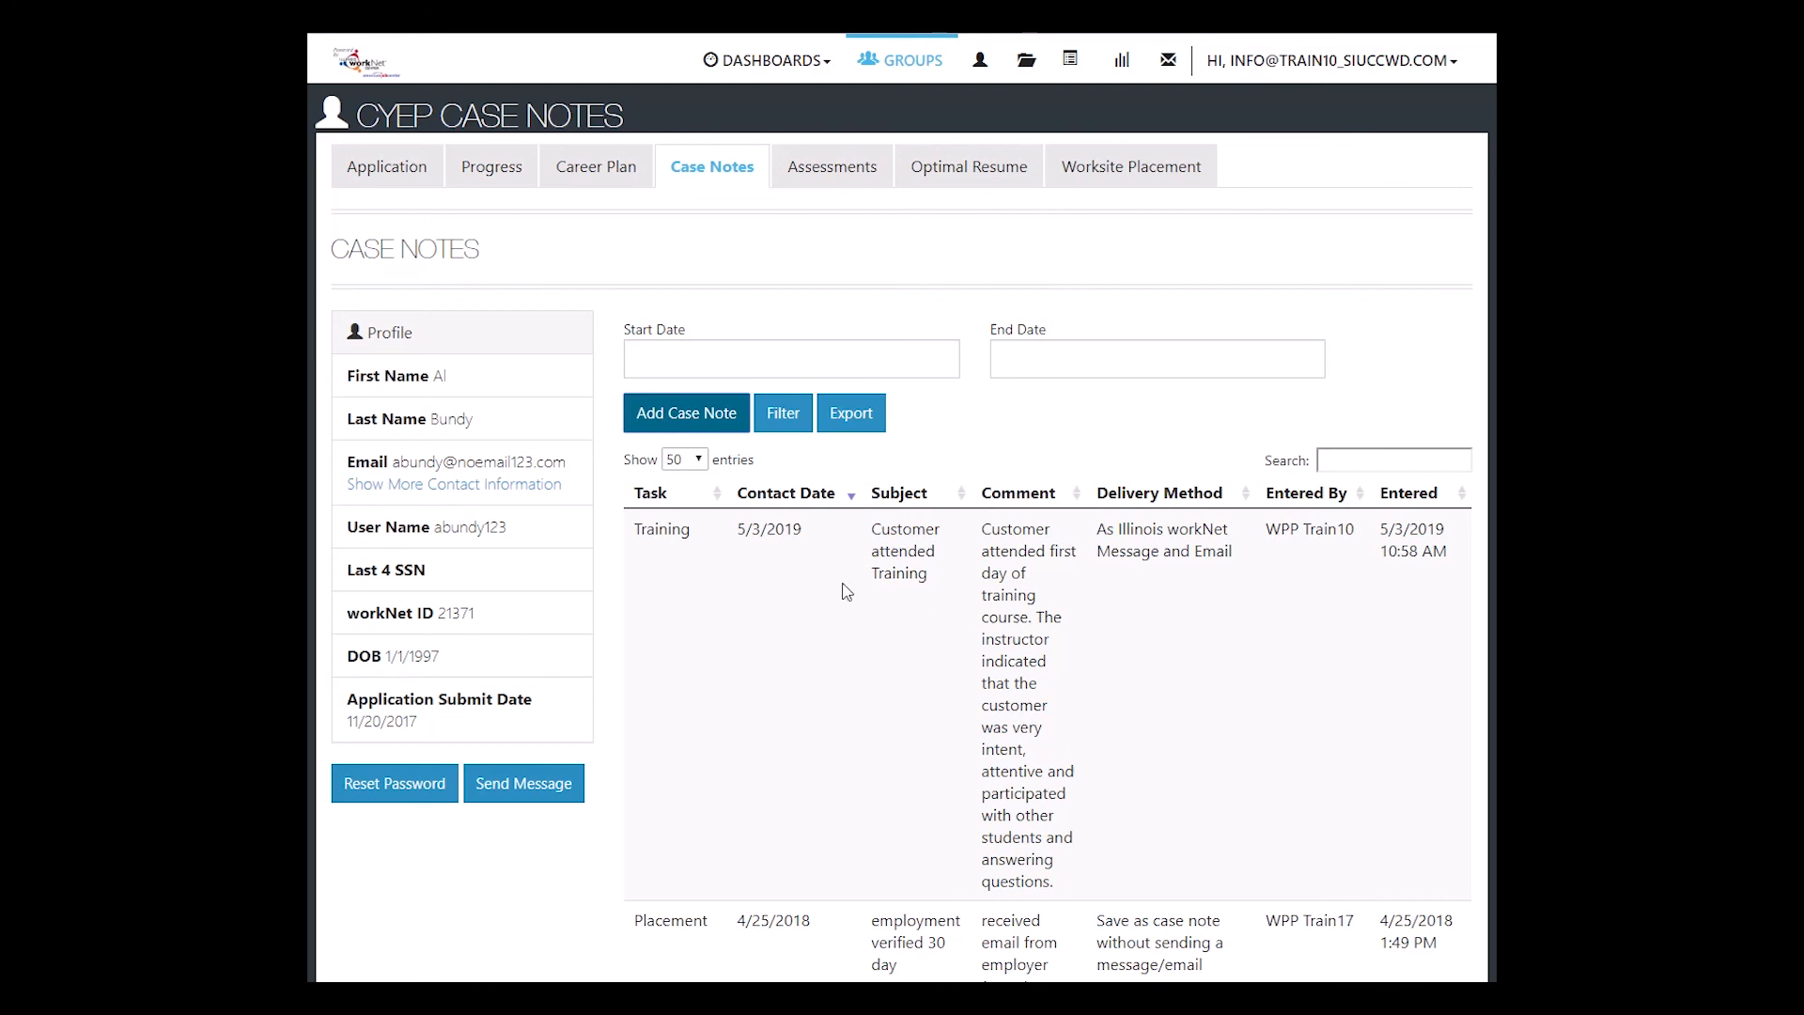
mouse_move(650, 230)
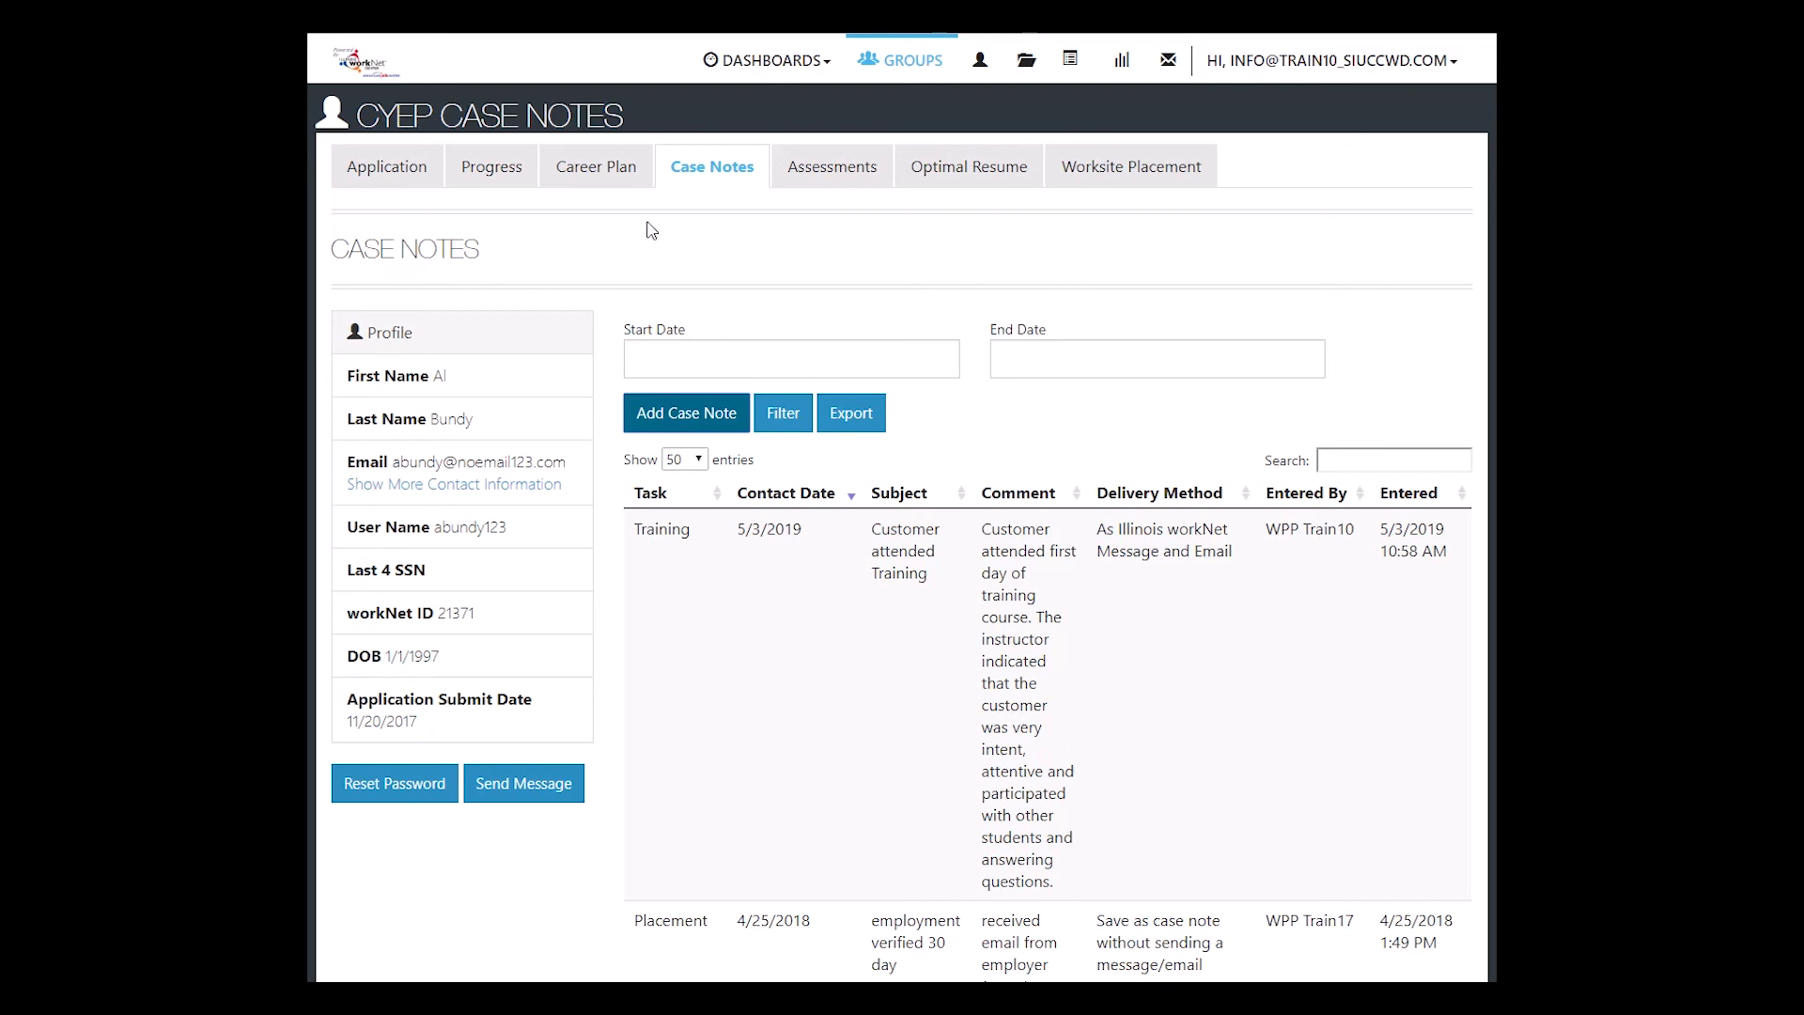